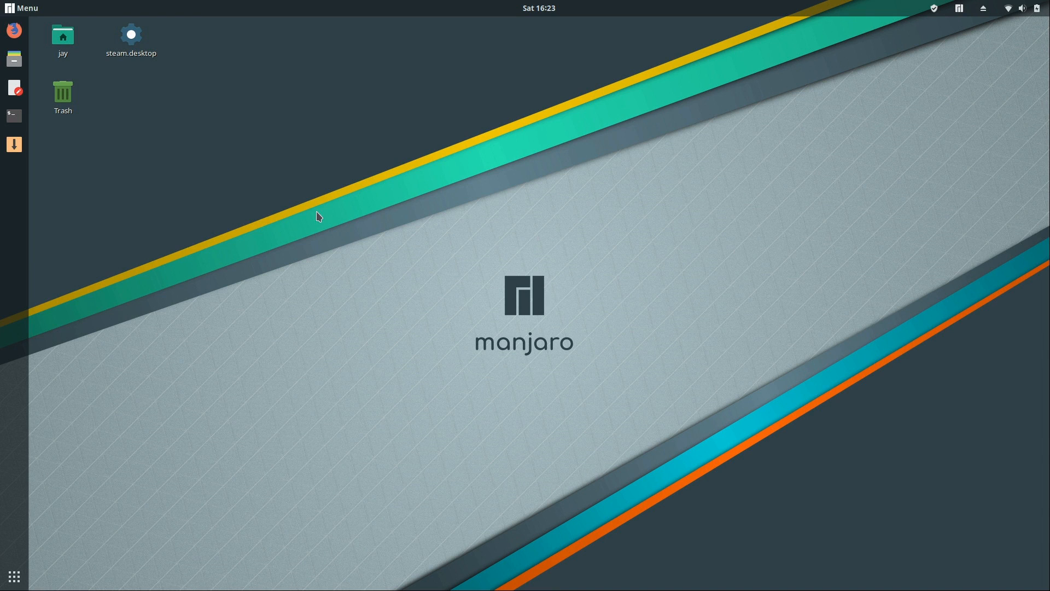
Step: Briefly view the home folder on the desktop and close it again
{"action": "left_click", "coordinate": [20, 9]}
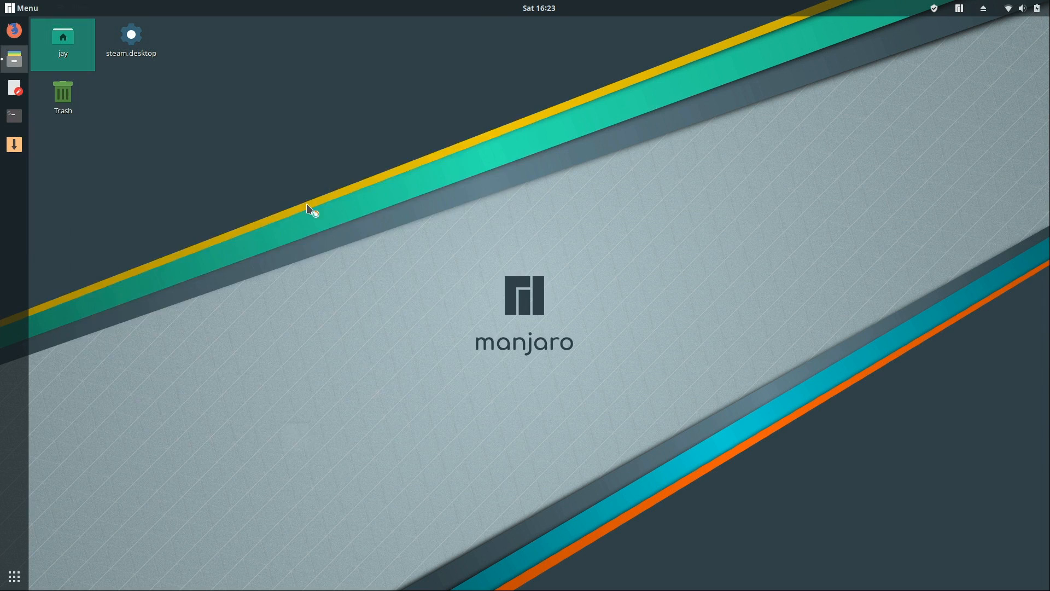
{"action": "double_click", "coordinate": [62, 42]}
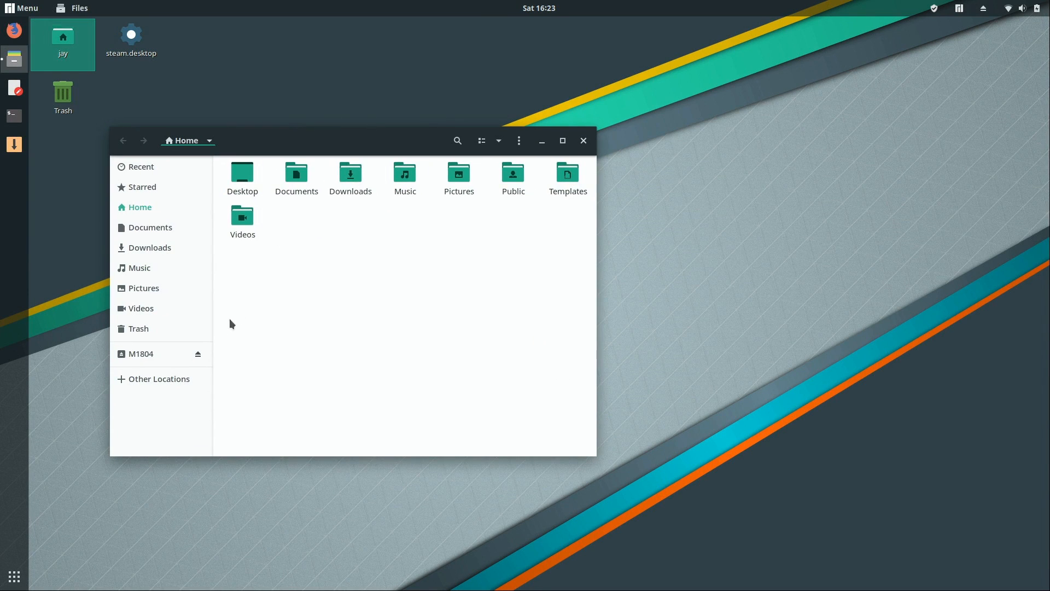
{"action": "mouse_move", "coordinate": [26, 402]}
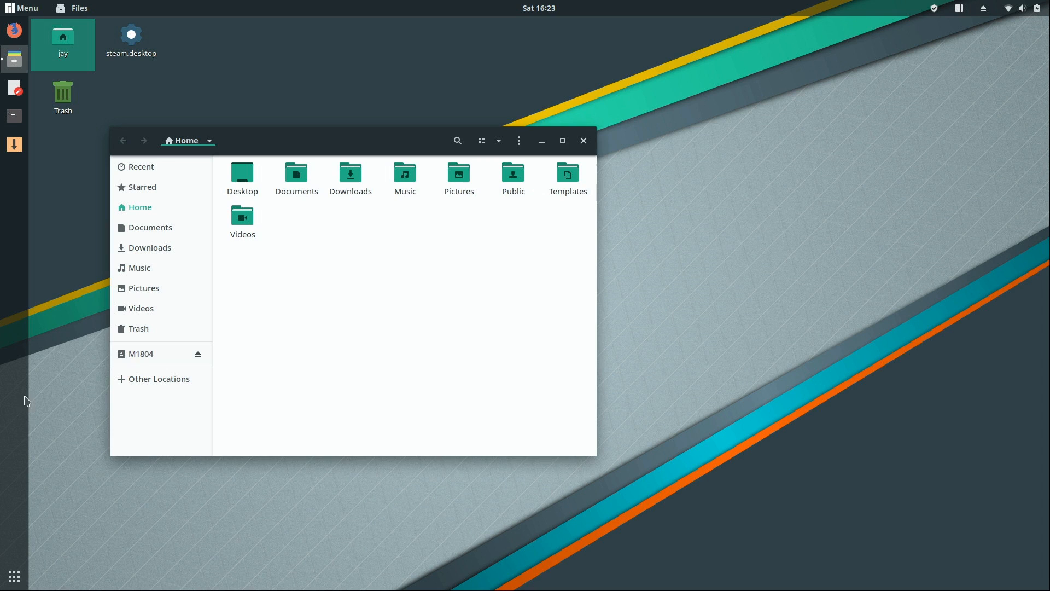
{"action": "mouse_move", "coordinate": [429, 289]}
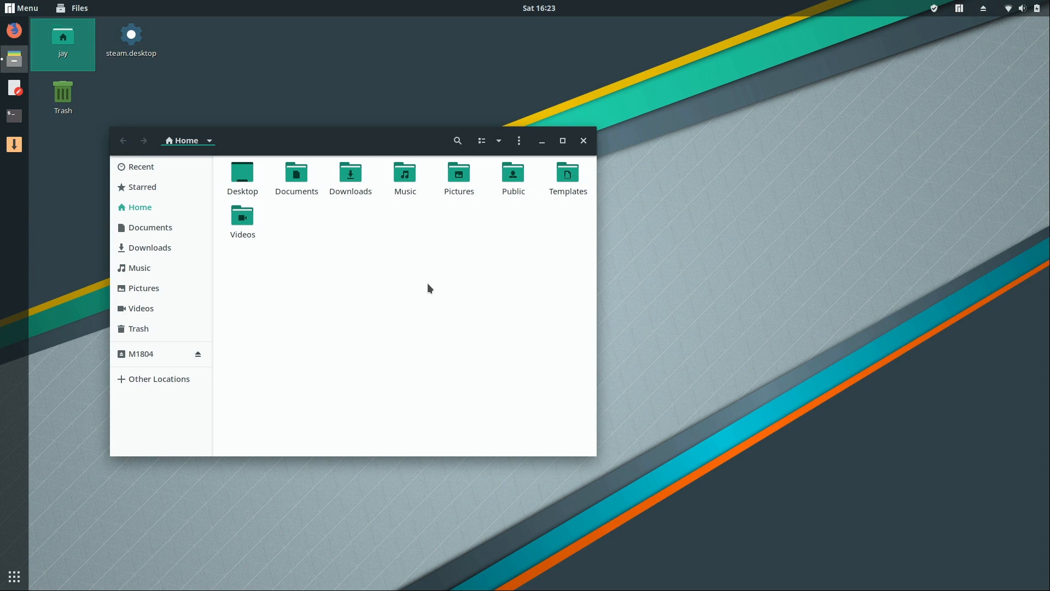
{"action": "mouse_move", "coordinate": [559, 163]}
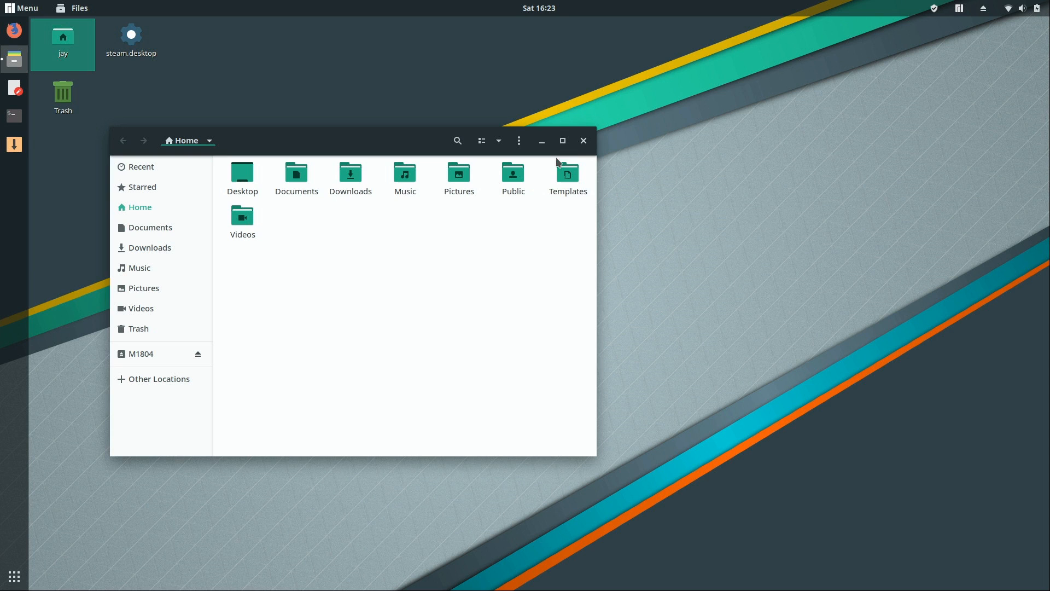
{"action": "left_click", "coordinate": [583, 140]}
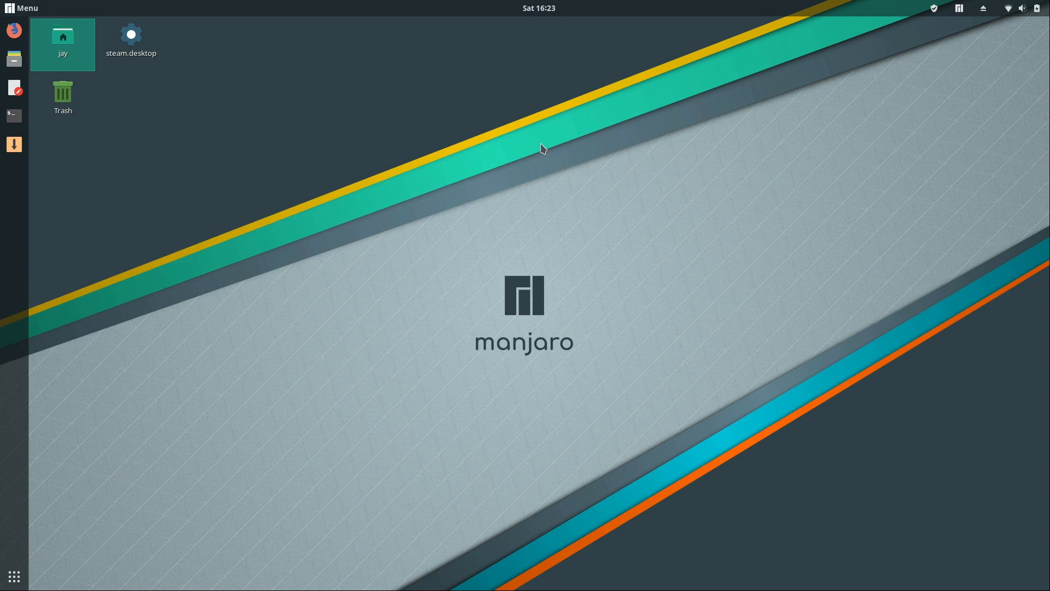
{"action": "left_click", "coordinate": [537, 155]}
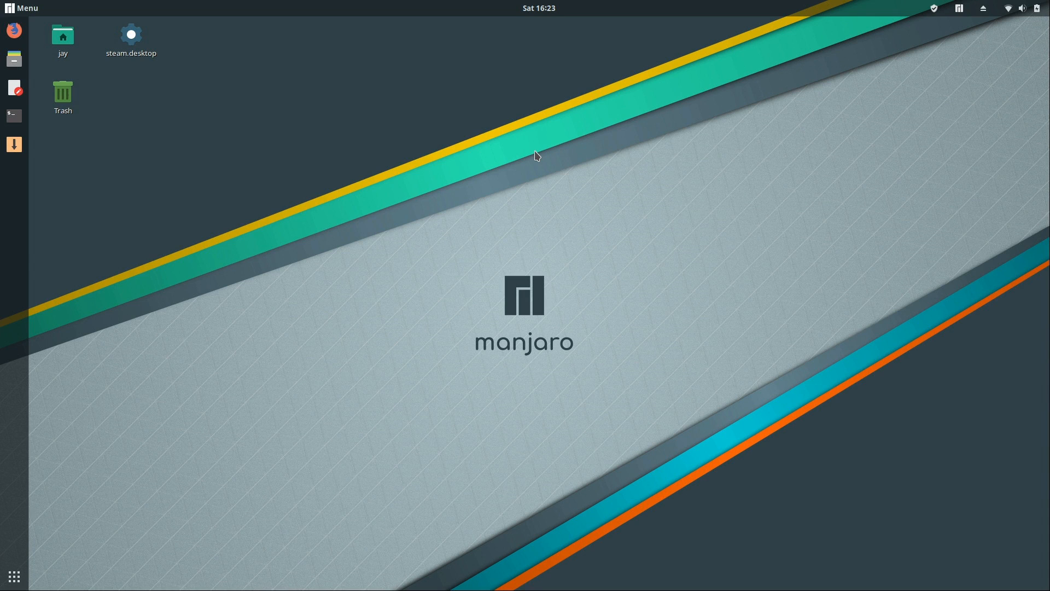
{"action": "mouse_move", "coordinate": [911, 40]}
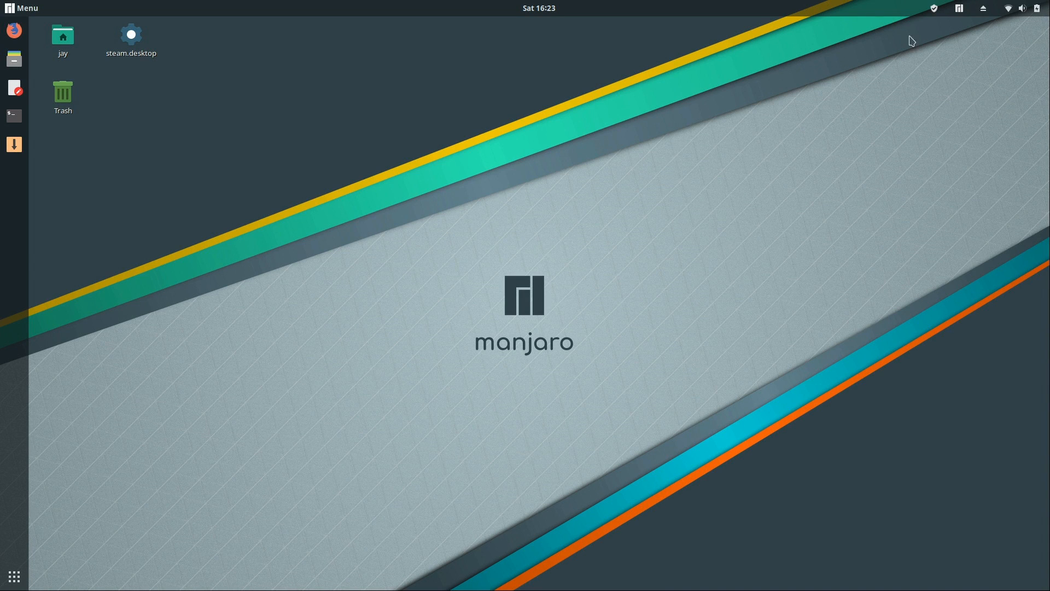
{"action": "mouse_move", "coordinate": [265, 29]}
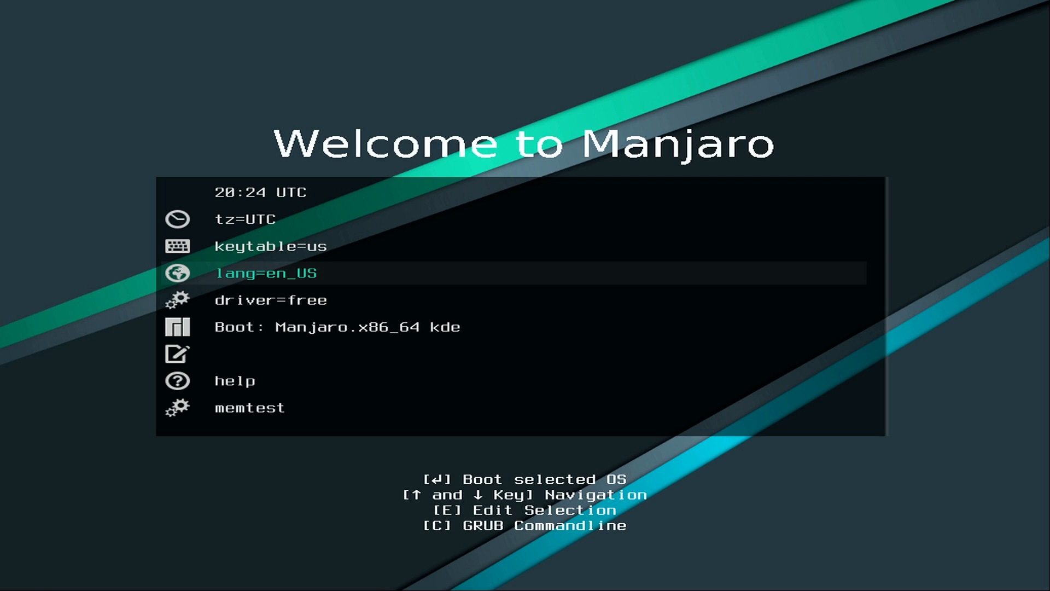
Step: Boot the Manjaro x86_64 KDE live session from the boot menu
{"action": "key", "text": "Down"}
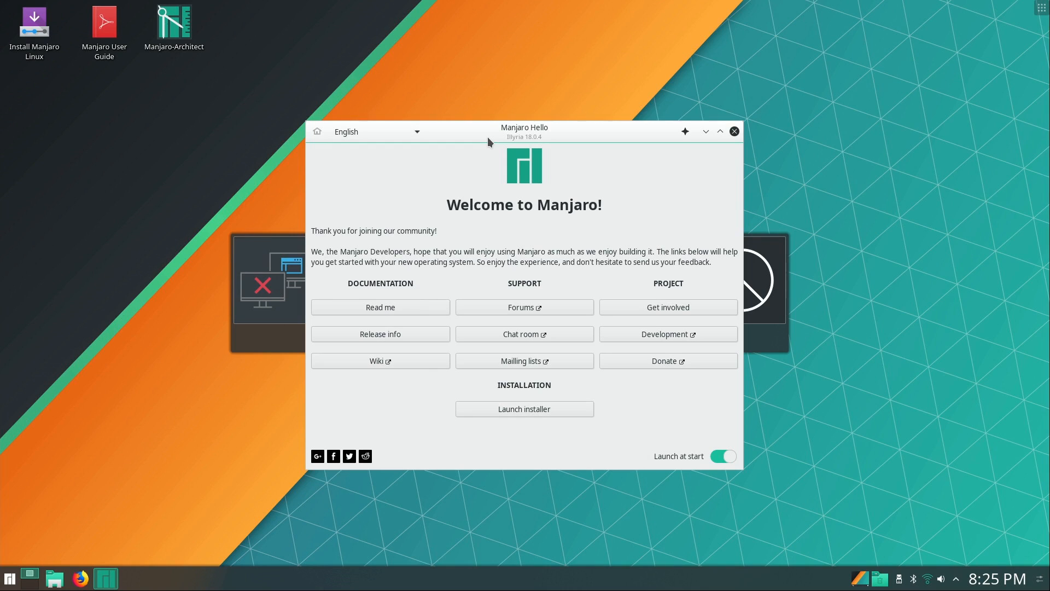
{"action": "mouse_move", "coordinate": [468, 135]}
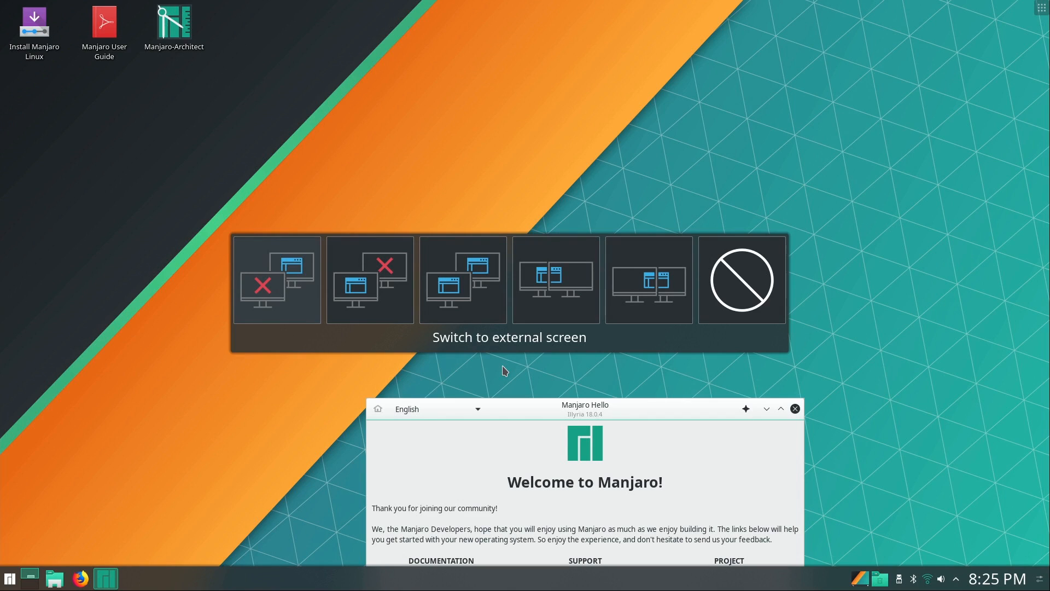
{"action": "mouse_move", "coordinate": [500, 377]}
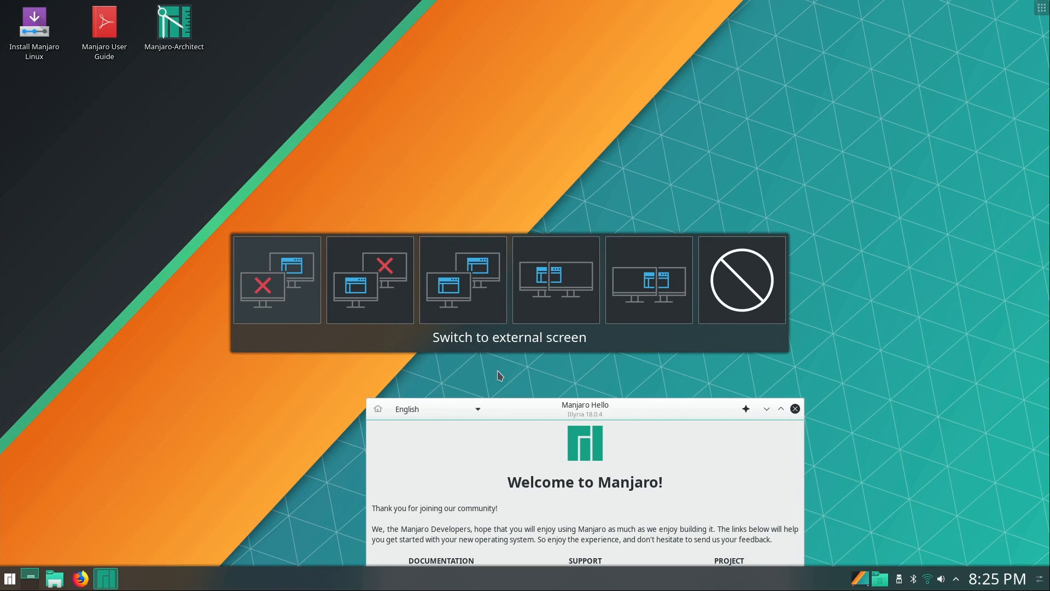
{"action": "mouse_move", "coordinate": [494, 377]}
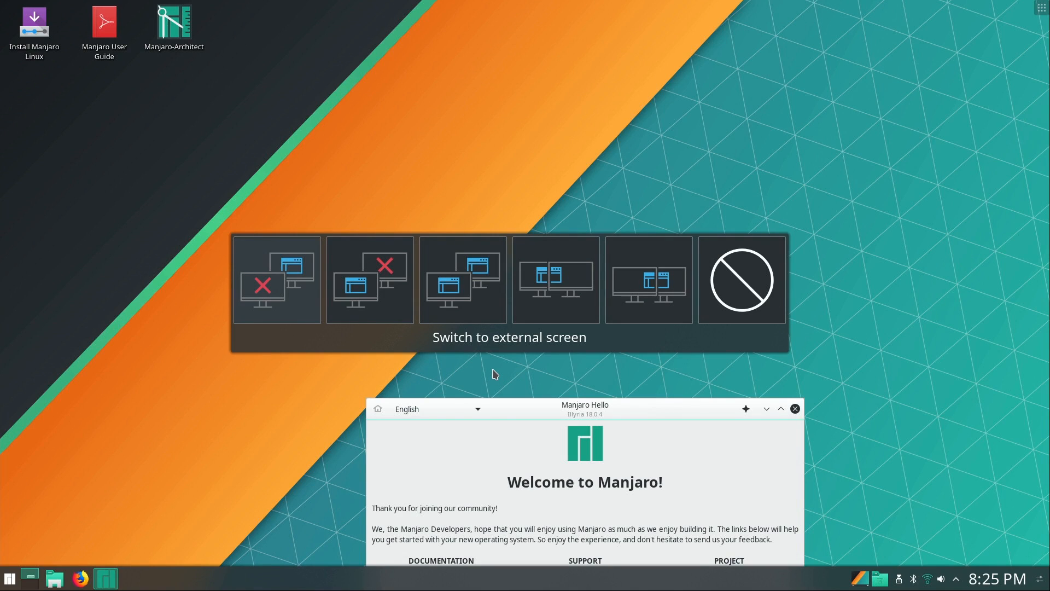
{"action": "mouse_move", "coordinate": [469, 374]}
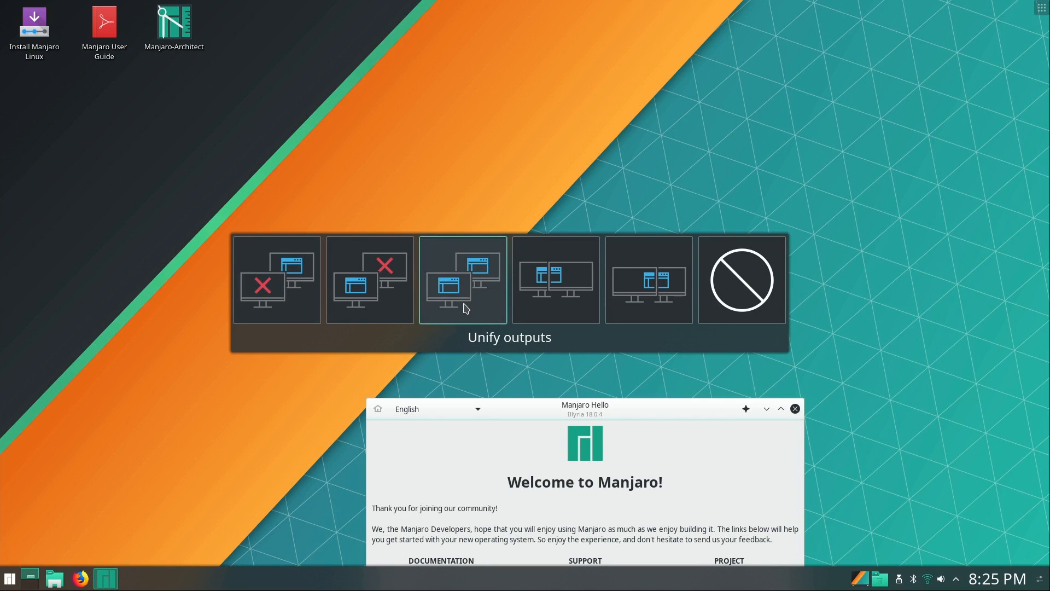
{"action": "mouse_move", "coordinate": [431, 393]}
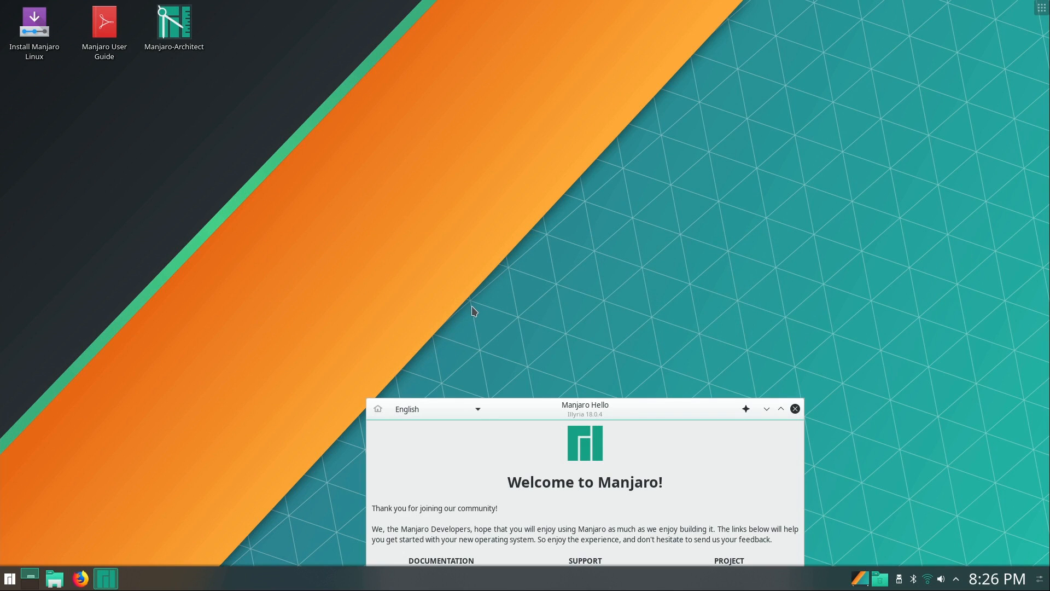
Step: Move the Manjaro Hello window back to screen centre and close it
{"action": "left_click_drag", "start_coordinate": [584, 408], "coordinate": [517, 108]}
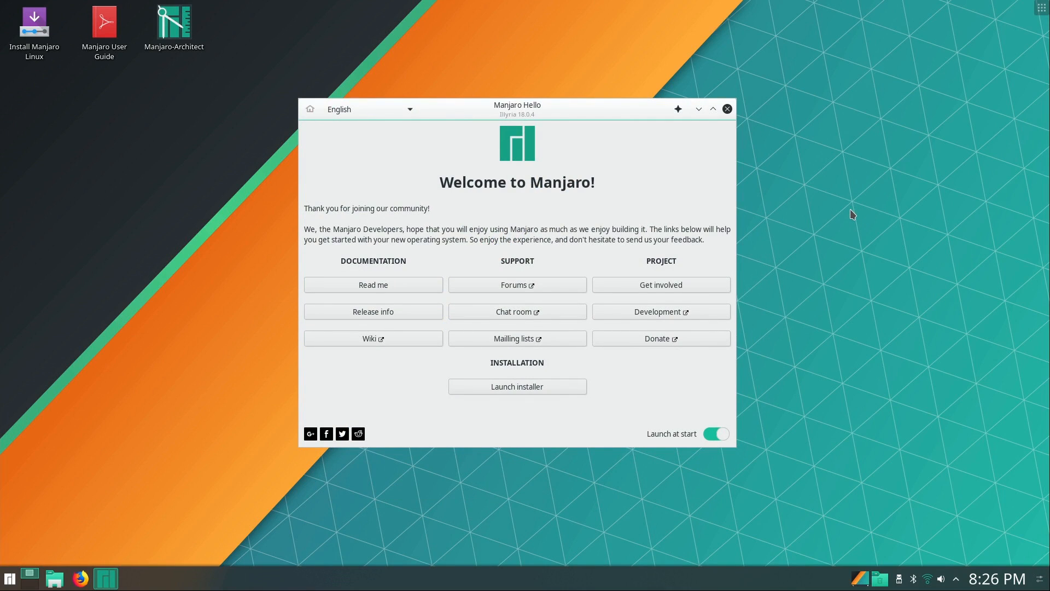
{"action": "mouse_move", "coordinate": [553, 163]}
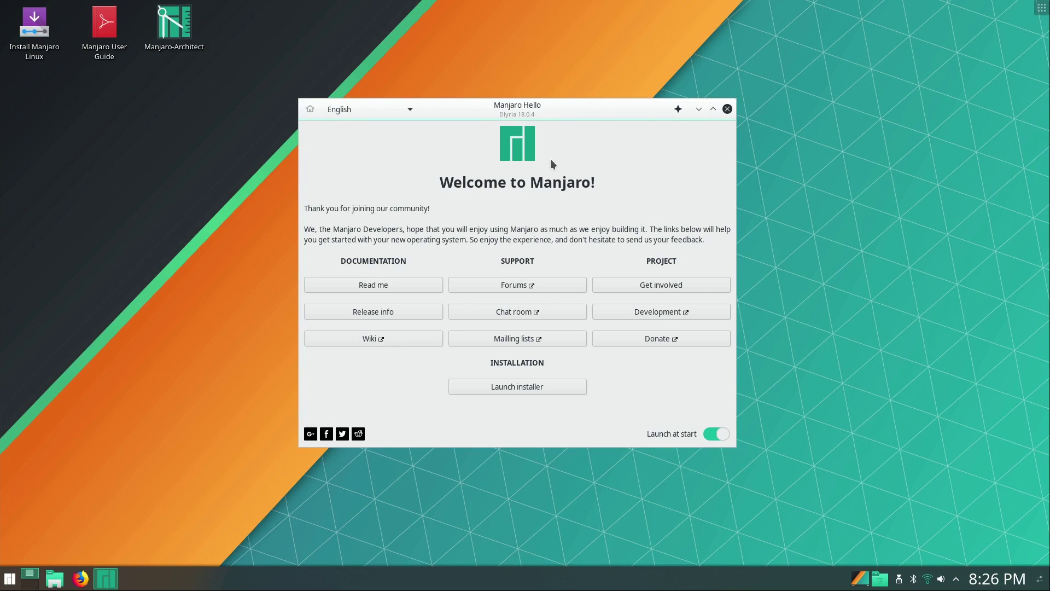
{"action": "mouse_move", "coordinate": [556, 284]}
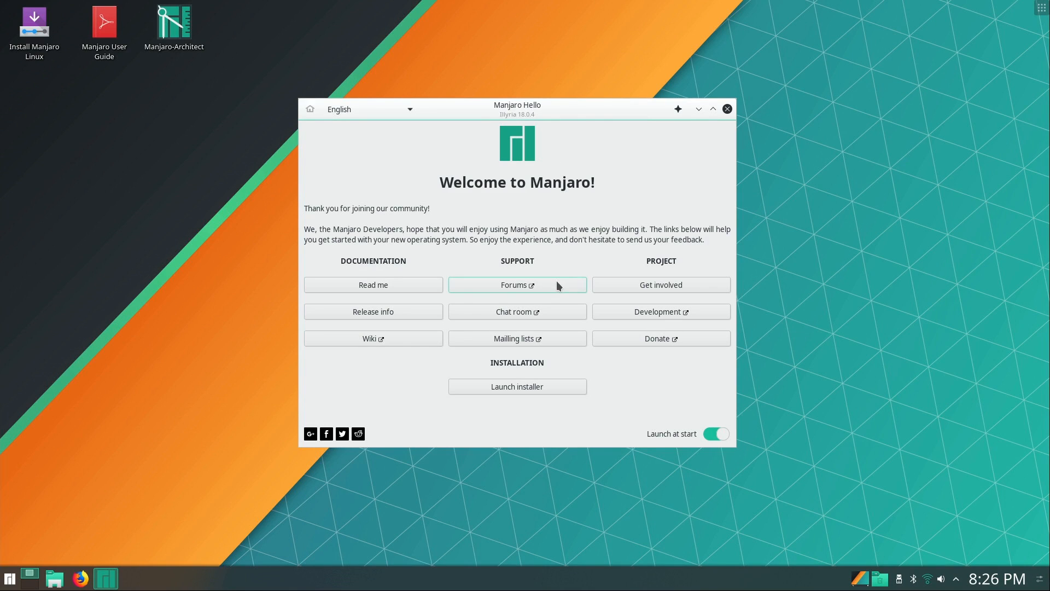
{"action": "mouse_move", "coordinate": [592, 140]}
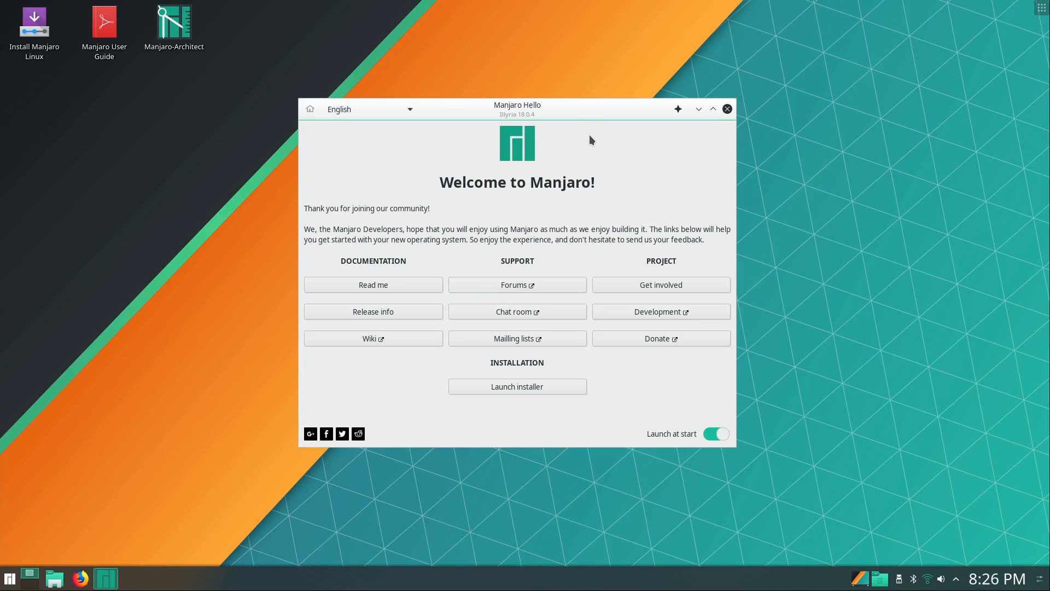
{"action": "mouse_move", "coordinate": [185, 350]}
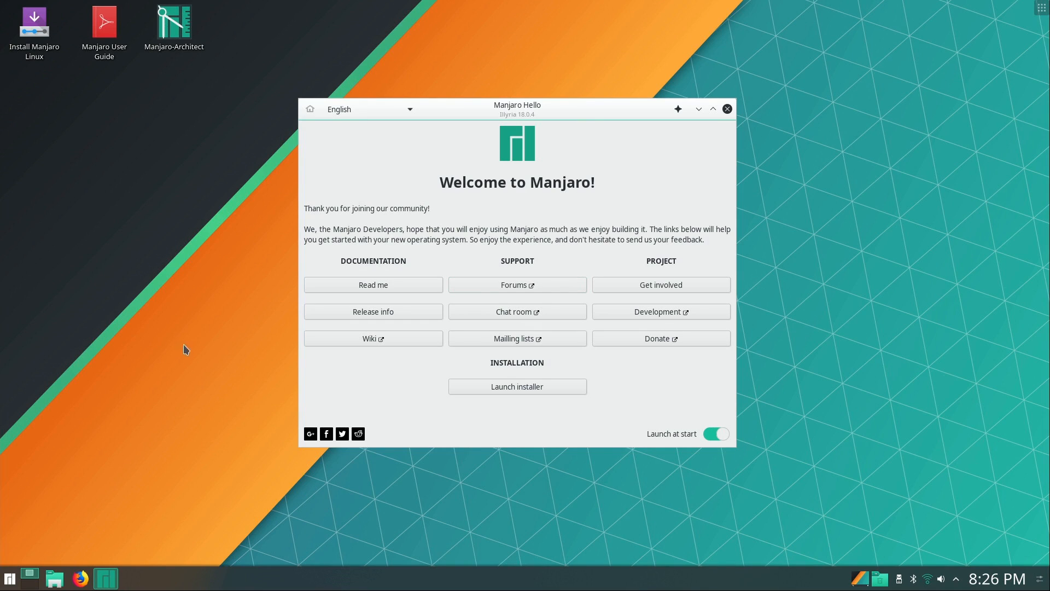
{"action": "mouse_move", "coordinate": [216, 294]}
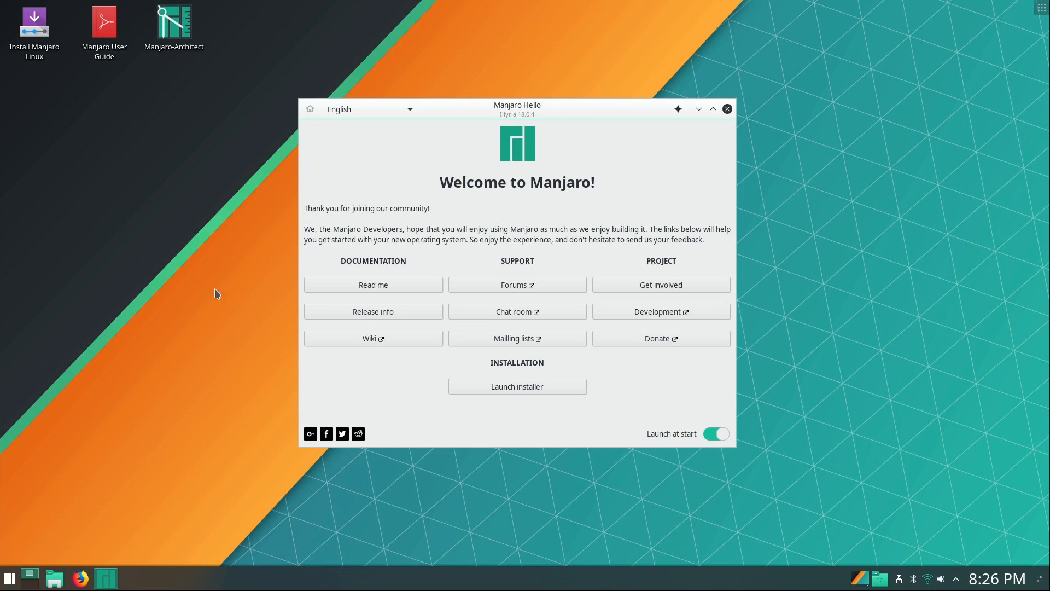
{"action": "mouse_move", "coordinate": [727, 108]}
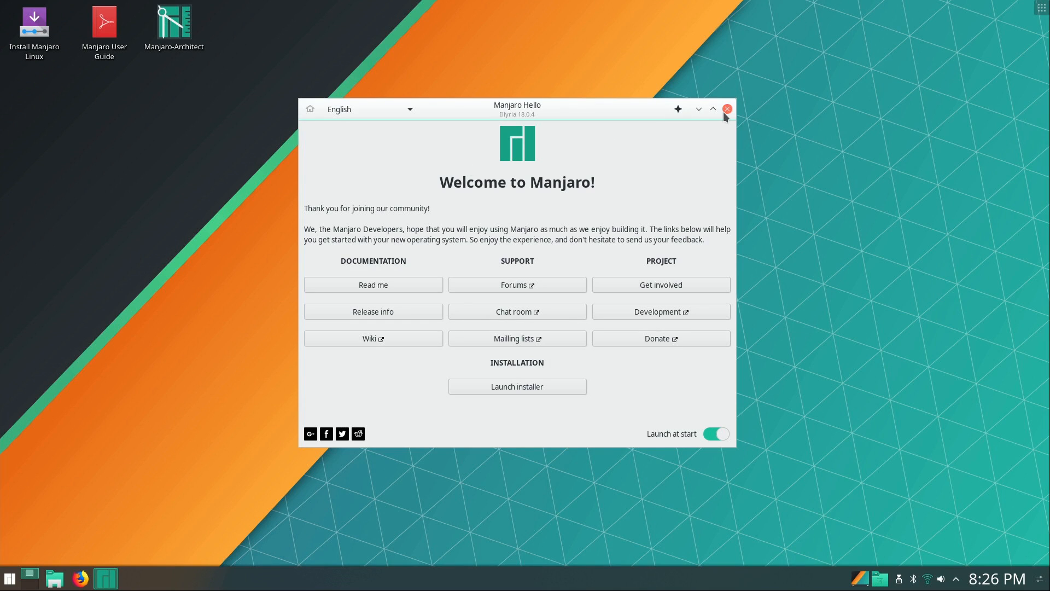
{"action": "left_click", "coordinate": [727, 108]}
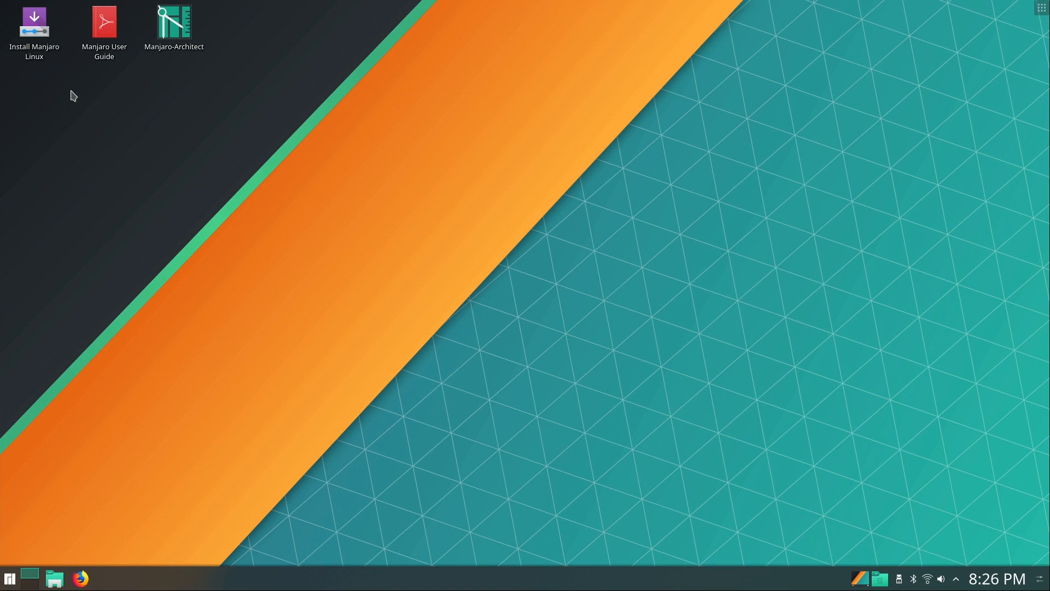
Step: Launch the Manjaro Linux installer from the desktop icon
{"action": "left_click", "coordinate": [34, 21]}
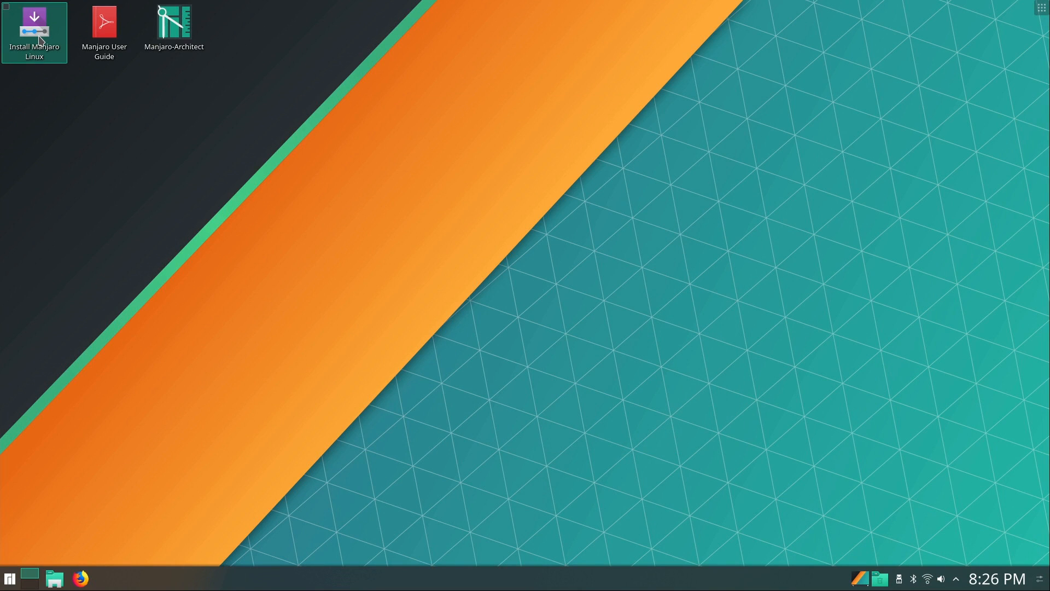
{"action": "double_click", "coordinate": [33, 21]}
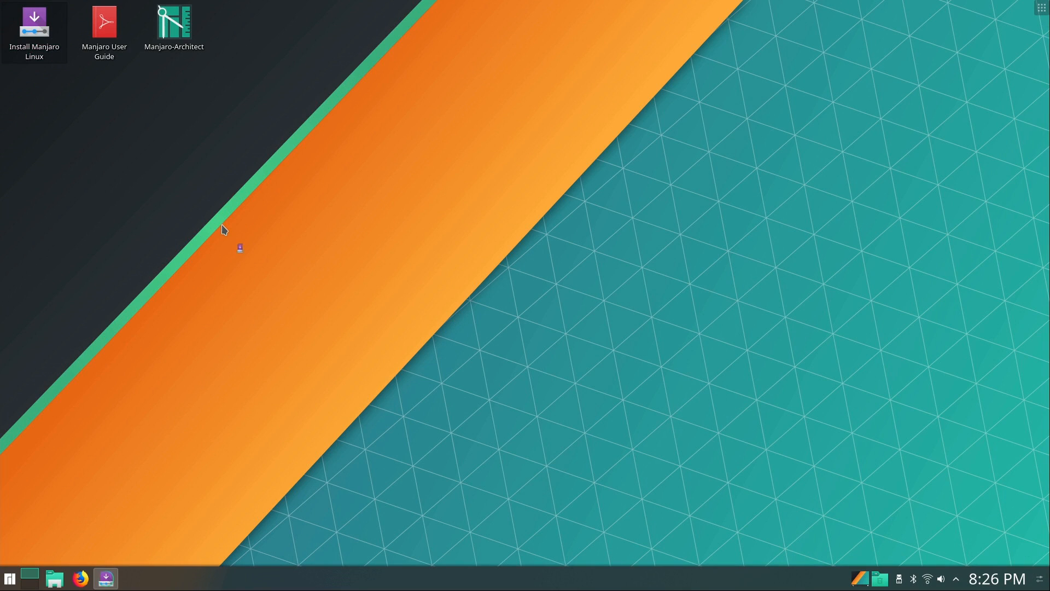
{"action": "double_click", "coordinate": [28, 20]}
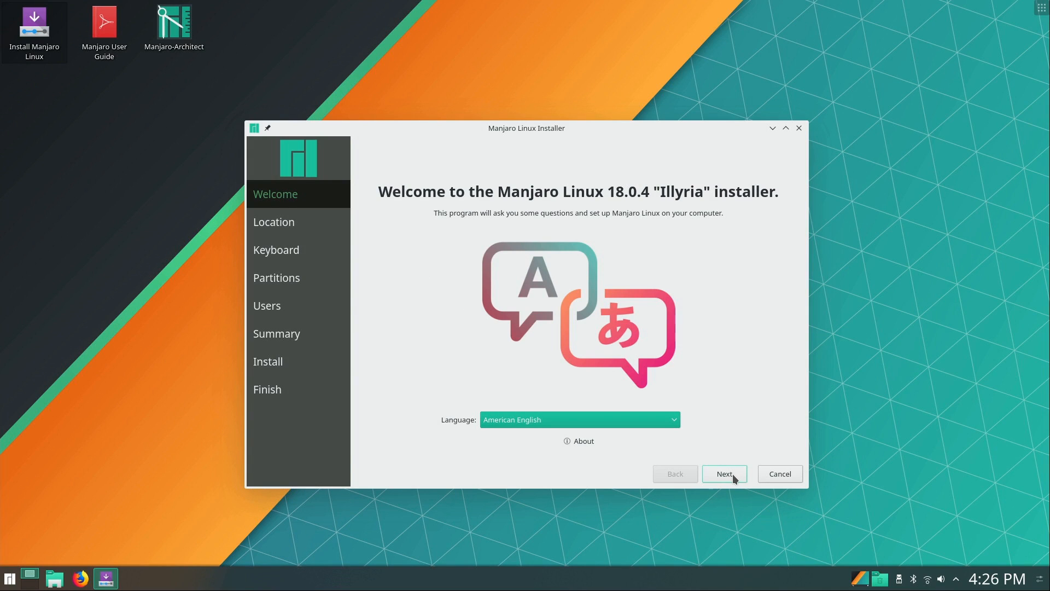
Step: Accept American English and the Detroit time zone, reaching the keyboard page
{"action": "left_click", "coordinate": [724, 474]}
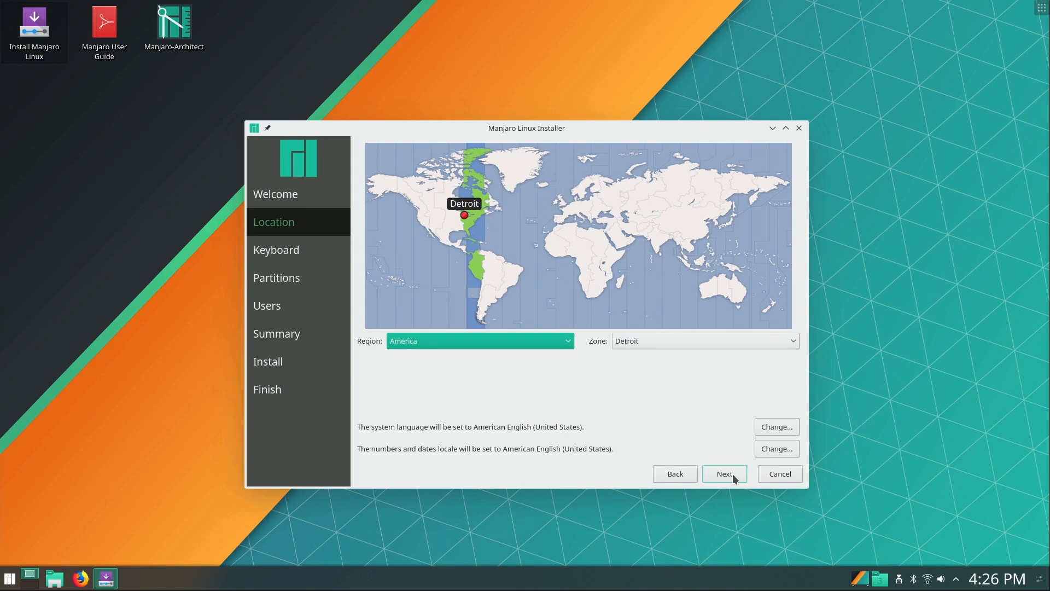
{"action": "left_click", "coordinate": [724, 473]}
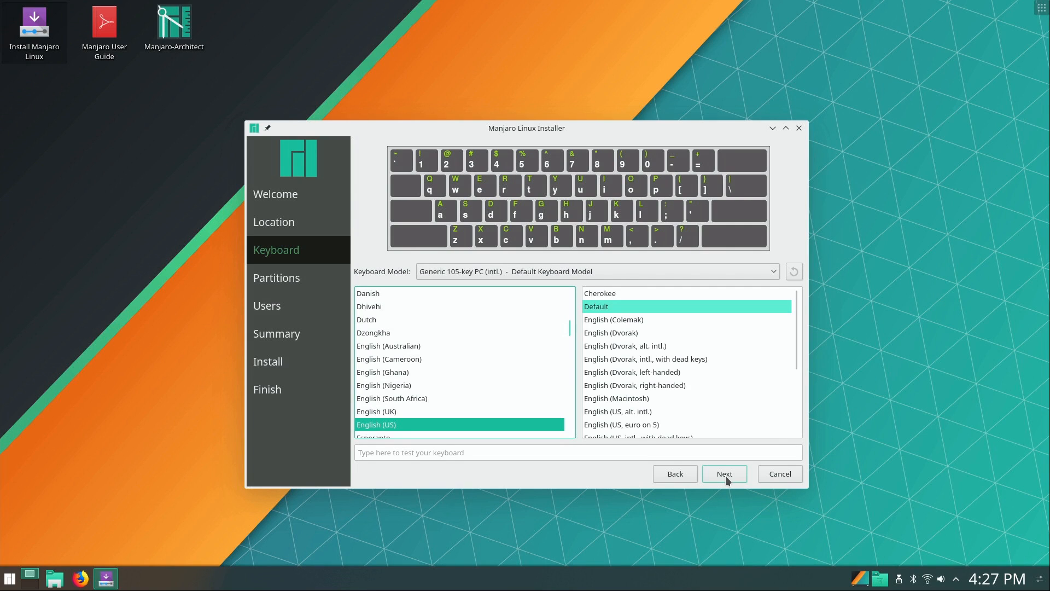
Step: Accept the keyboard layout and choose to erase the whole disk with no swap
{"action": "left_click", "coordinate": [724, 474]}
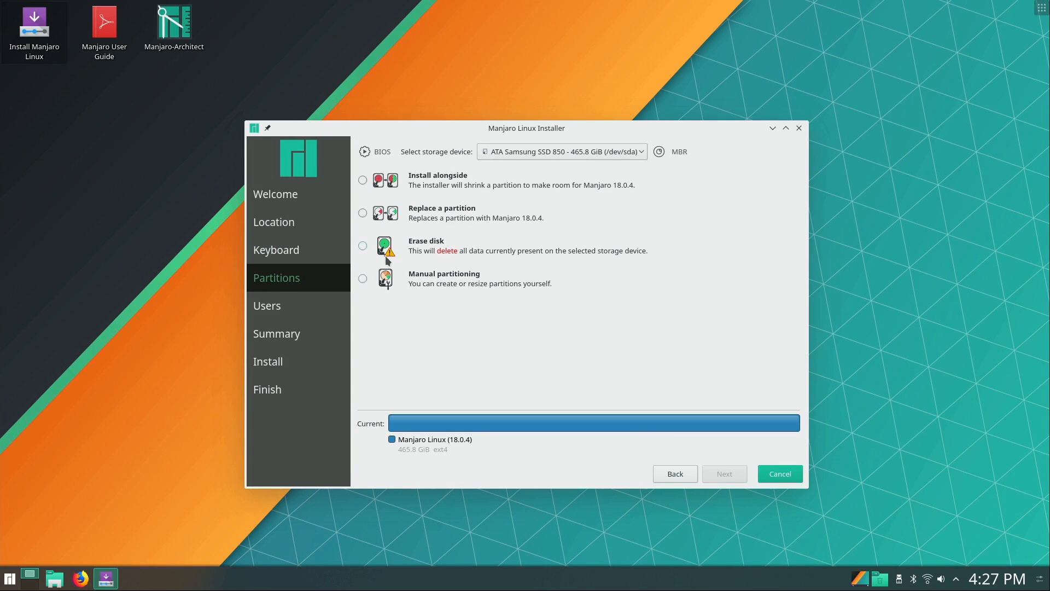
{"action": "left_click", "coordinate": [362, 245]}
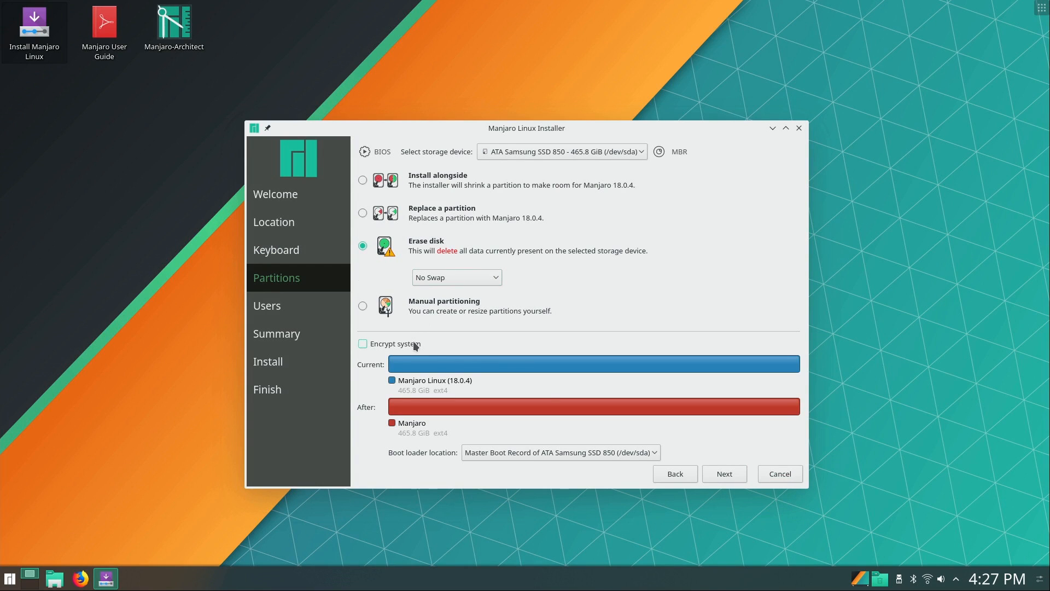
{"action": "mouse_move", "coordinate": [551, 327]}
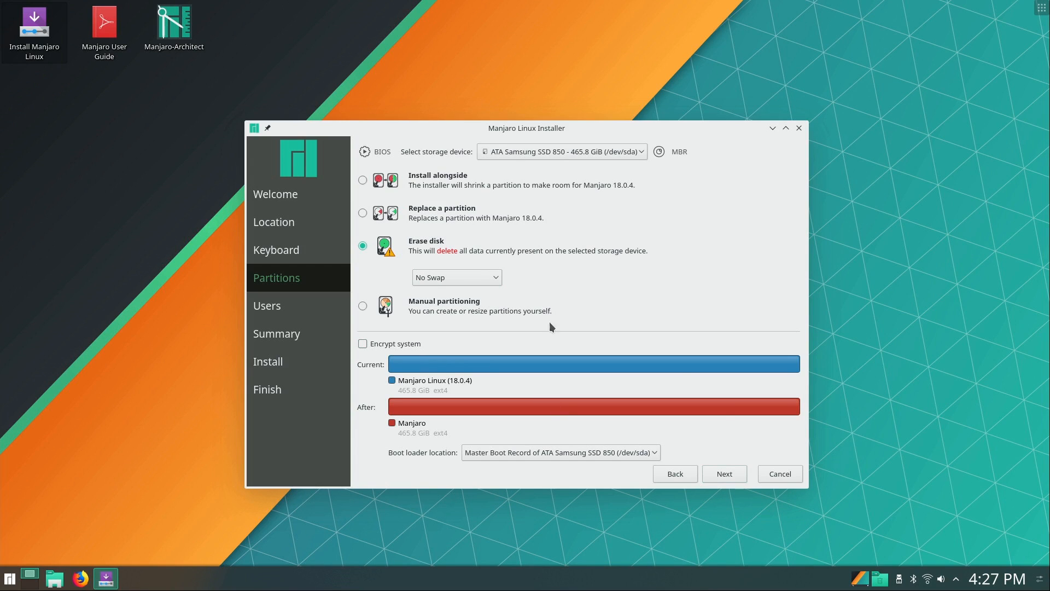
Step: Enter the user details, reuse the password for the administrator, and continue to the summary
{"action": "left_click", "coordinate": [725, 473]}
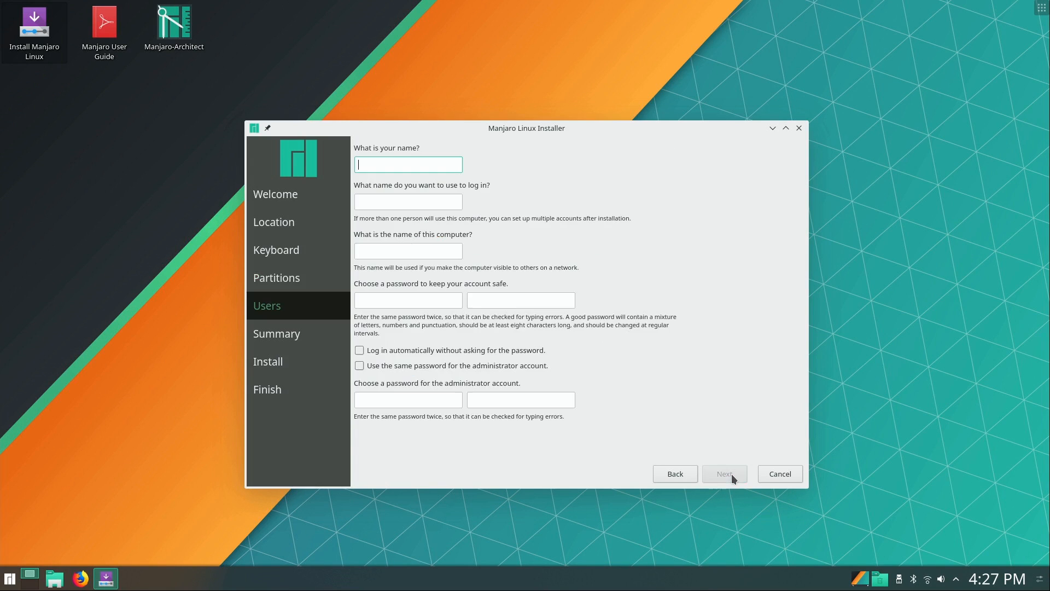
{"action": "type", "text": "j"}
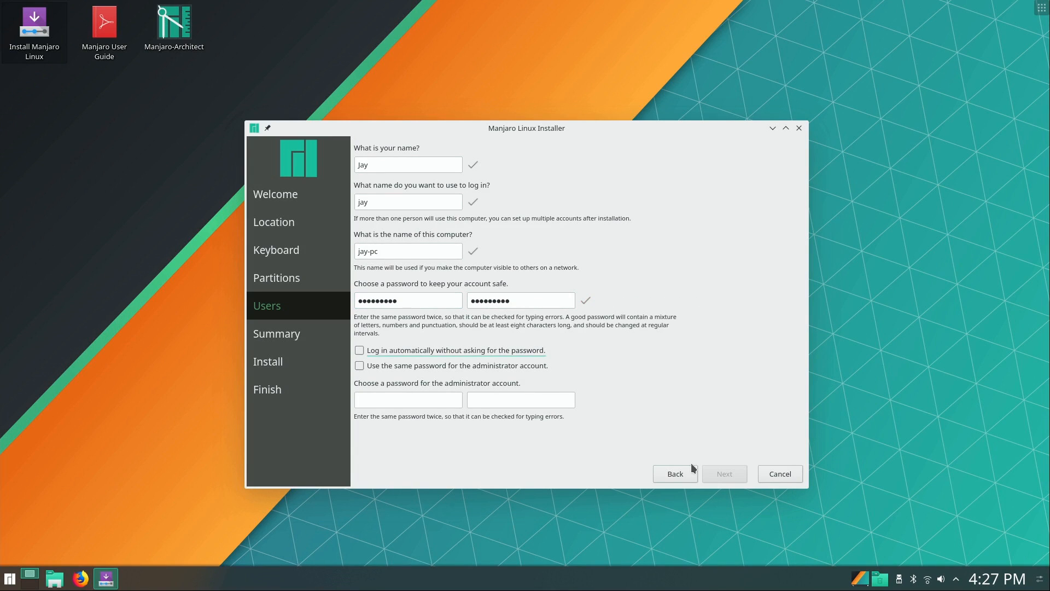
{"action": "left_click", "coordinate": [359, 366]}
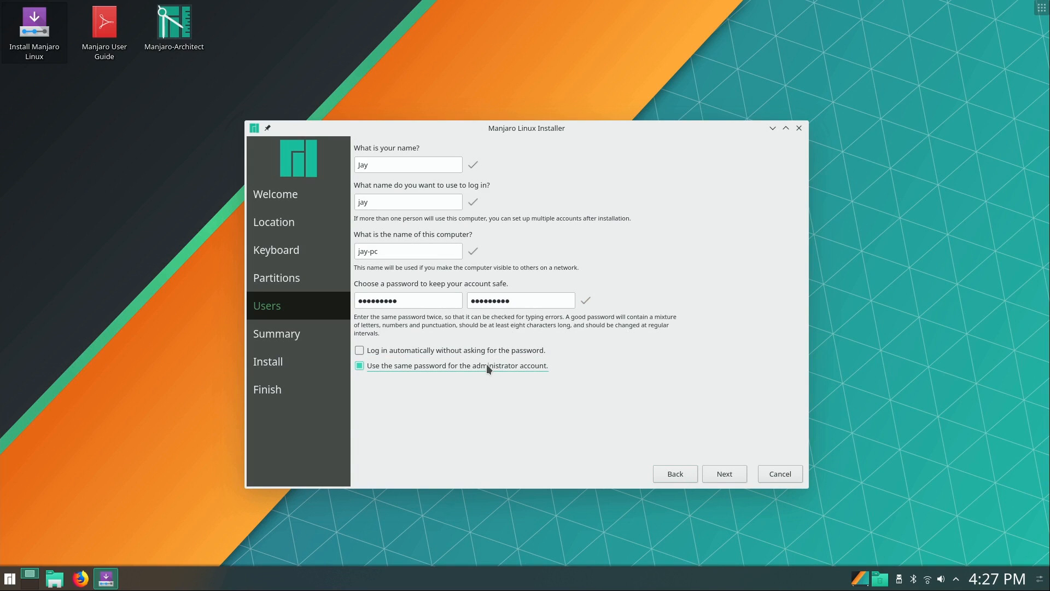
{"action": "left_click", "coordinate": [724, 474]}
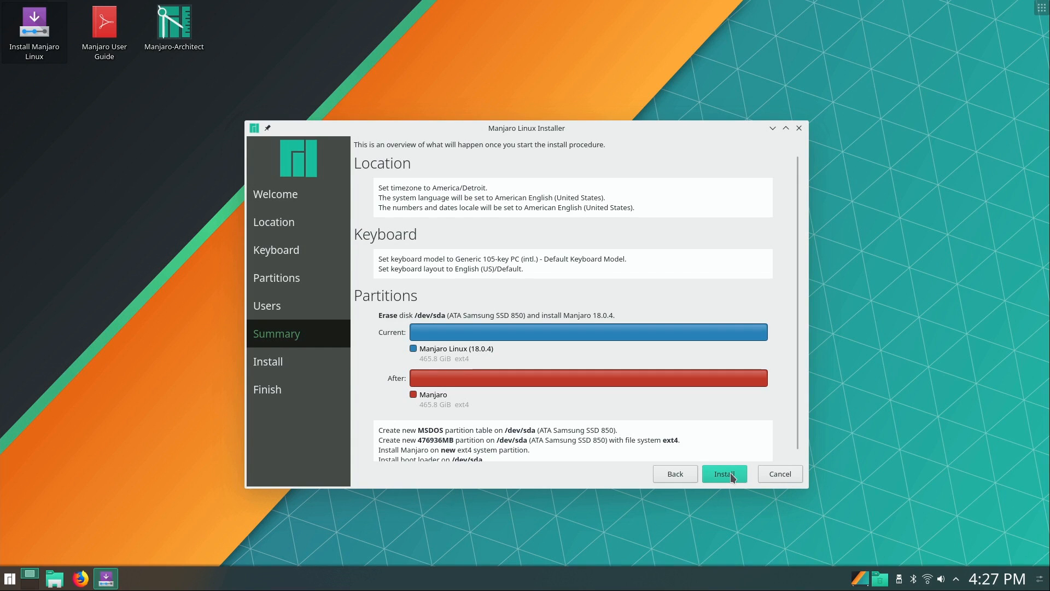
Step: Start the installation and confirm writing the changes to the disk
{"action": "left_click", "coordinate": [724, 474]}
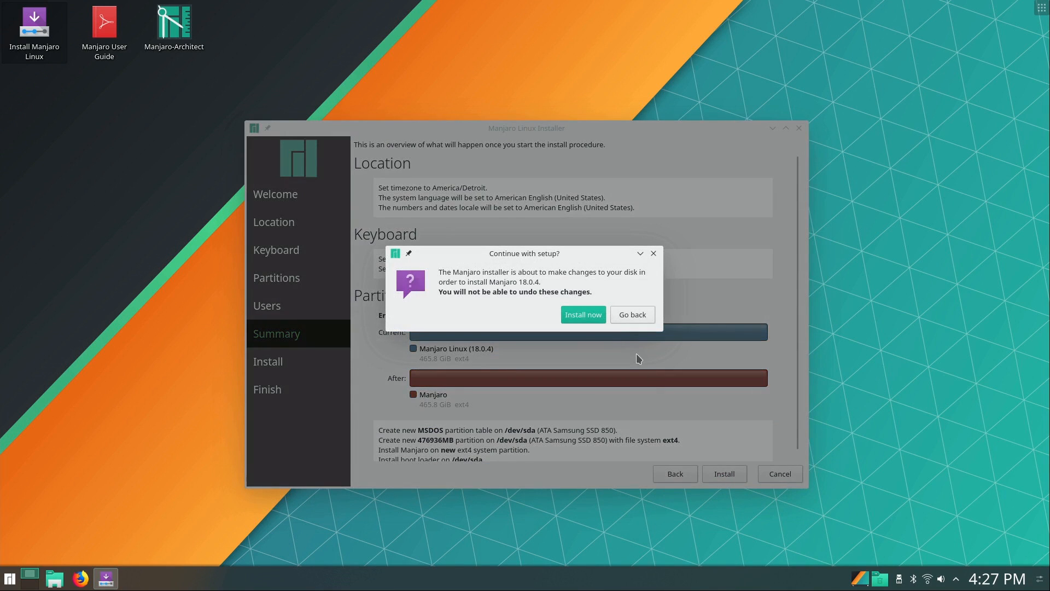
{"action": "left_click", "coordinate": [583, 315]}
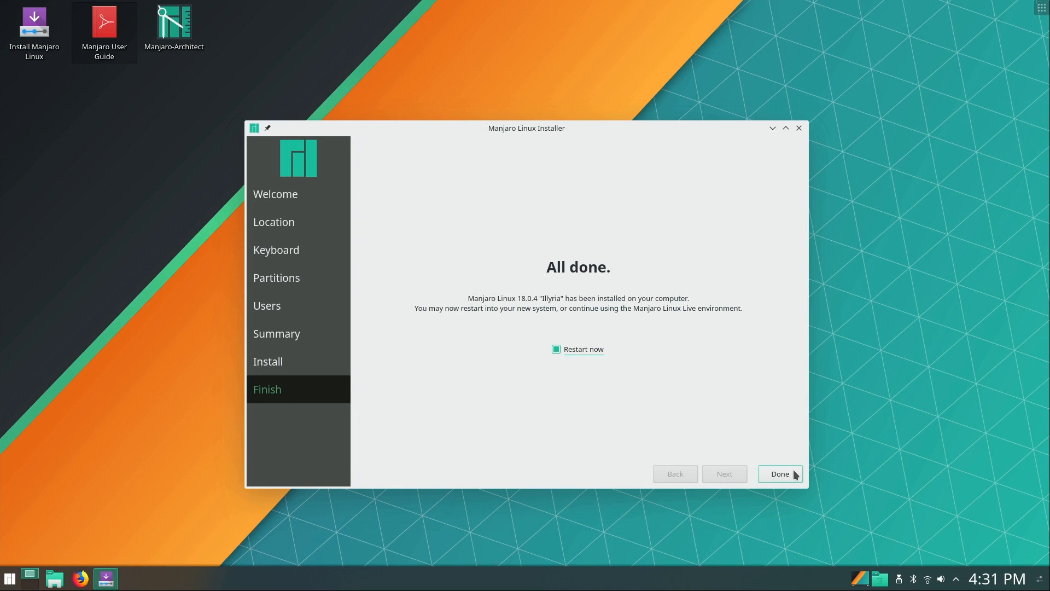
Step: Finish the installer and restart into the newly installed system
{"action": "left_click", "coordinate": [780, 473]}
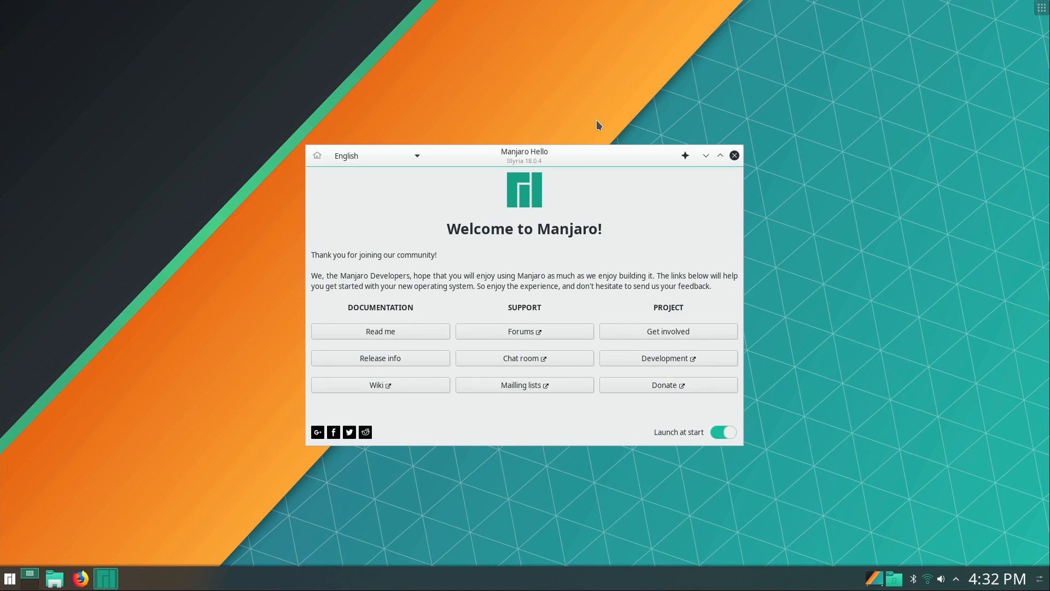
{"action": "mouse_move", "coordinate": [485, 163]}
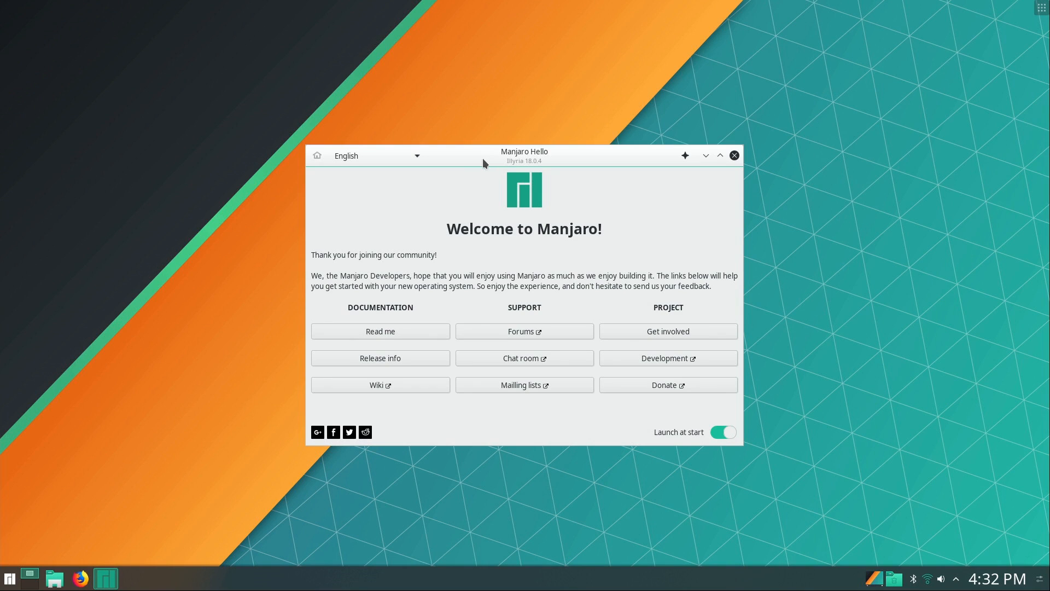
{"action": "mouse_move", "coordinate": [539, 310]}
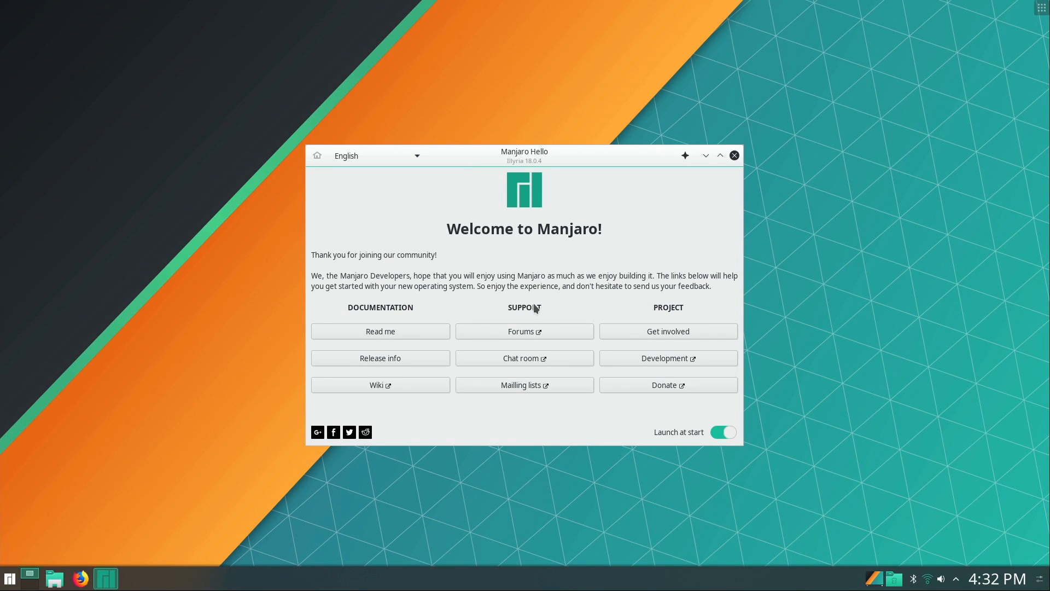
{"action": "mouse_move", "coordinate": [591, 382]}
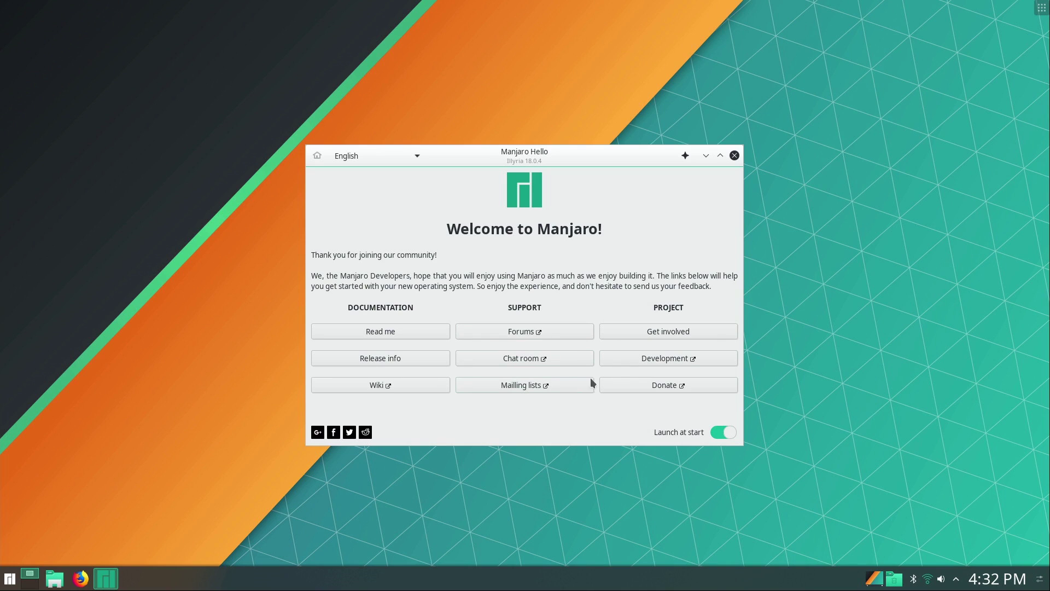
{"action": "mouse_move", "coordinate": [544, 398]}
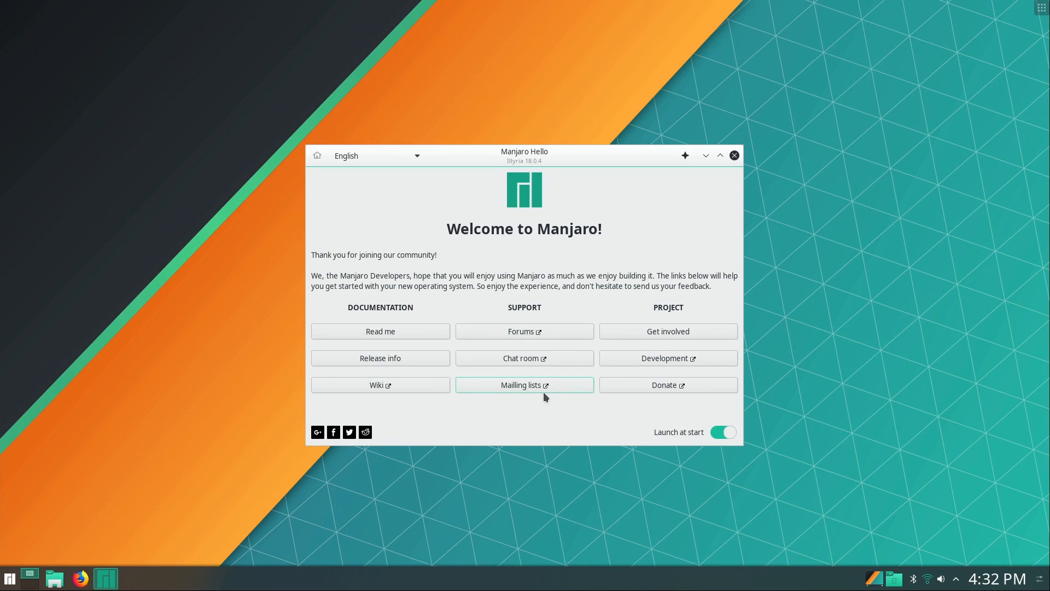
{"action": "mouse_move", "coordinate": [507, 420]}
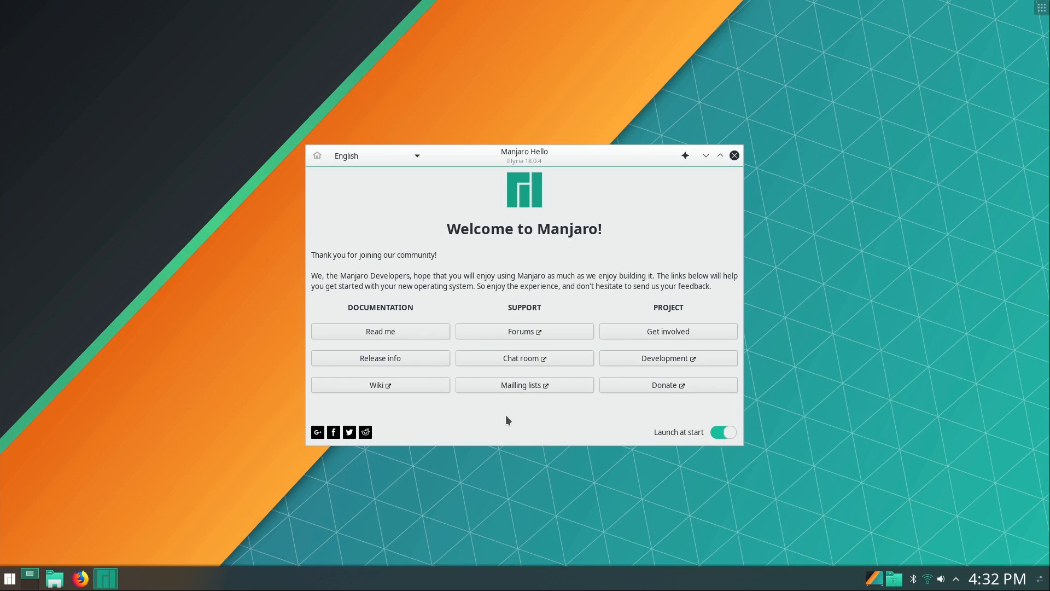
{"action": "mouse_move", "coordinate": [389, 360]}
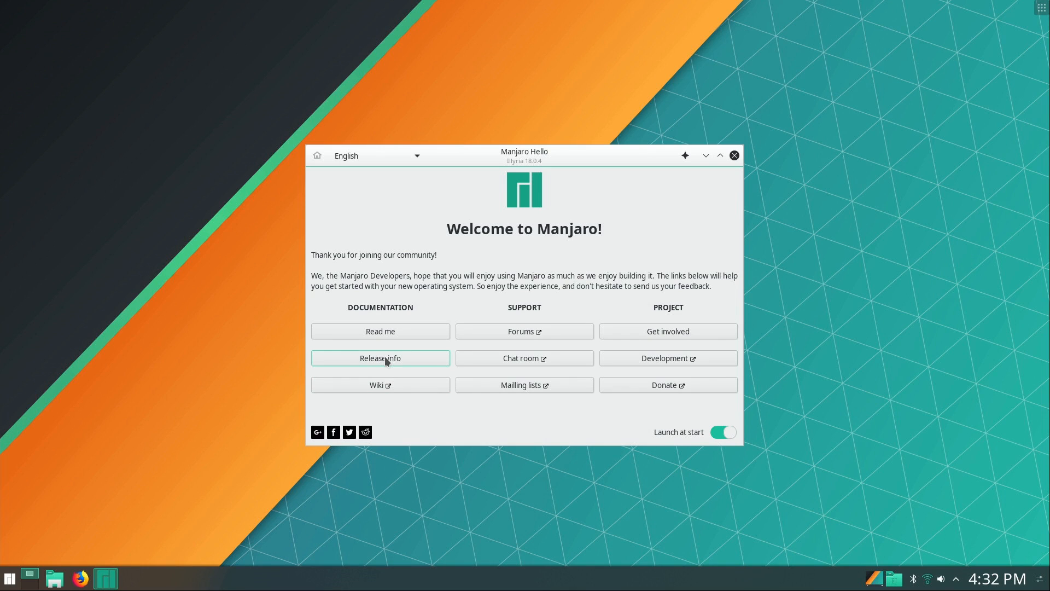
{"action": "mouse_move", "coordinate": [644, 387]}
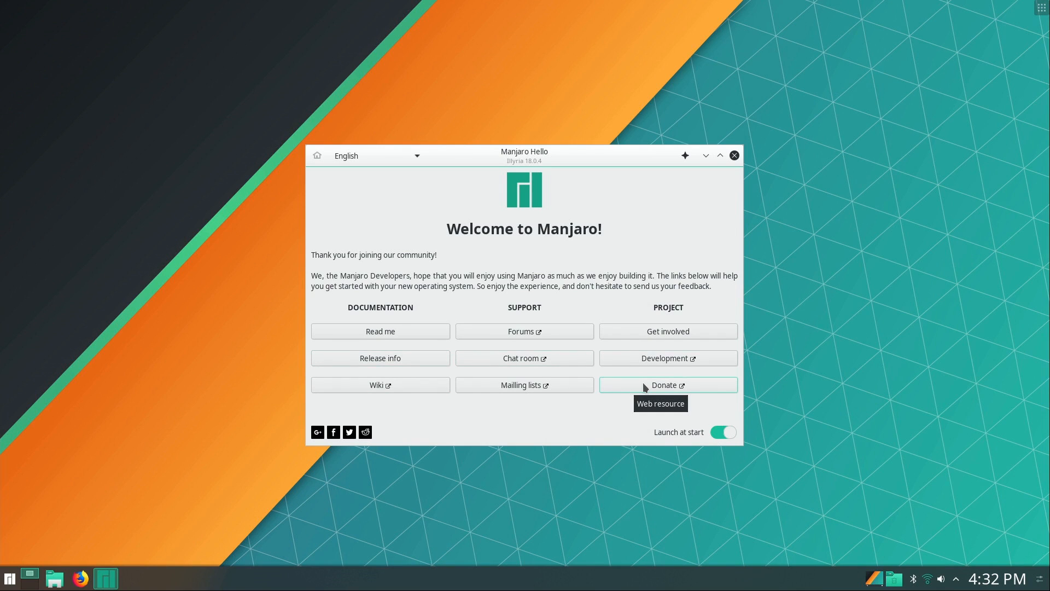
{"action": "mouse_move", "coordinate": [624, 391]}
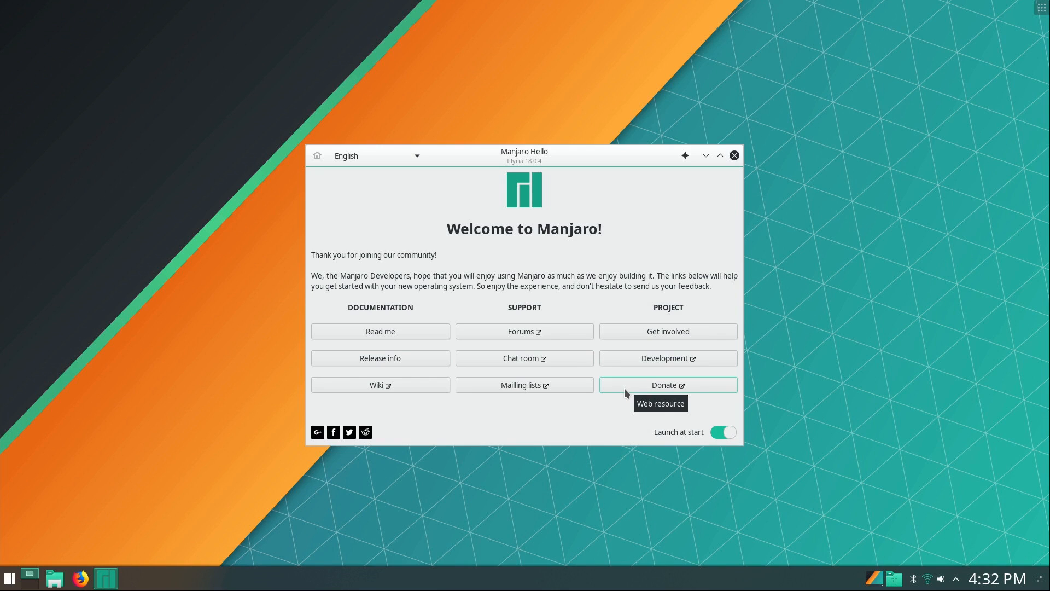
{"action": "mouse_move", "coordinate": [620, 391]}
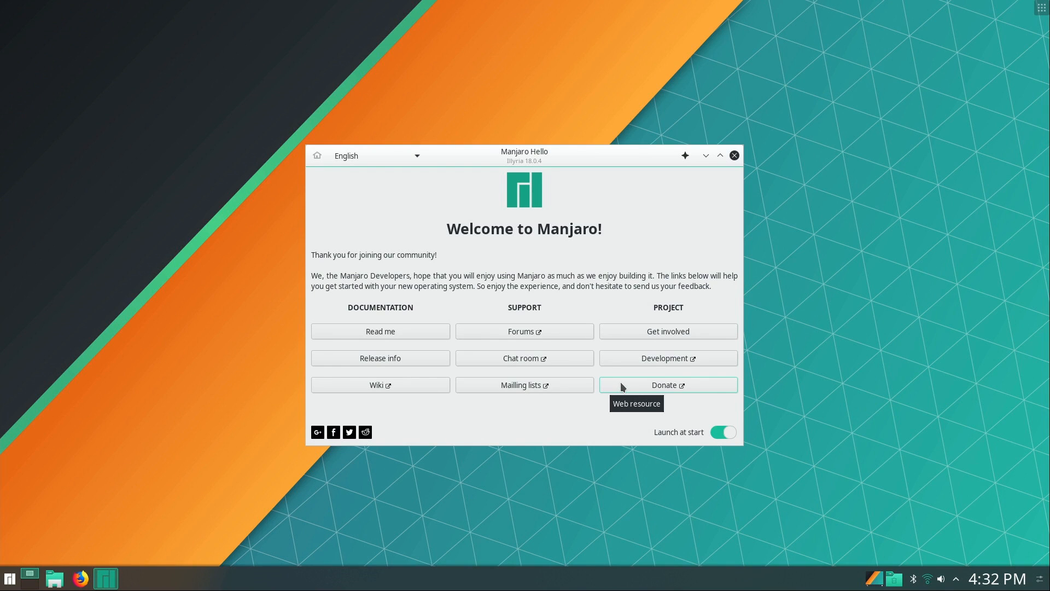
{"action": "mouse_move", "coordinate": [606, 392]}
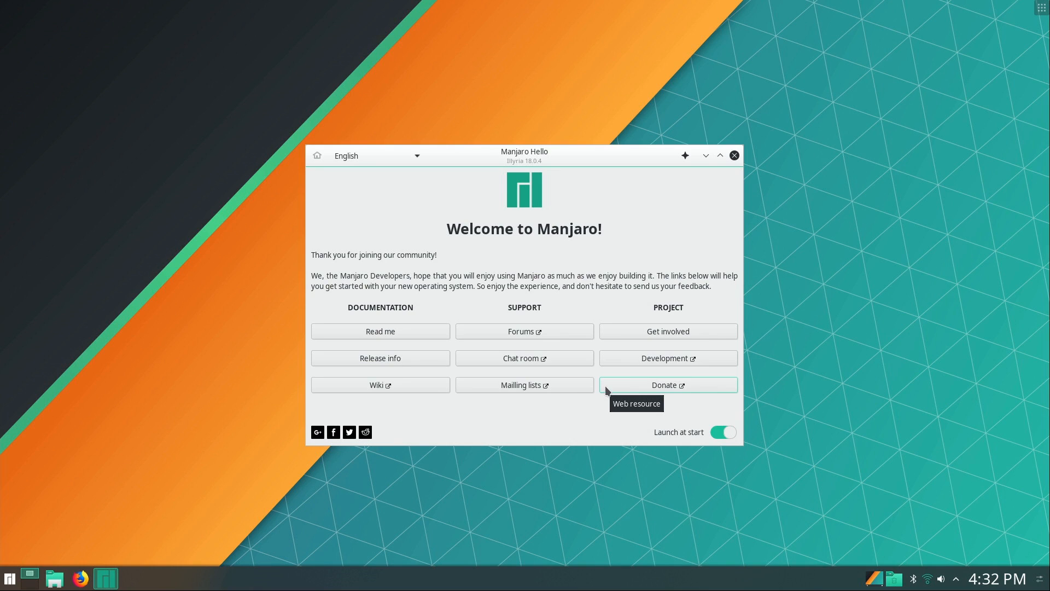
{"action": "mouse_move", "coordinate": [669, 206]}
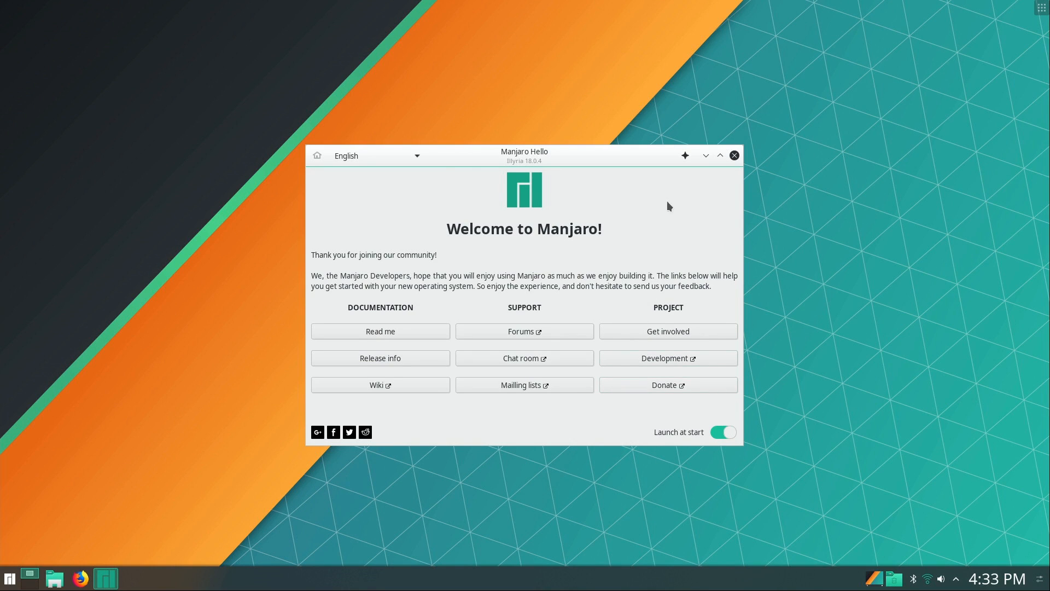
{"action": "mouse_move", "coordinate": [735, 156]}
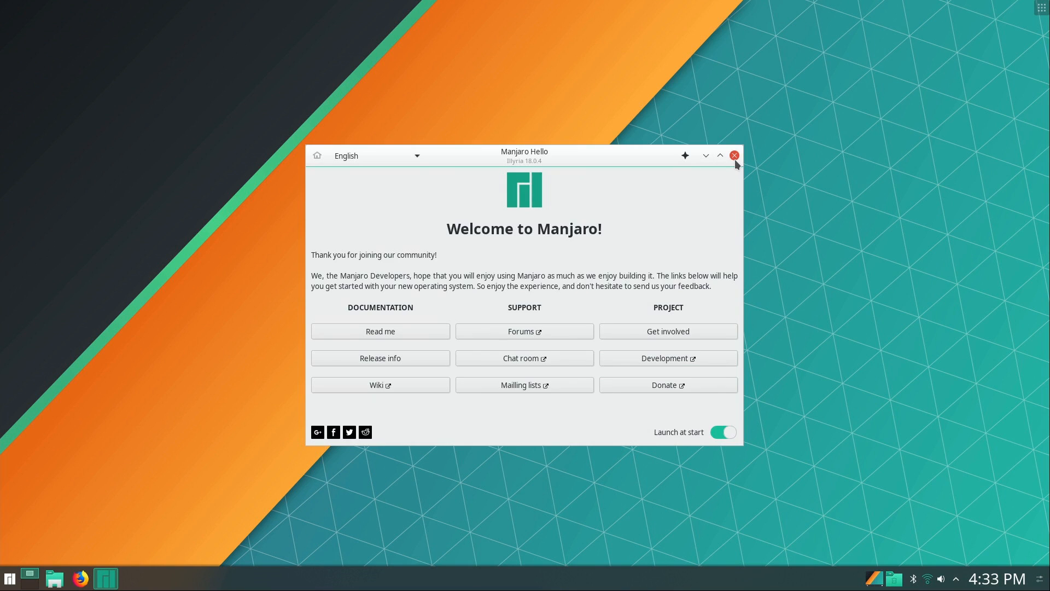
Step: Close the welcome window and launch Konsole from the application menu
{"action": "left_click", "coordinate": [734, 155]}
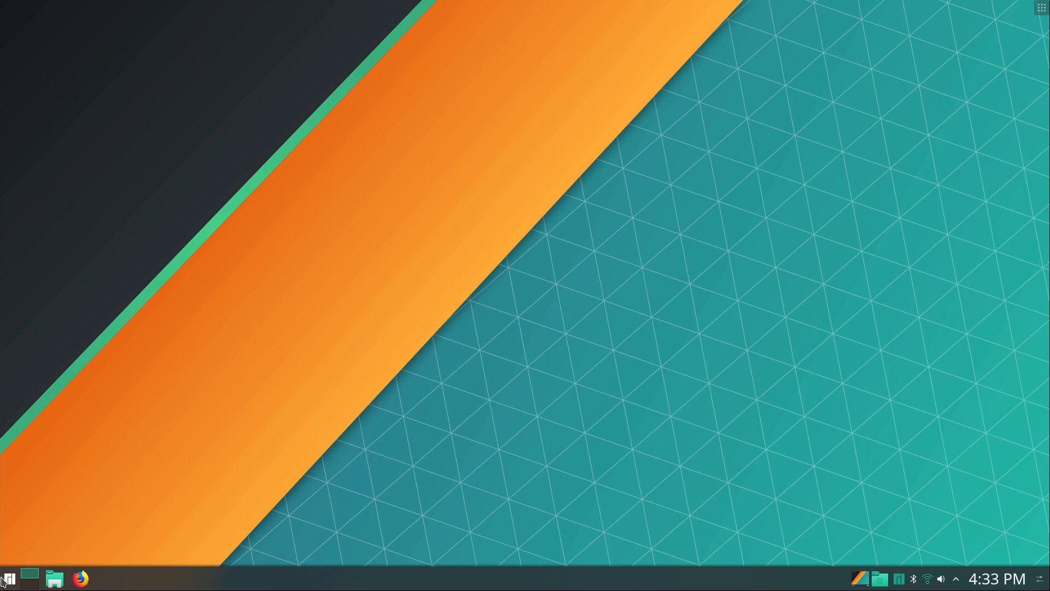
{"action": "left_click", "coordinate": [6, 576]}
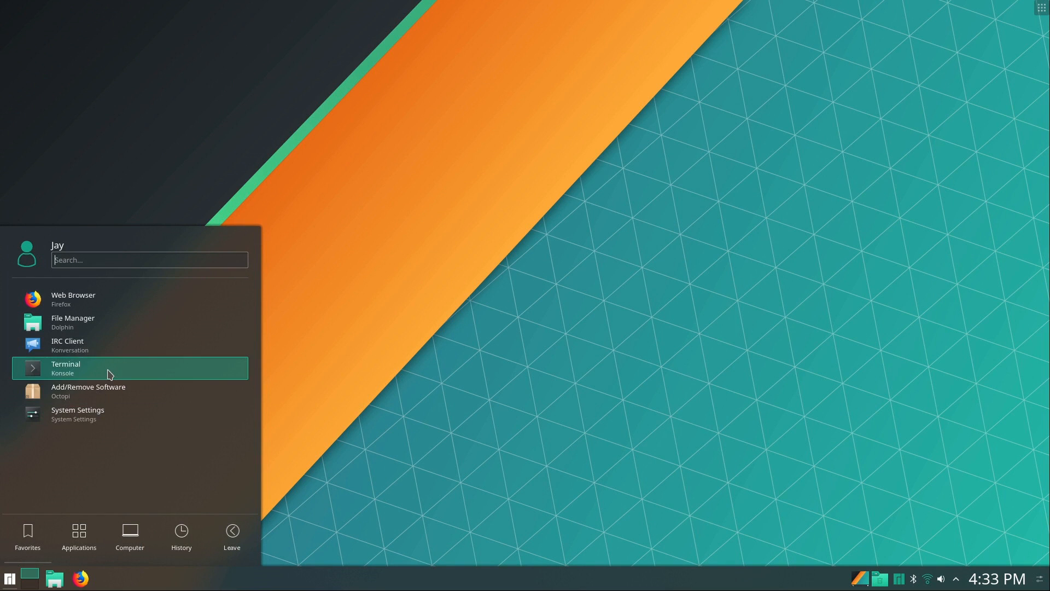
{"action": "left_click", "coordinate": [65, 367]}
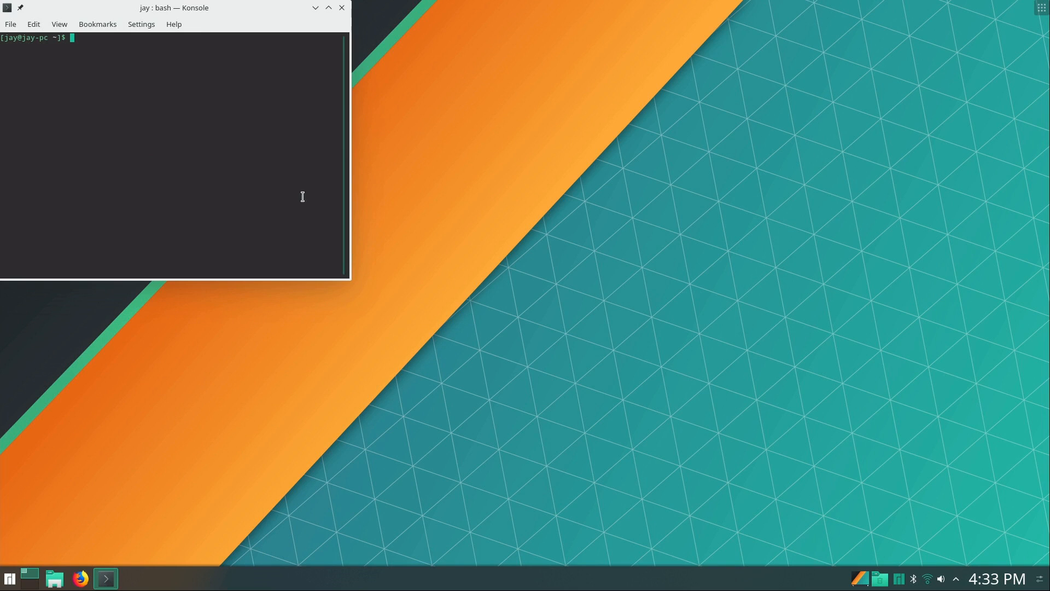
Step: Move the Konsole window toward the centre, then close it
{"action": "left_click_drag", "start_coordinate": [174, 8], "coordinate": [327, 59]}
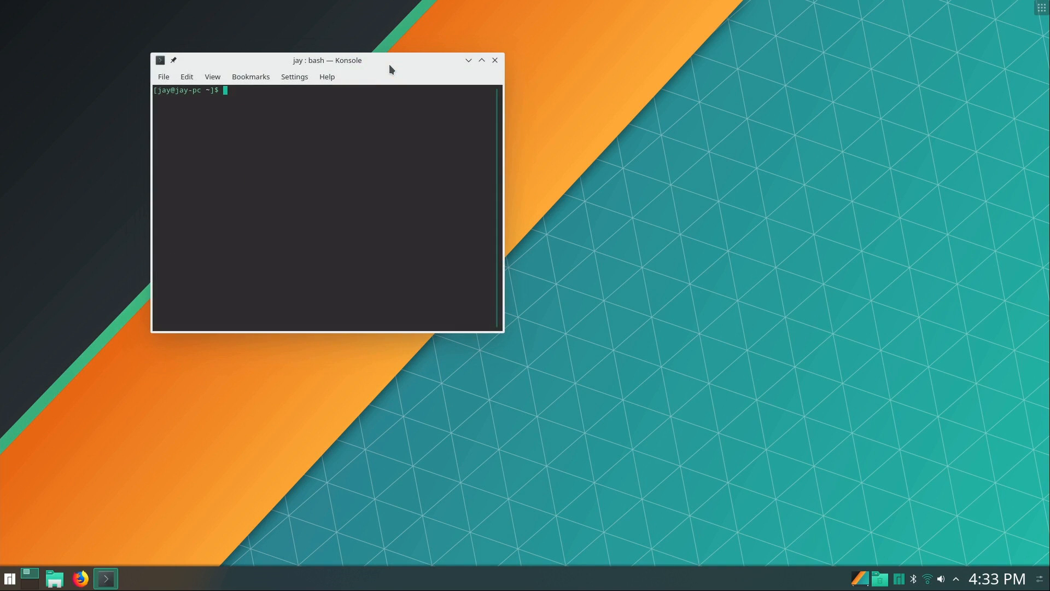
{"action": "mouse_move", "coordinate": [387, 80]}
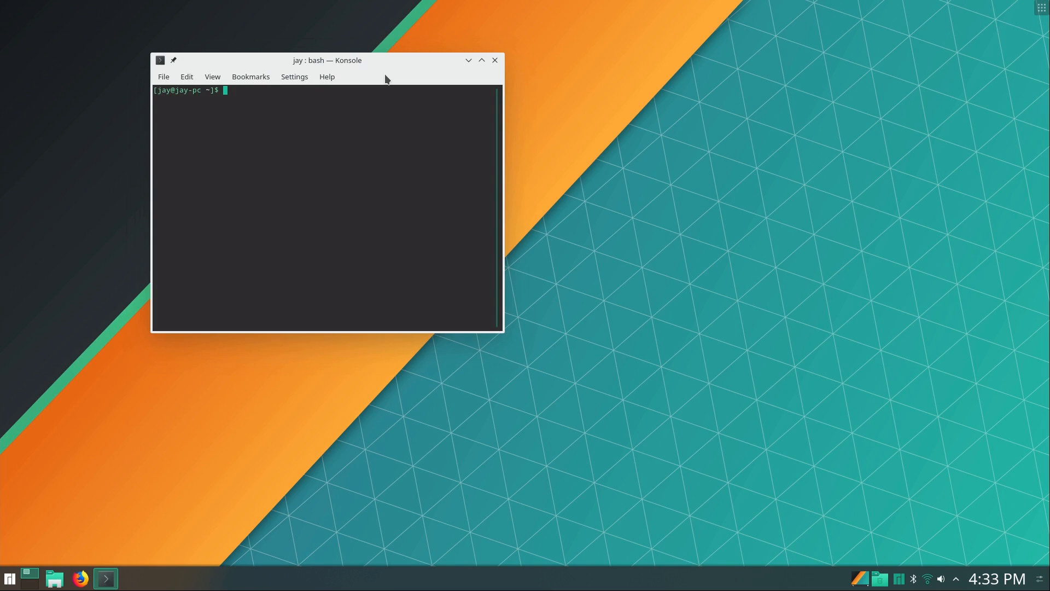
{"action": "mouse_move", "coordinate": [341, 190]}
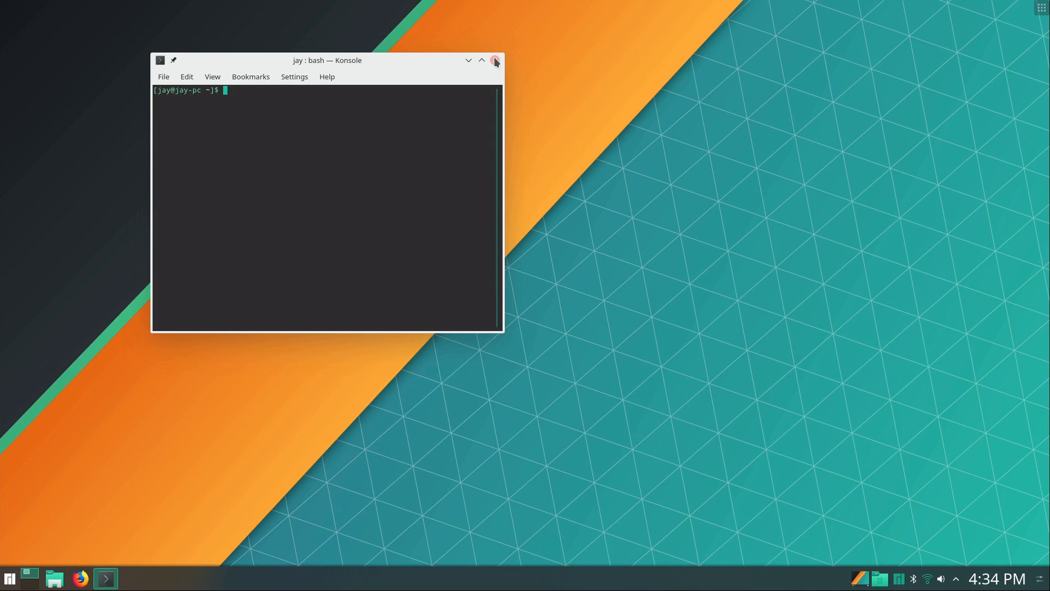
{"action": "left_click", "coordinate": [496, 60]}
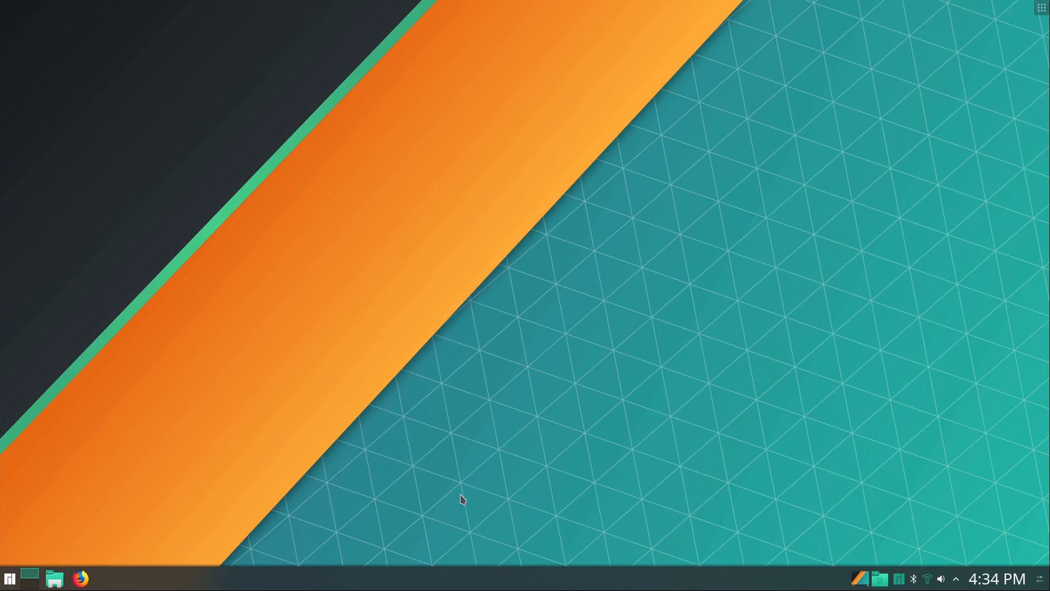
{"action": "mouse_move", "coordinate": [460, 508]}
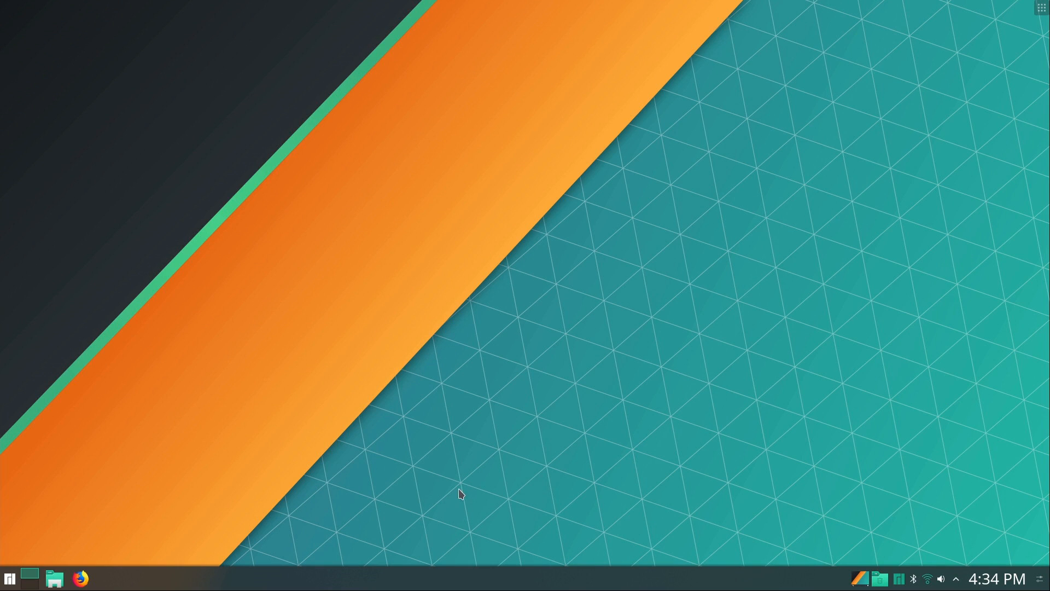
{"action": "mouse_move", "coordinate": [937, 424]}
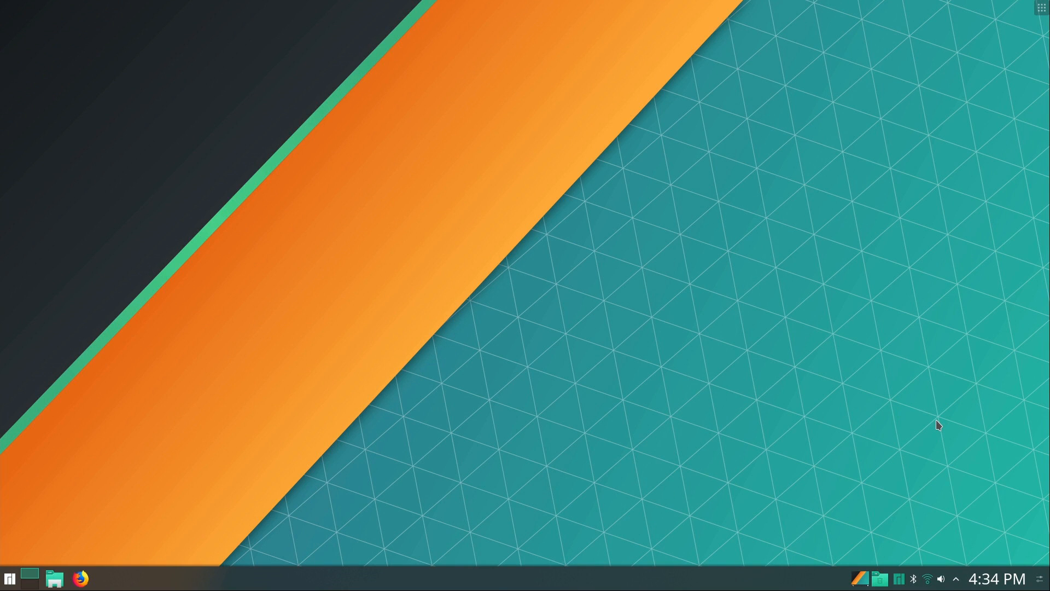
{"action": "mouse_move", "coordinate": [934, 427]}
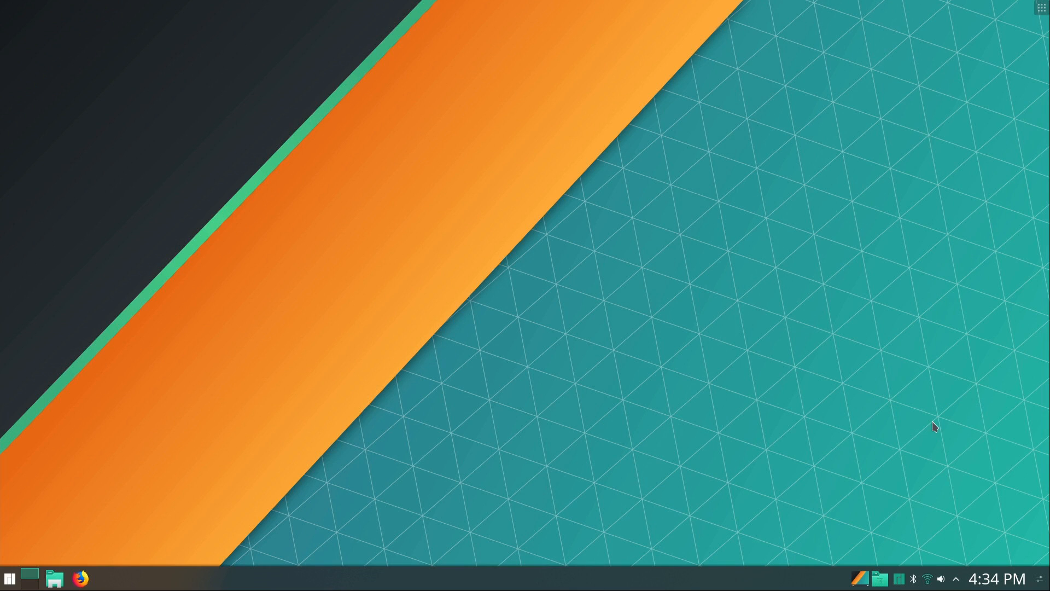
{"action": "mouse_move", "coordinate": [903, 433]}
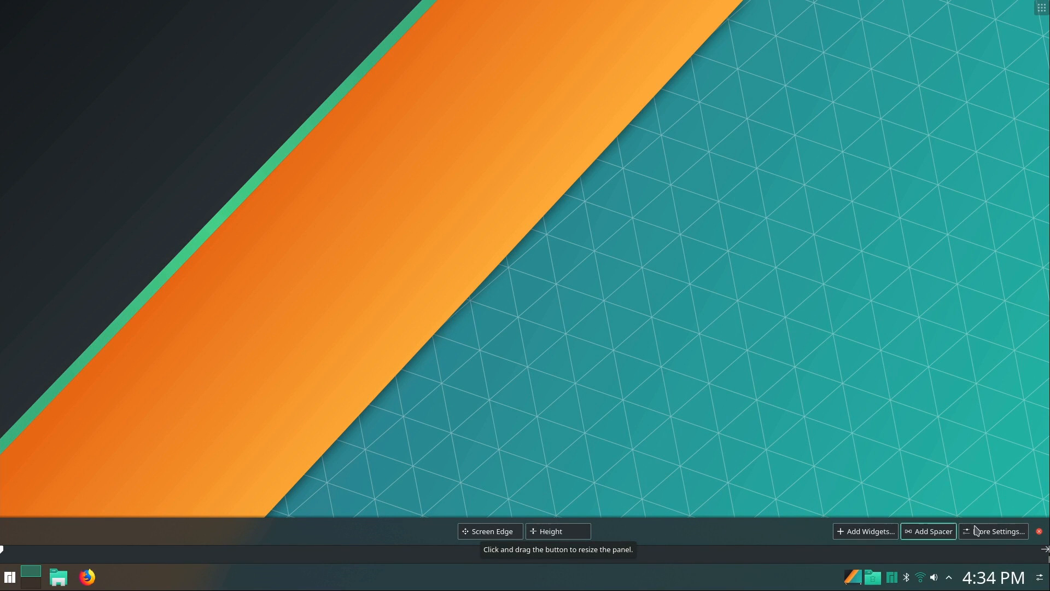
Step: Adjust the bottom panel via its context menu, leaving the desktop empty
{"action": "right_click", "coordinate": [164, 571]}
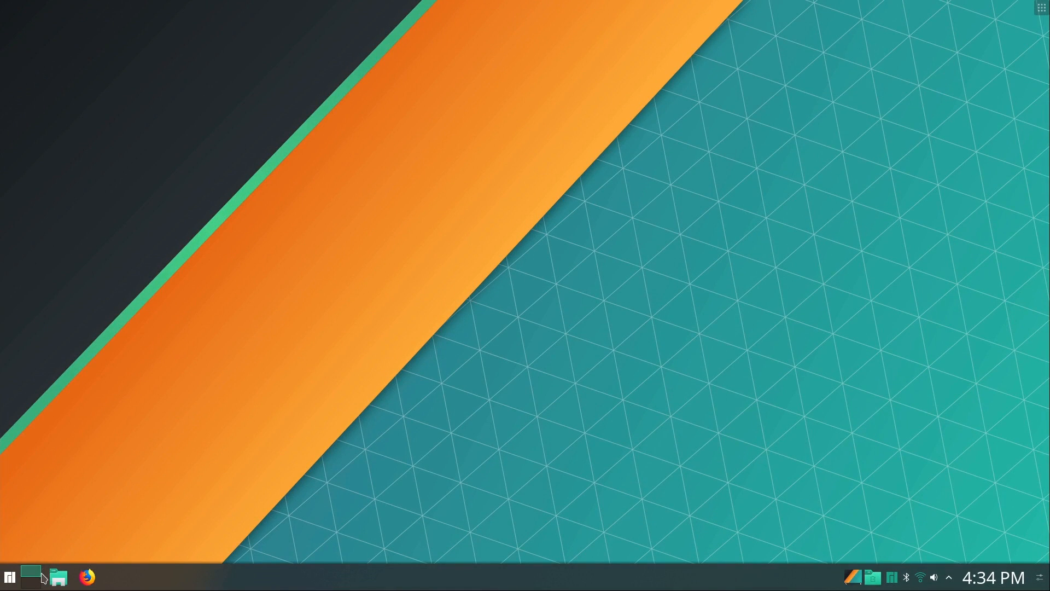
{"action": "mouse_move", "coordinate": [33, 571]}
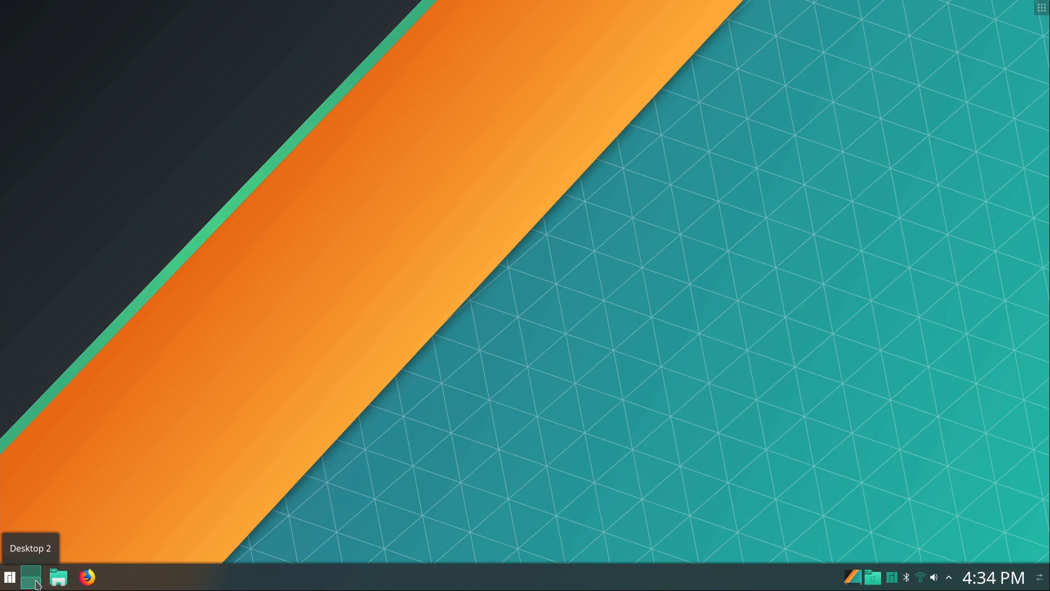
Step: From the pager's settings, add a second virtual desktop on its own row
{"action": "right_click", "coordinate": [30, 575]}
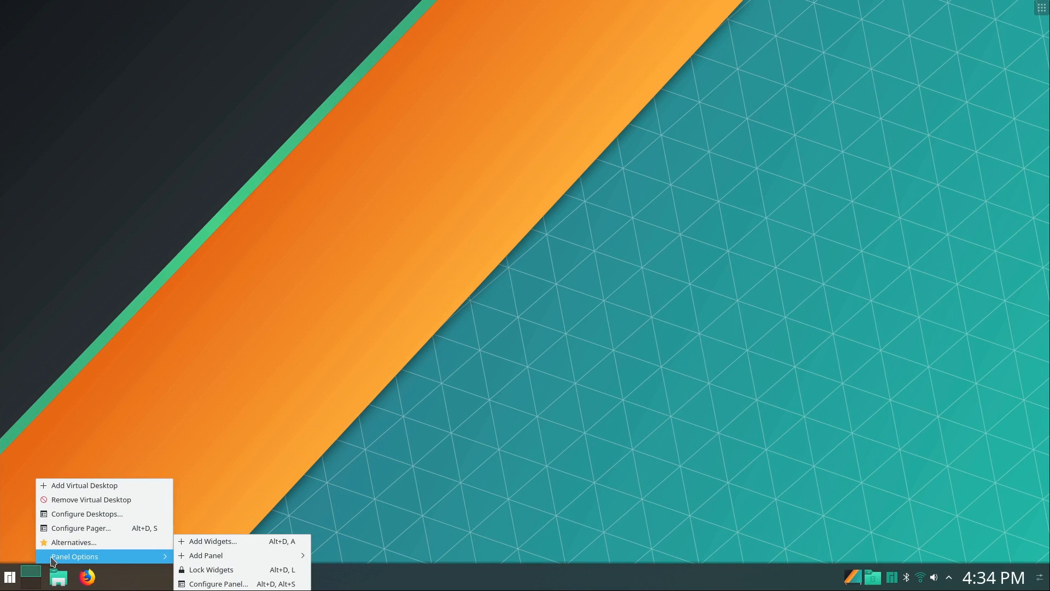
{"action": "left_click", "coordinate": [86, 514]}
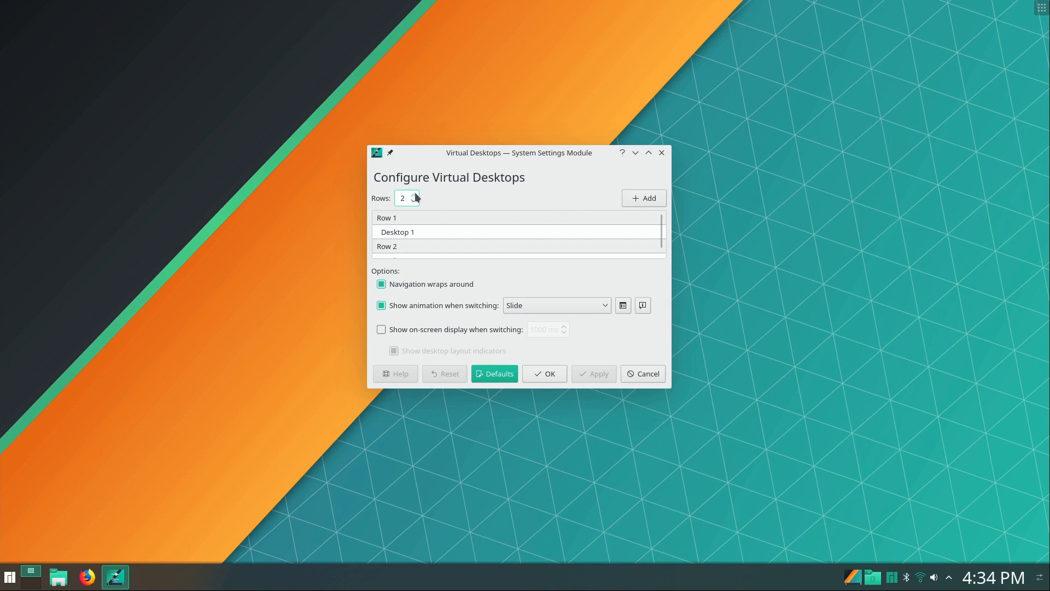
{"action": "left_click", "coordinate": [644, 198]}
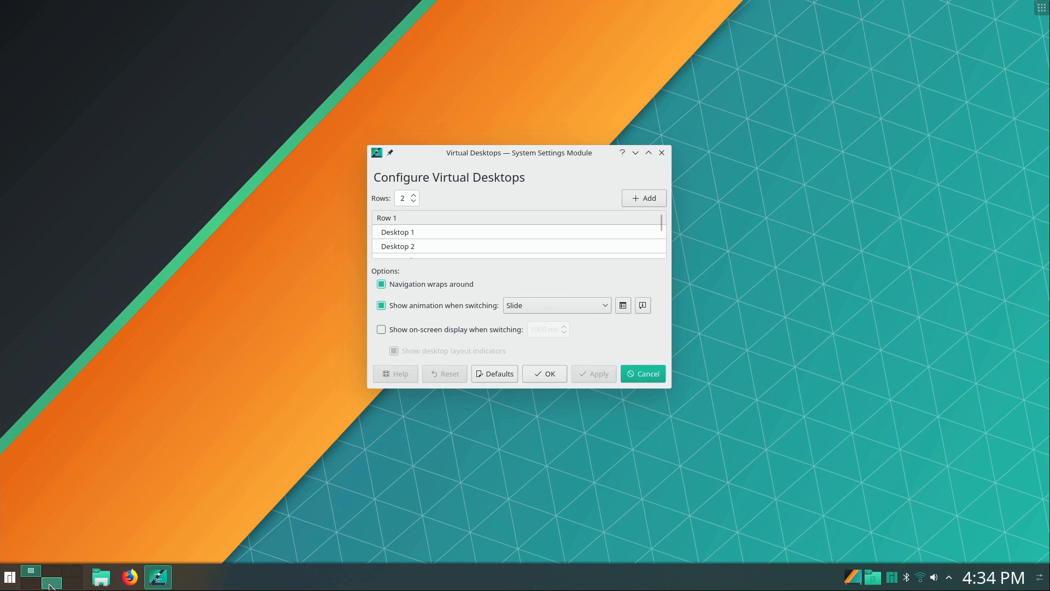
{"action": "mouse_move", "coordinate": [74, 569]}
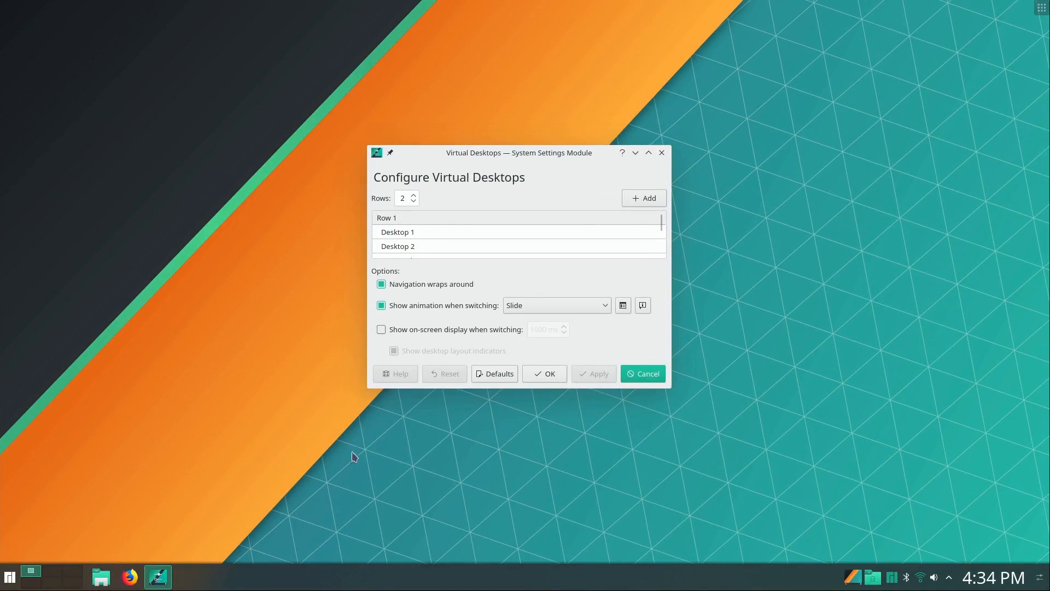
{"action": "mouse_move", "coordinate": [401, 401]}
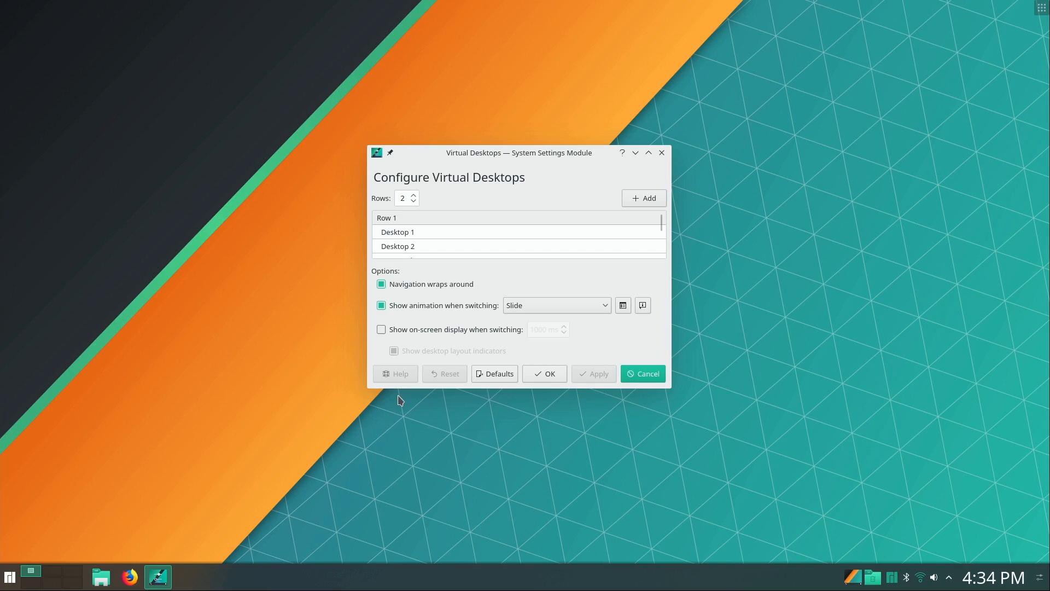
{"action": "mouse_move", "coordinate": [587, 345]}
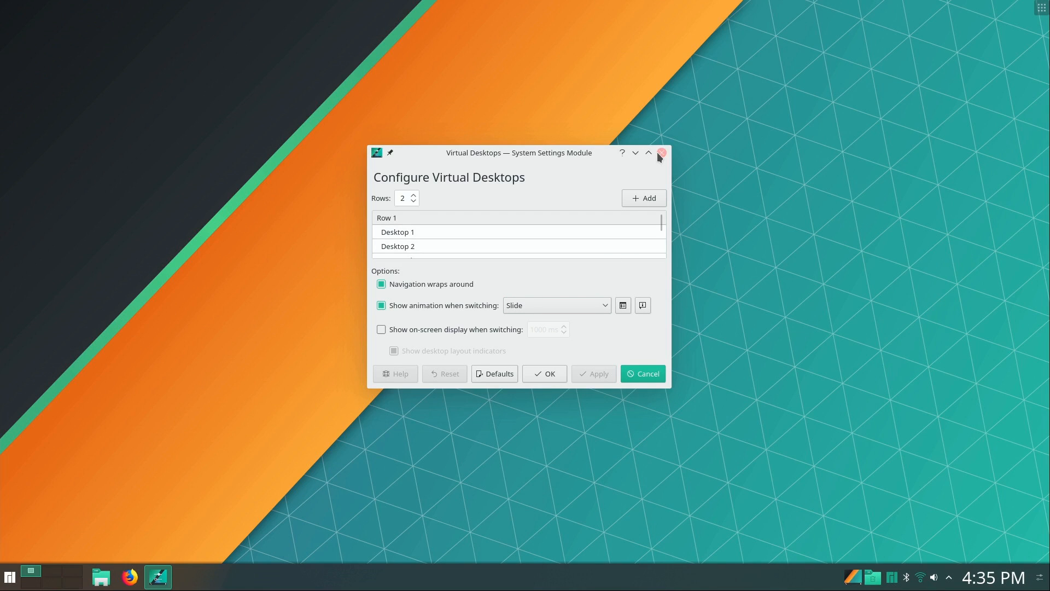
{"action": "mouse_move", "coordinate": [665, 164]}
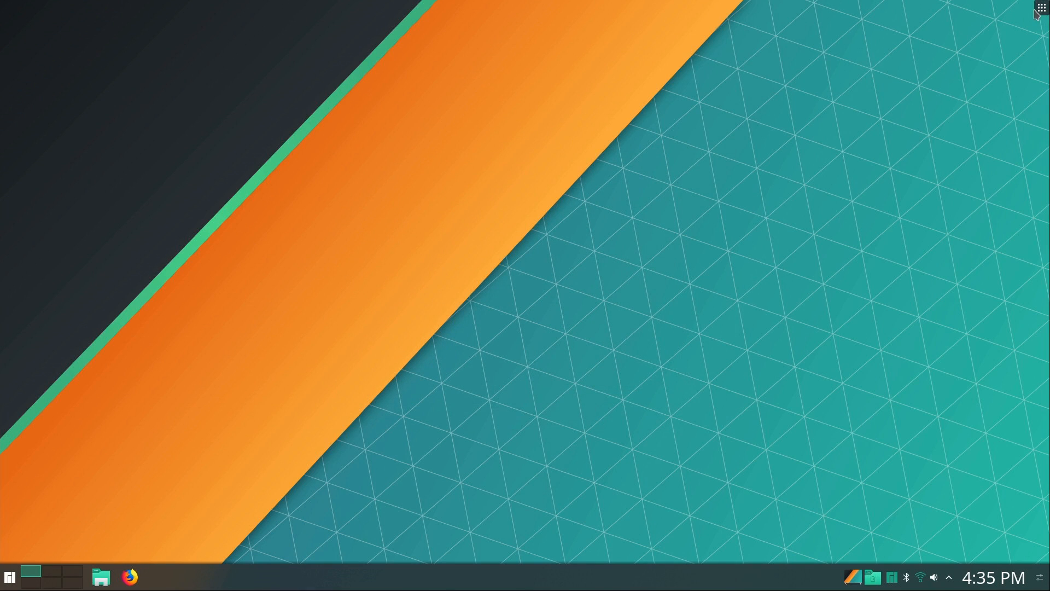
Step: Add a Folder View widget for the Desktop folder from the widget browser, searching 'fo'
{"action": "right_click", "coordinate": [1034, 17]}
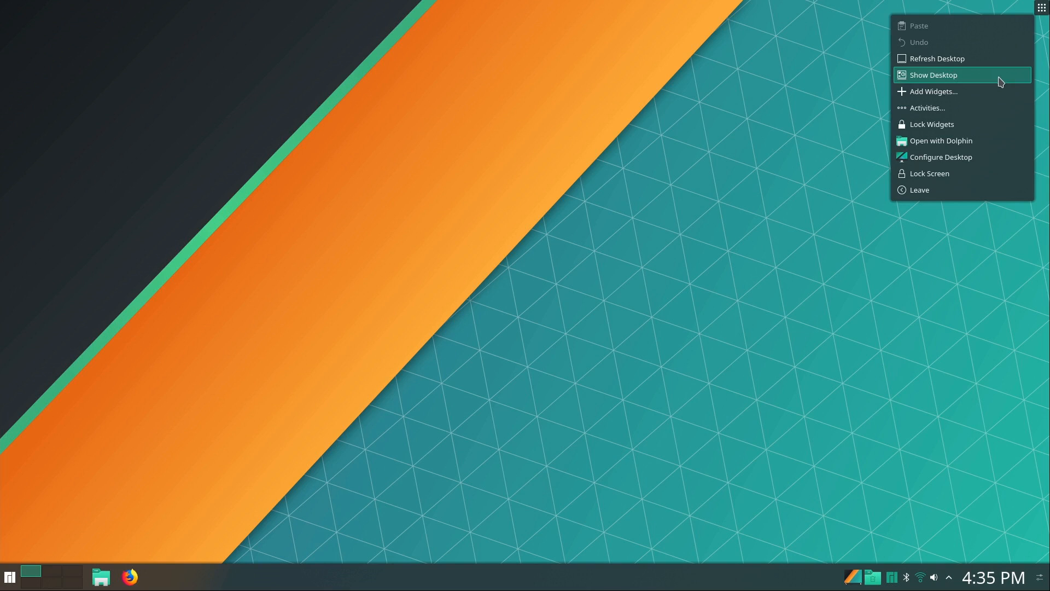
{"action": "left_click", "coordinate": [934, 91]}
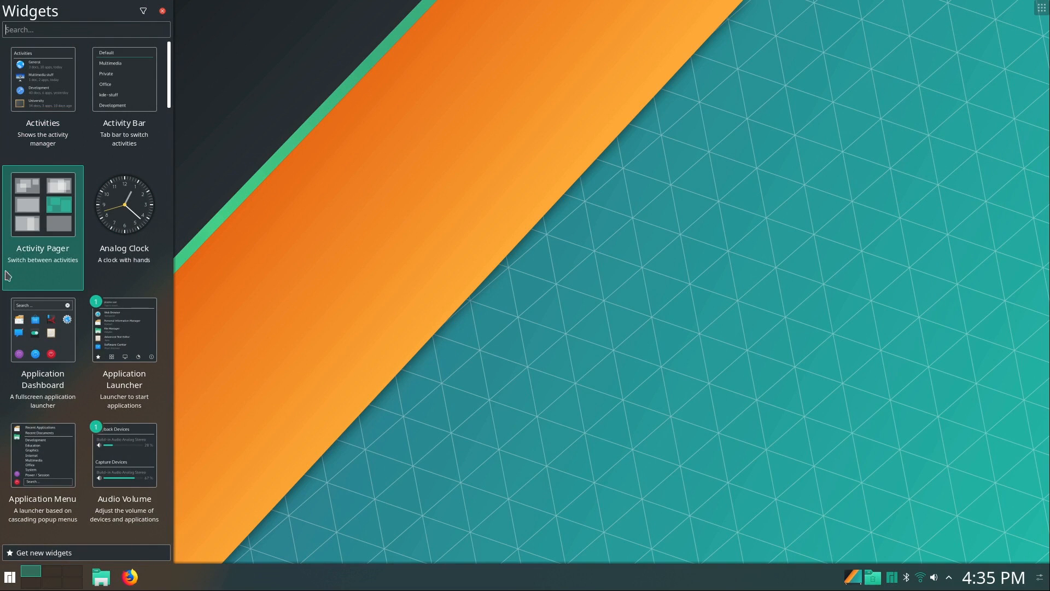
{"action": "type", "text": "fol"}
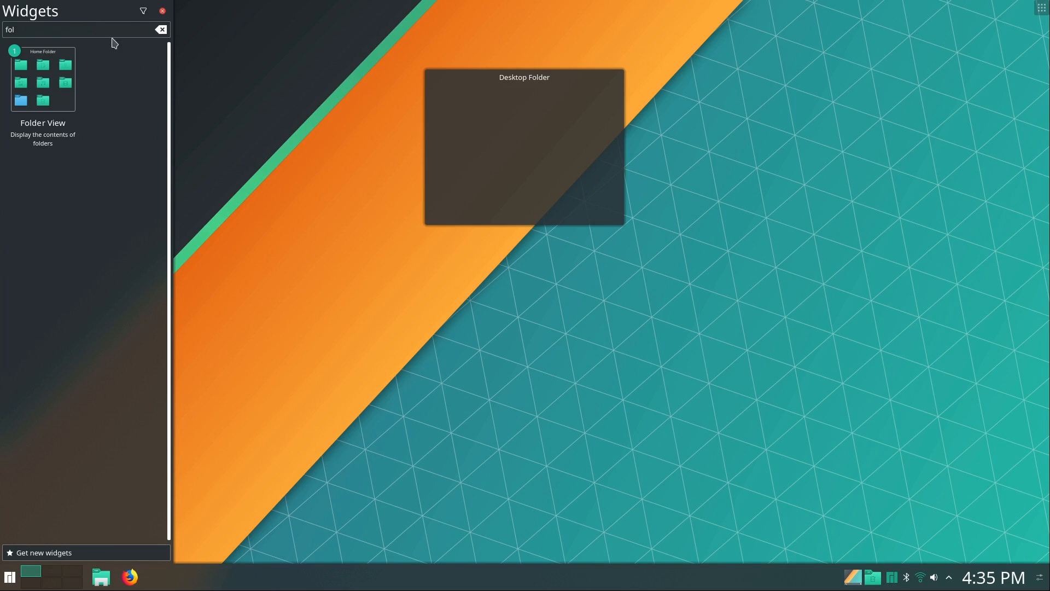
{"action": "left_click", "coordinate": [177, 10]}
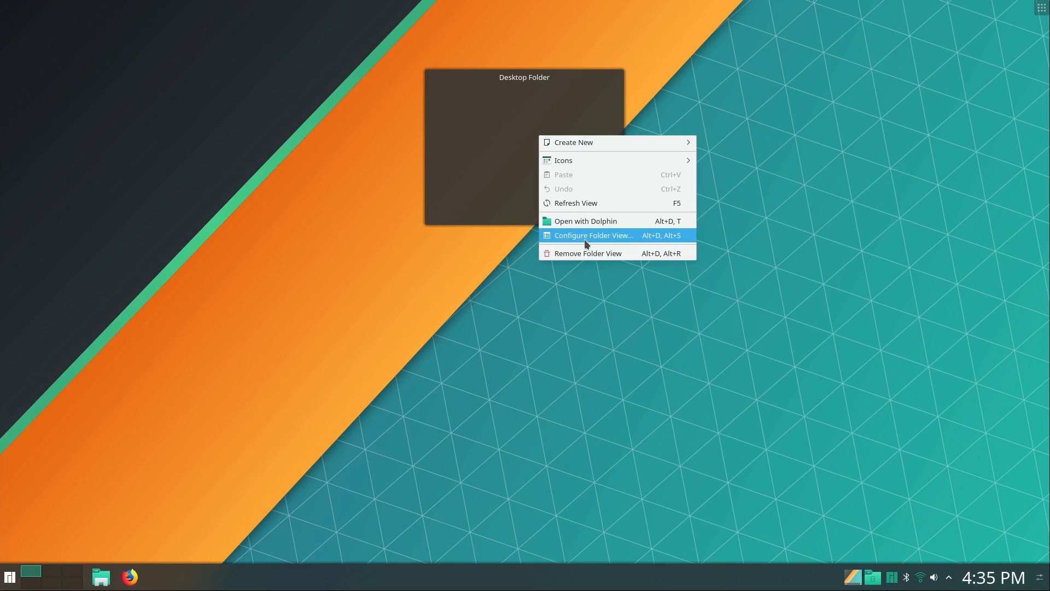
Step: Configure the Folder View widget to show the Home place and reposition it to the right
{"action": "left_click", "coordinate": [593, 236]}
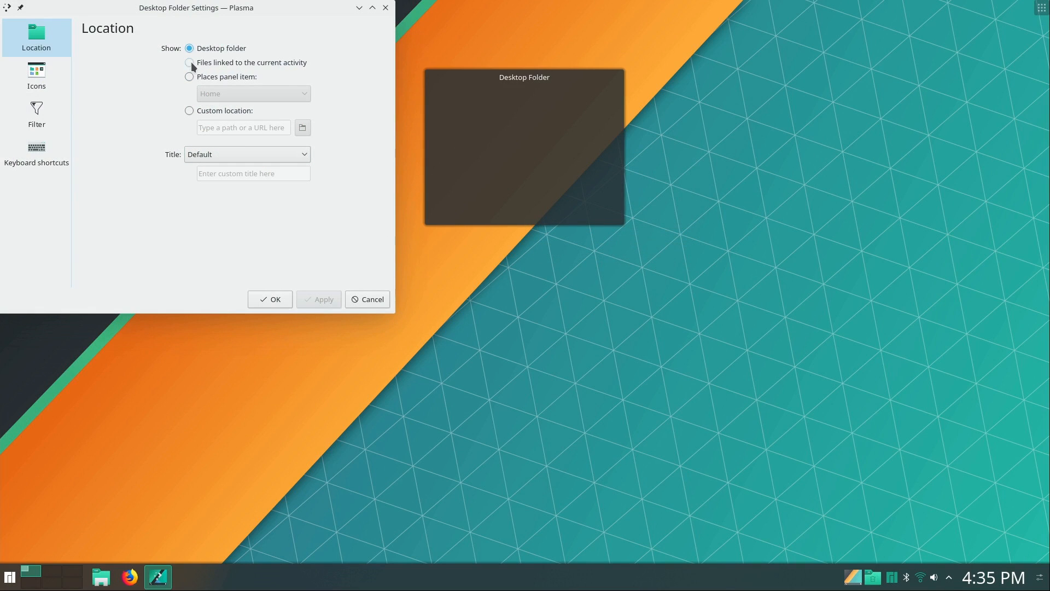
{"action": "left_click", "coordinate": [189, 77]}
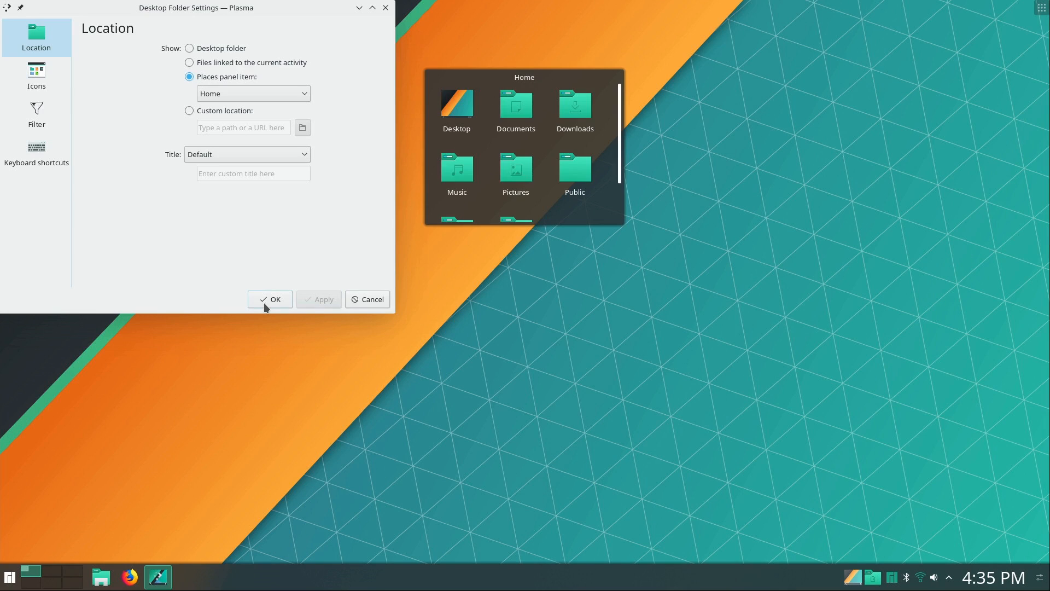
{"action": "left_click", "coordinate": [269, 299]}
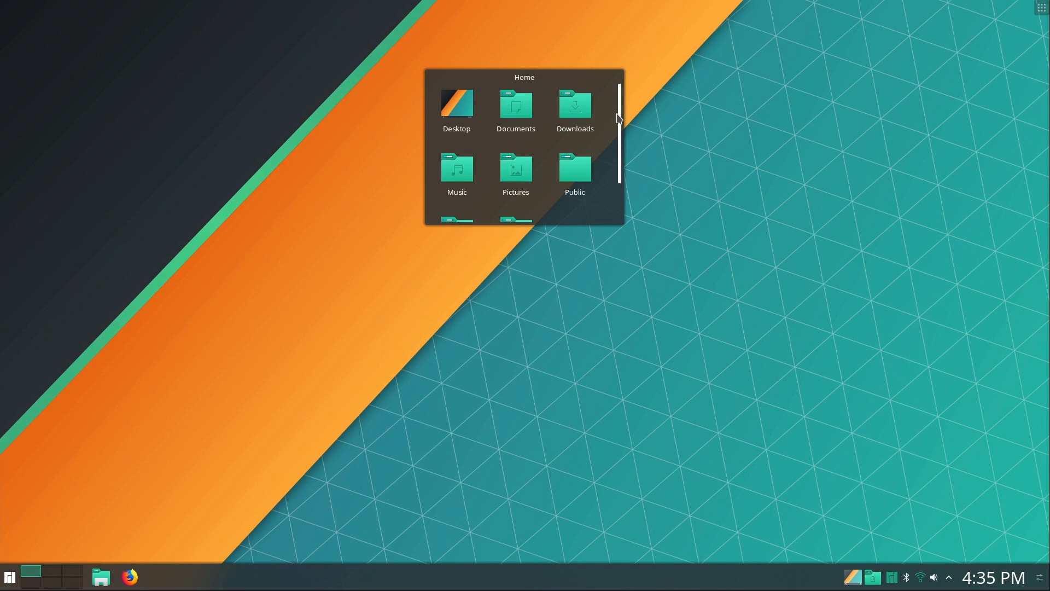
{"action": "scroll", "scroll_direction": "down", "scroll_amount": 3}
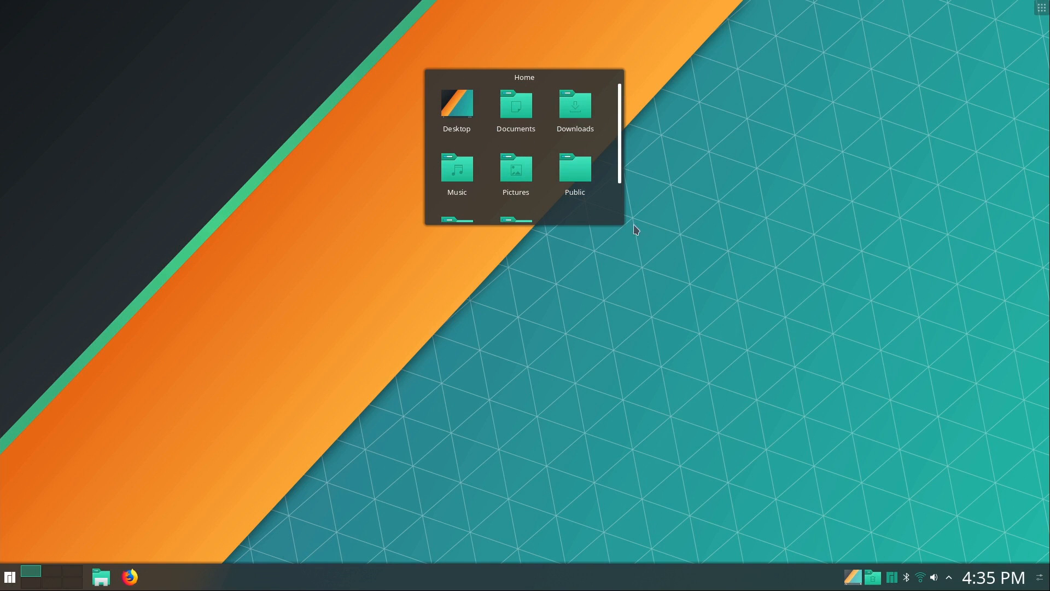
{"action": "mouse_move", "coordinate": [559, 209]}
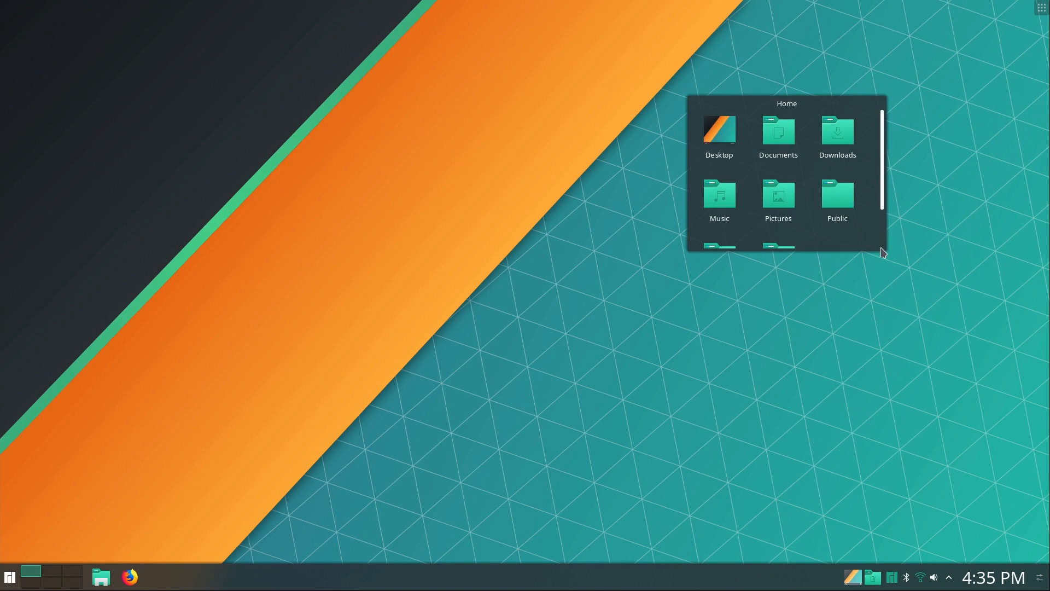
{"action": "mouse_move", "coordinate": [897, 144]}
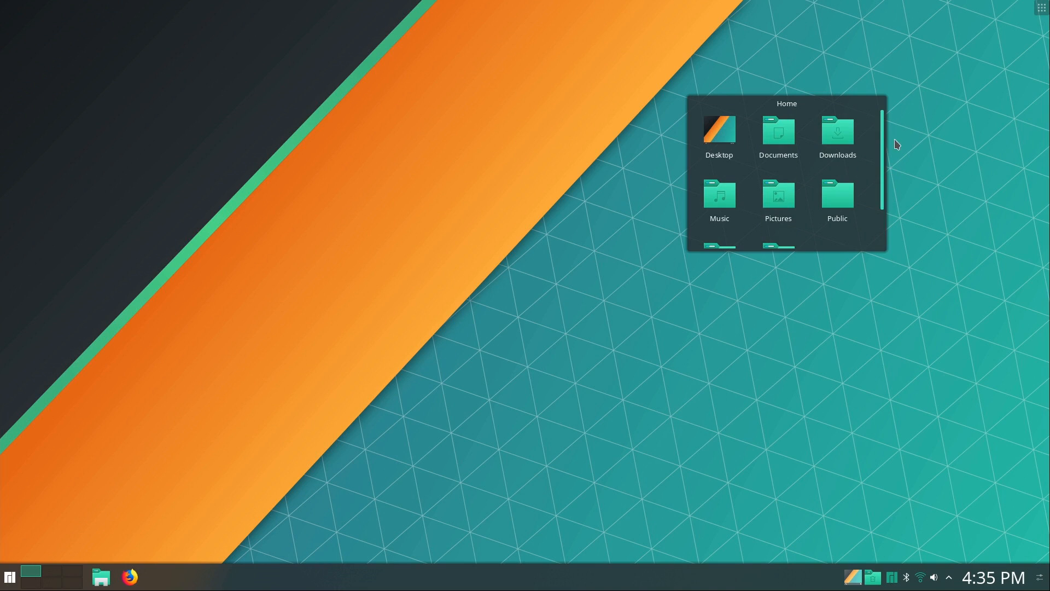
{"action": "left_click", "coordinate": [1042, 7]}
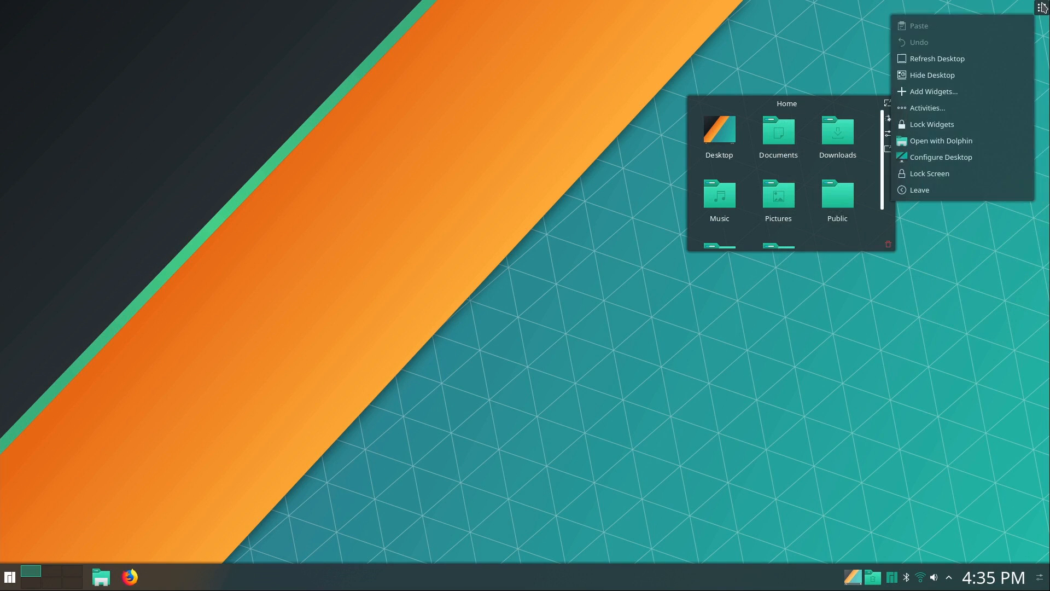
Step: Scroll through the Add Widgets browser past the system load viewer and timer without adding any
{"action": "left_click", "coordinate": [933, 92]}
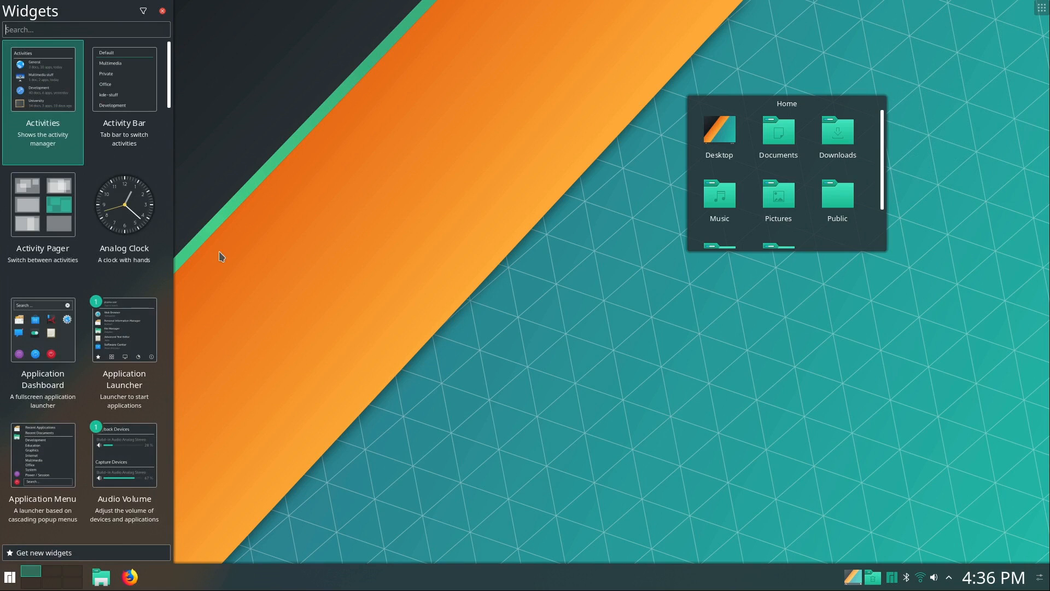
{"action": "scroll", "scroll_direction": "down", "scroll_amount": 3}
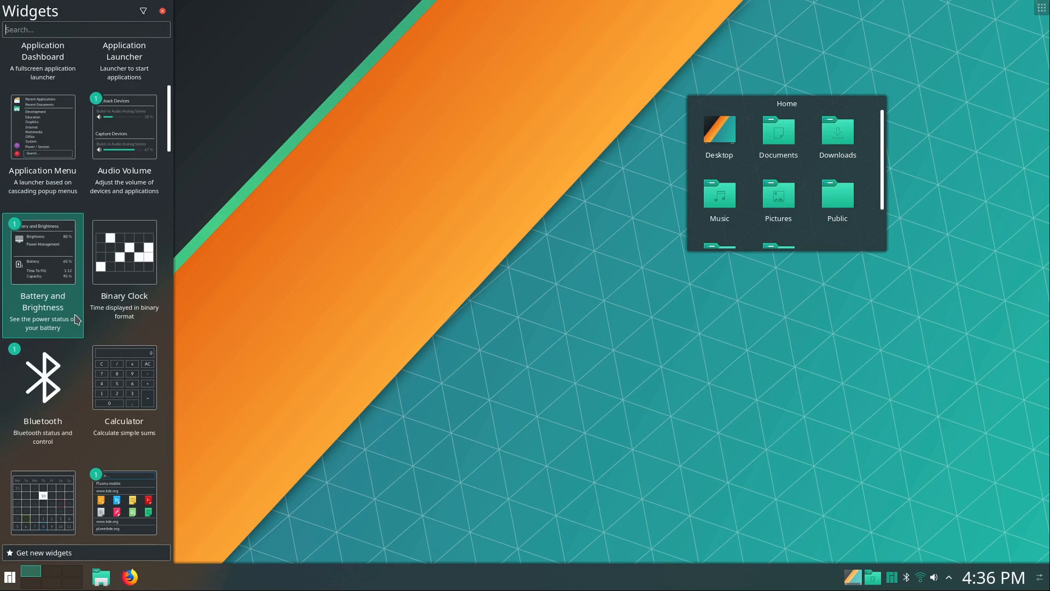
{"action": "scroll", "scroll_direction": "down", "scroll_amount": 3}
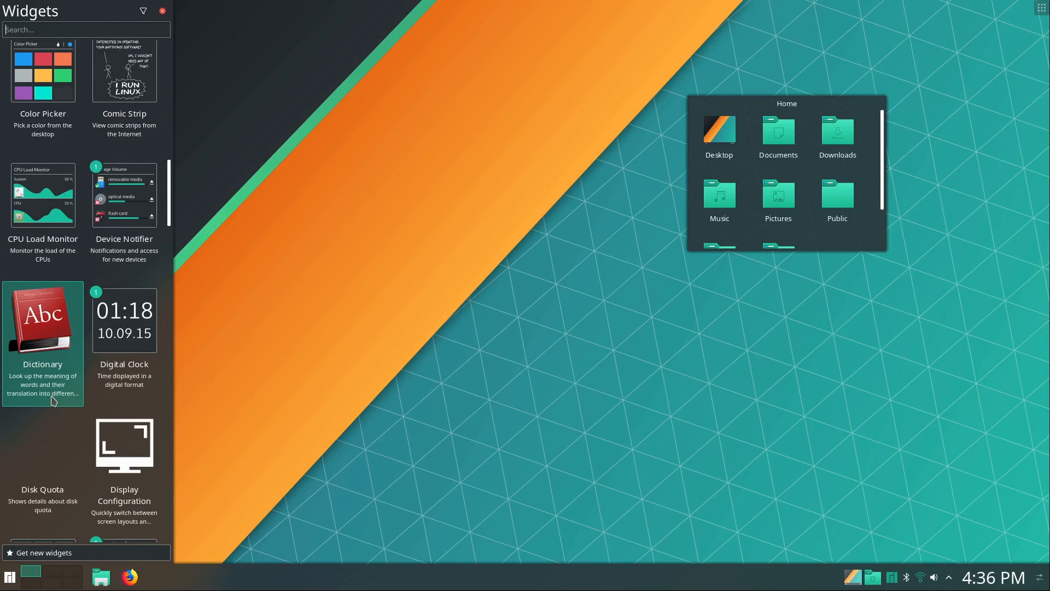
{"action": "scroll", "scroll_direction": "down", "scroll_amount": 3}
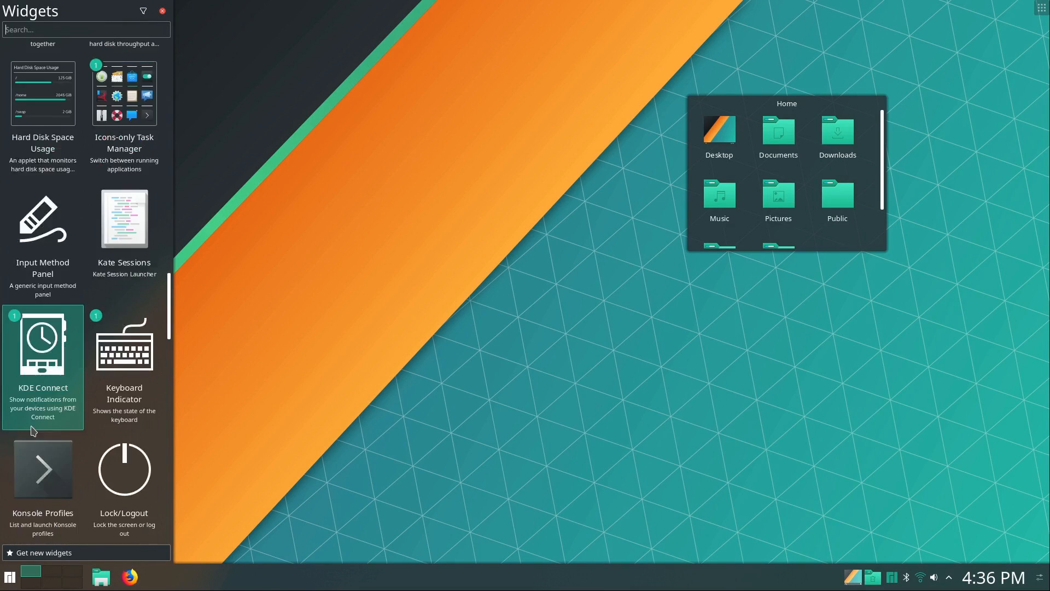
{"action": "scroll", "scroll_direction": "down", "scroll_amount": 3}
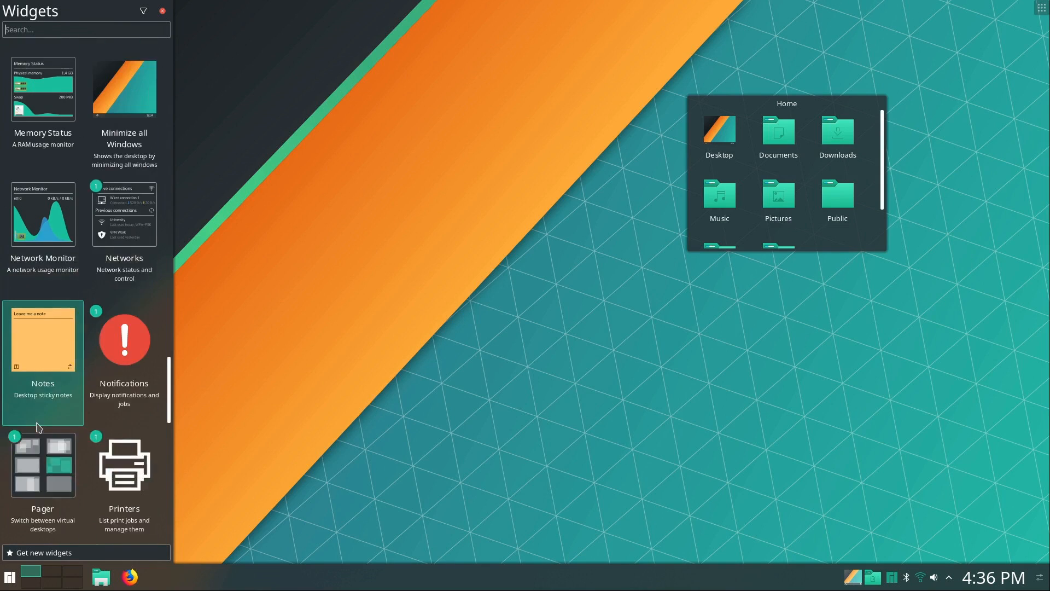
{"action": "scroll", "scroll_direction": "down", "scroll_amount": 3}
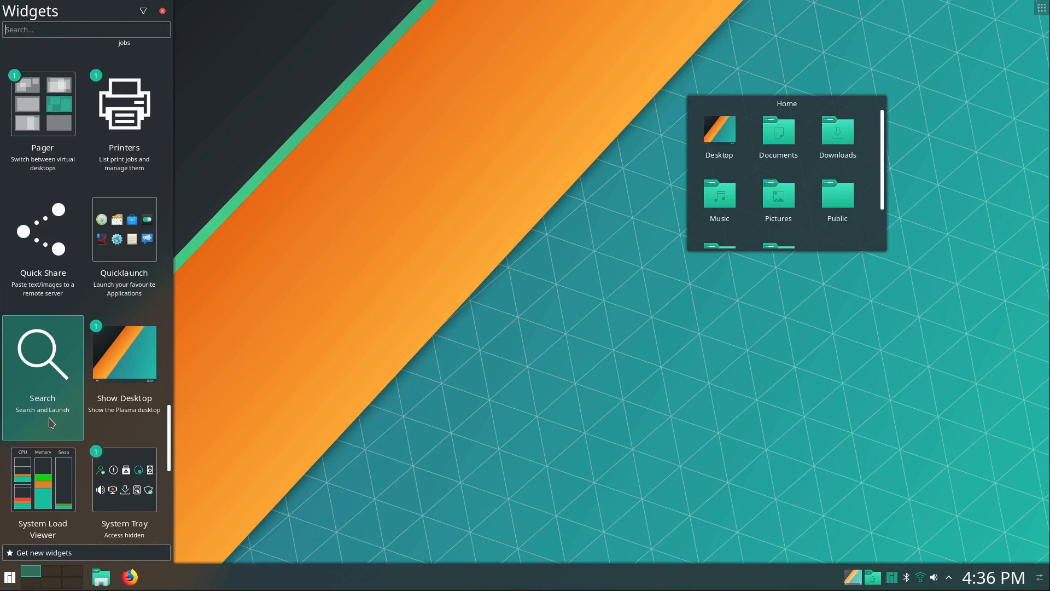
{"action": "scroll", "scroll_direction": "down", "scroll_amount": 3}
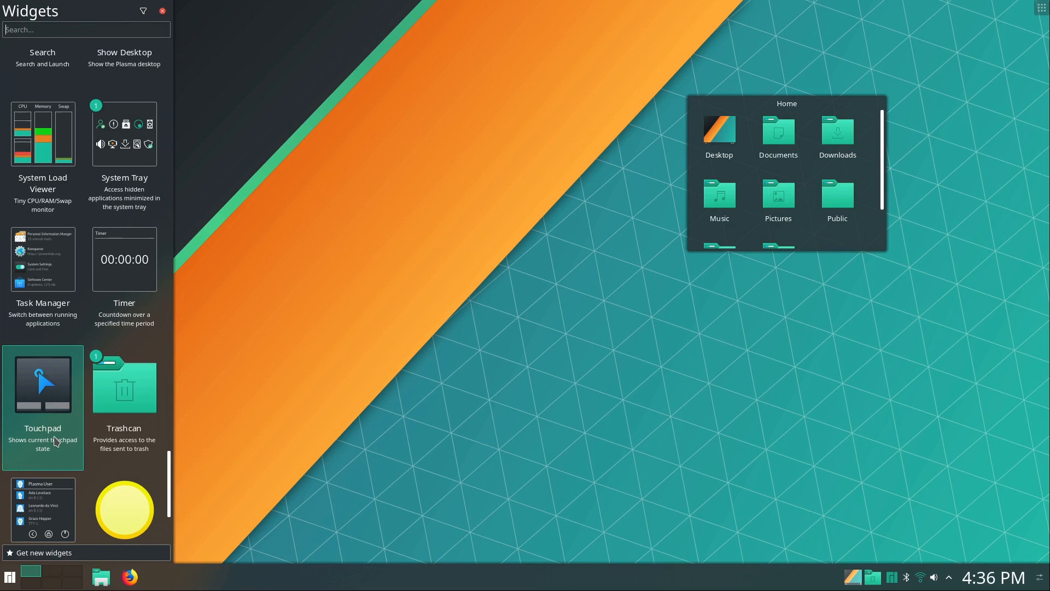
{"action": "mouse_move", "coordinate": [46, 448]}
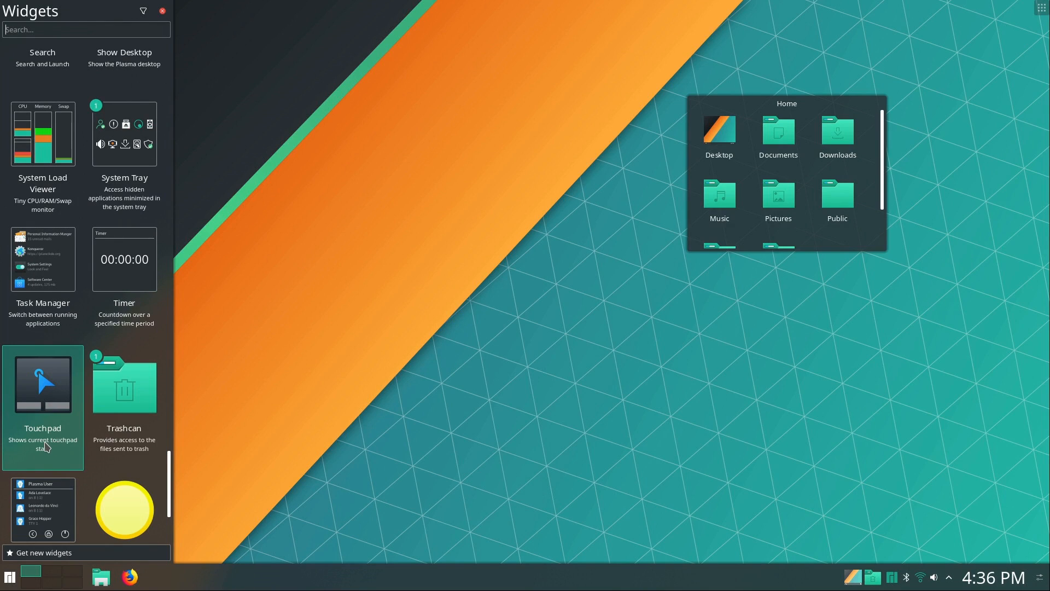
{"action": "mouse_move", "coordinate": [344, 363]}
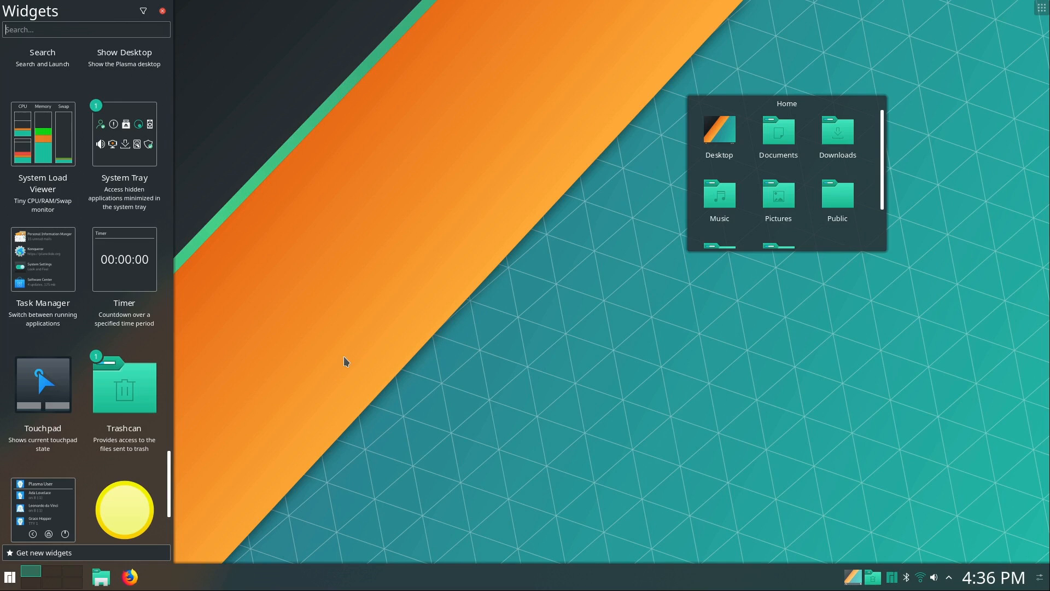
{"action": "mouse_move", "coordinate": [428, 181]}
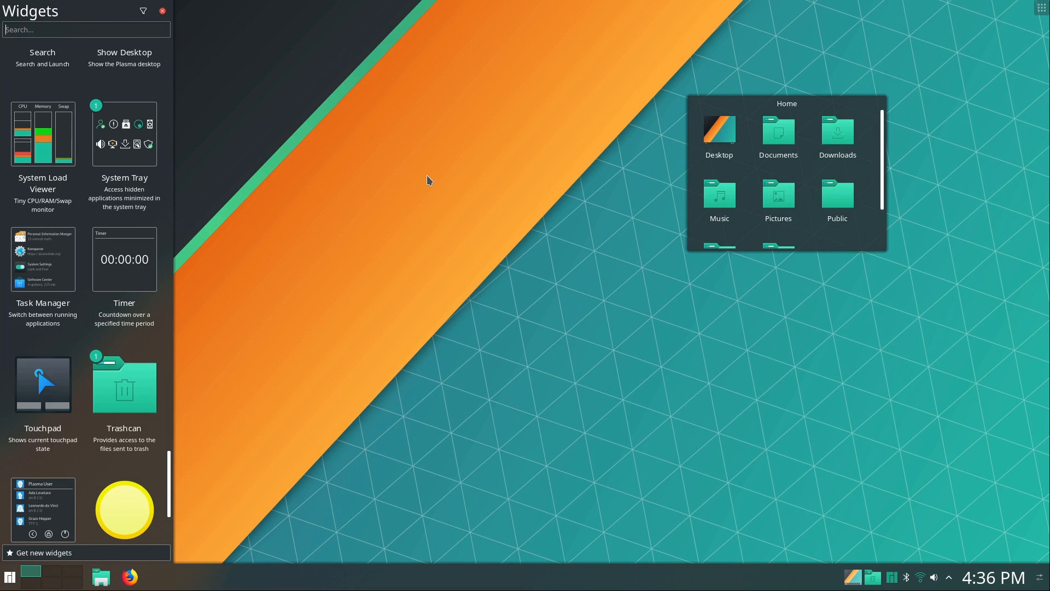
{"action": "mouse_move", "coordinate": [364, 177]}
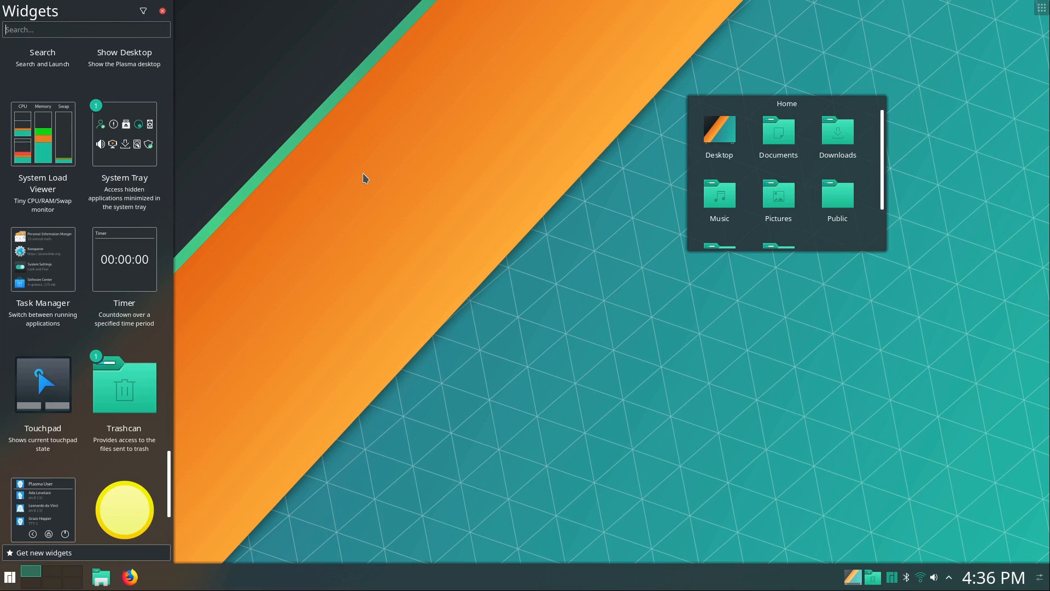
{"action": "mouse_move", "coordinate": [363, 175]}
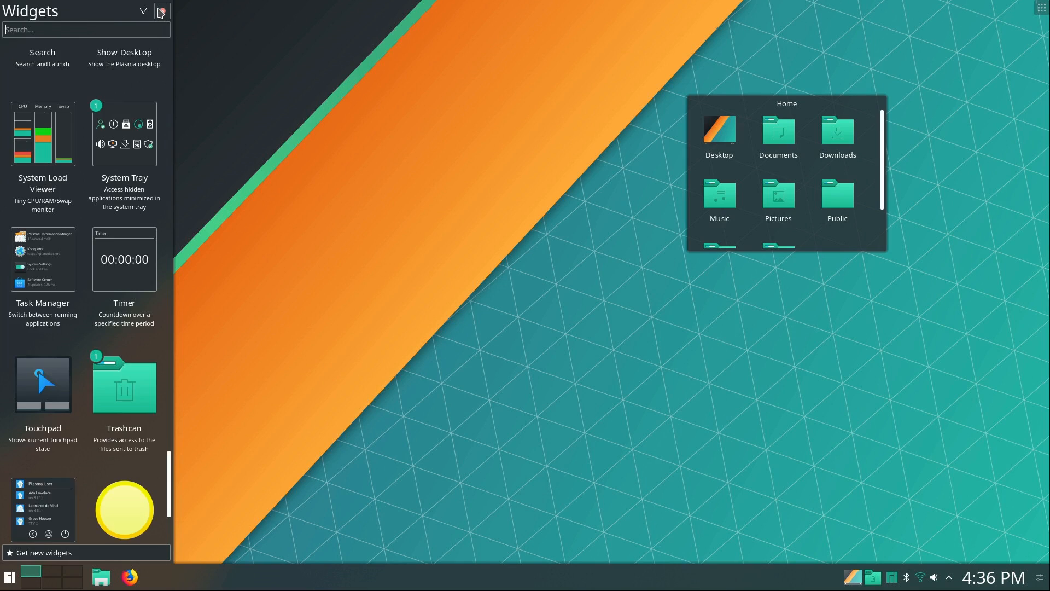
{"action": "left_click", "coordinate": [7, 576]}
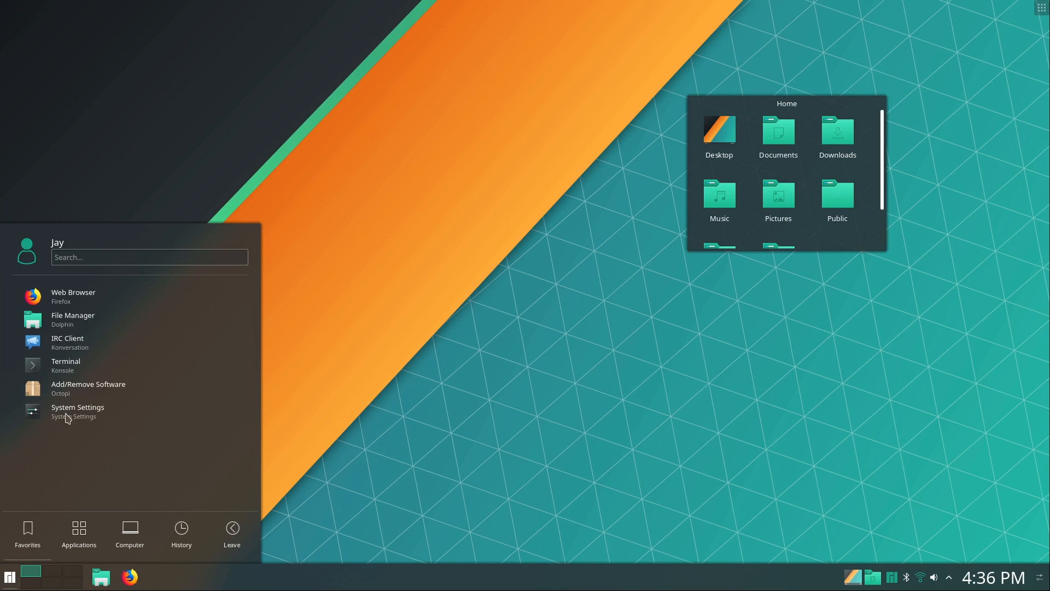
Step: Launch KSysGuard by searching 'sysg' in the launcher and show its System Load graphs
{"action": "type", "text": "sys"}
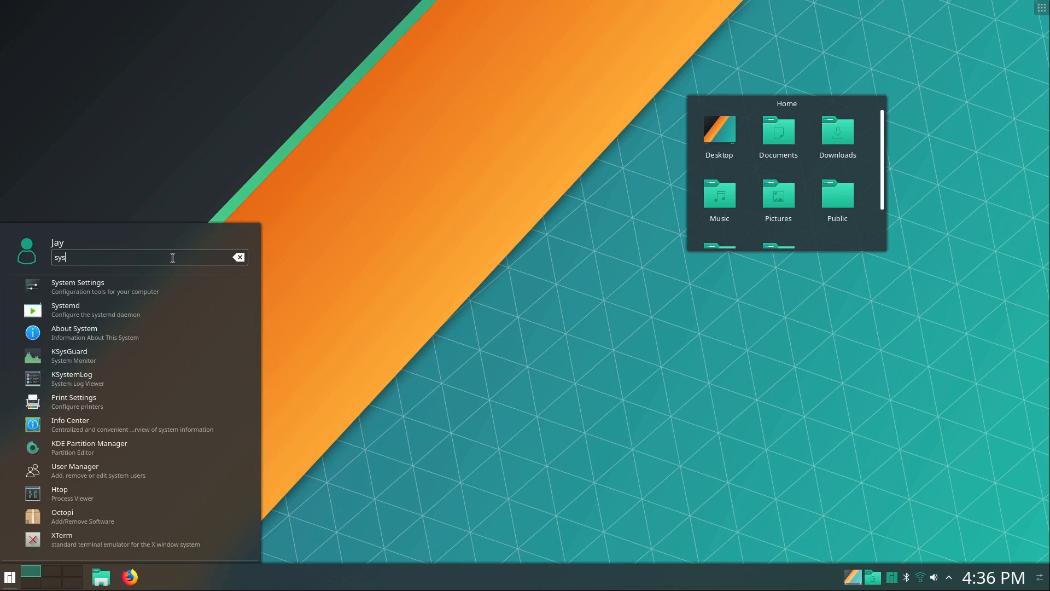
{"action": "type", "text": "g"}
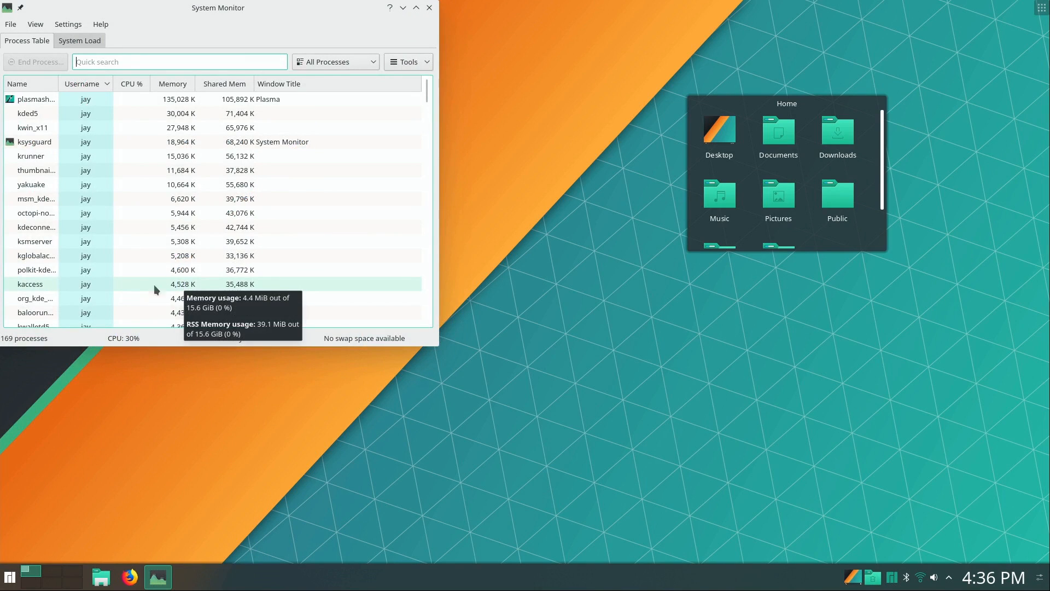
{"action": "left_click", "coordinate": [79, 40]}
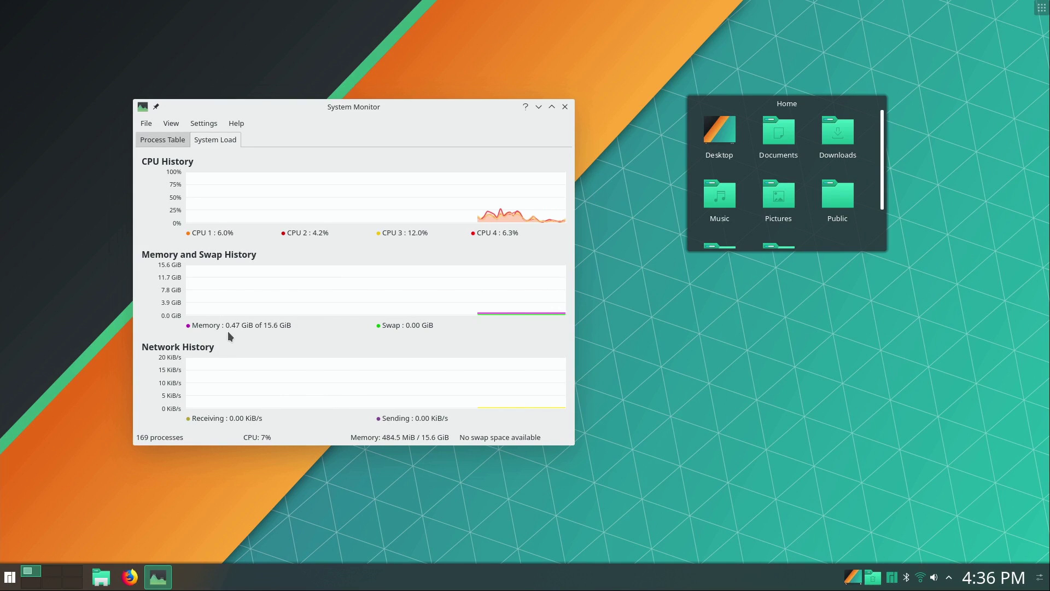
{"action": "mouse_move", "coordinate": [236, 333]}
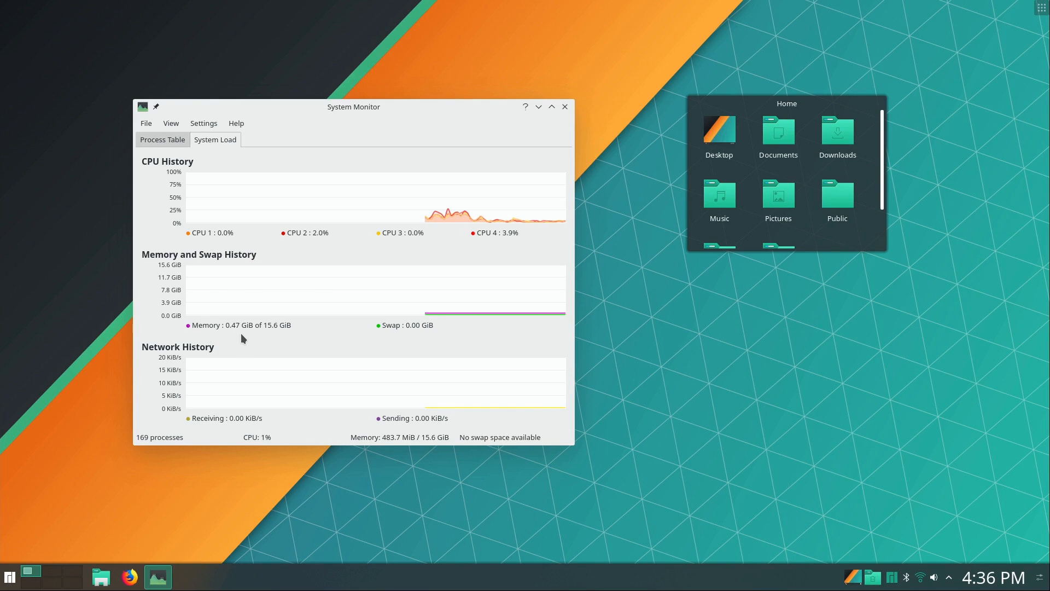
{"action": "mouse_move", "coordinate": [232, 345]}
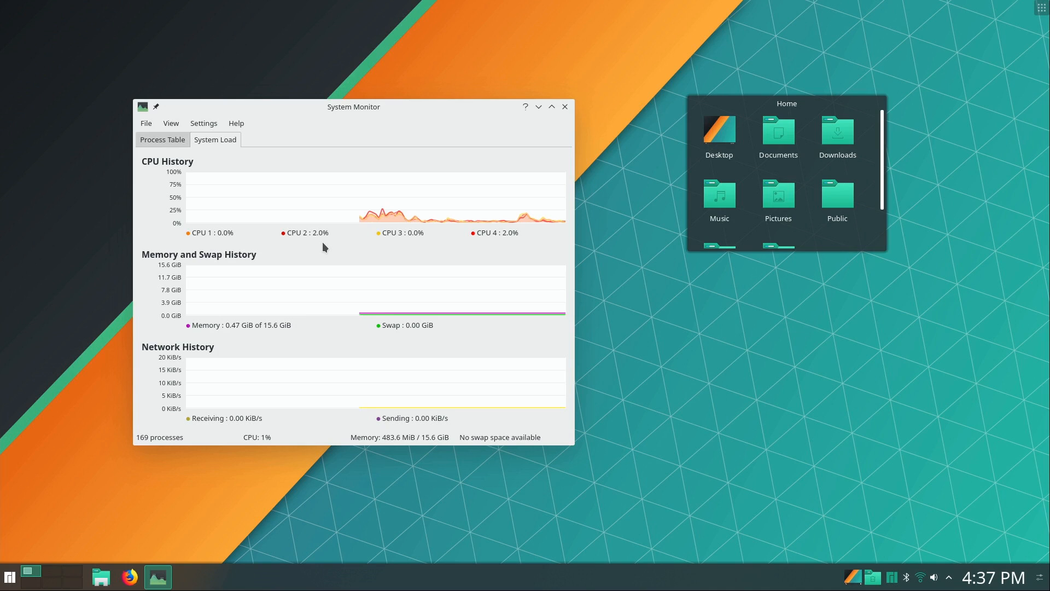
{"action": "mouse_move", "coordinate": [306, 259]}
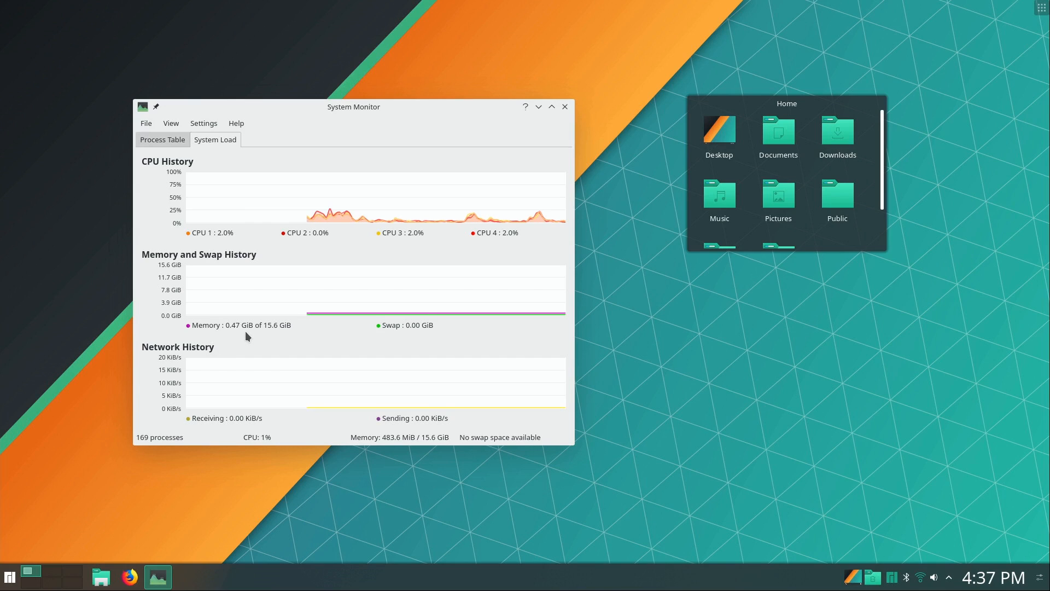
{"action": "mouse_move", "coordinate": [438, 294]}
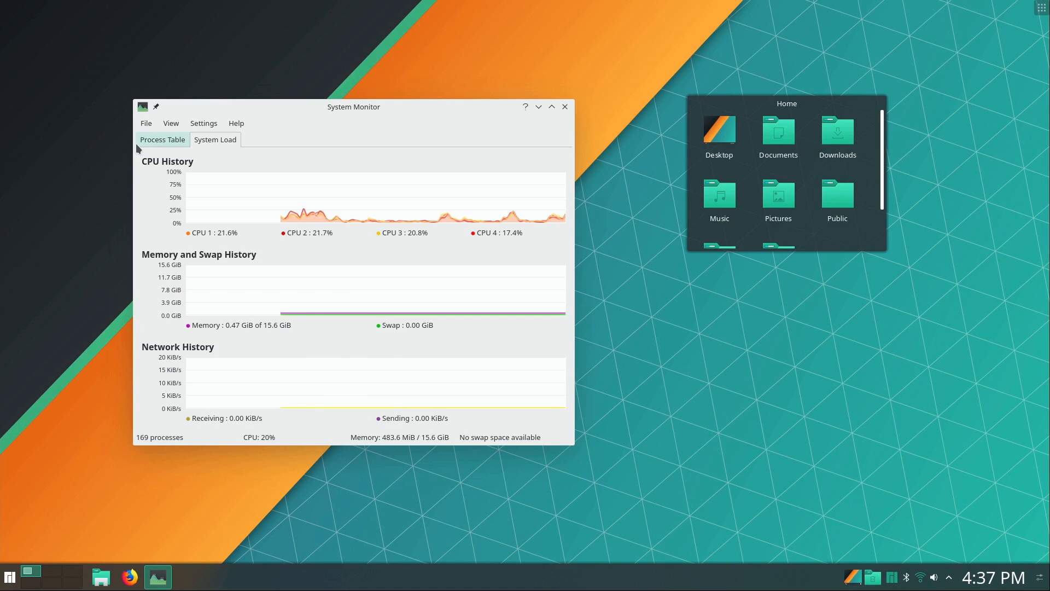
Step: View the Process Table, return to the System Load graphs, then close KSysGuard
{"action": "left_click", "coordinate": [162, 140]}
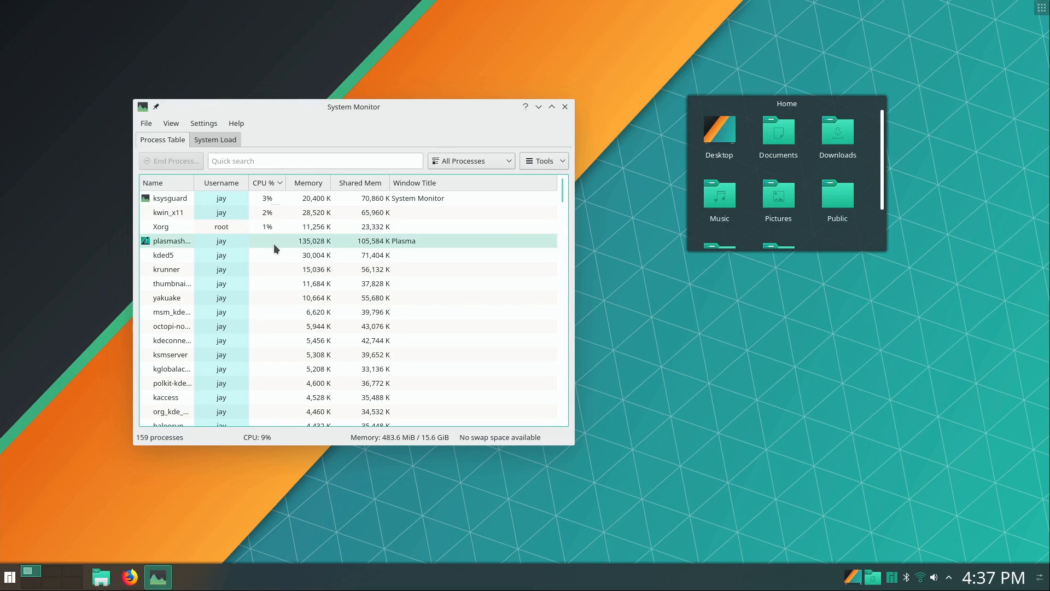
{"action": "mouse_move", "coordinate": [269, 202]}
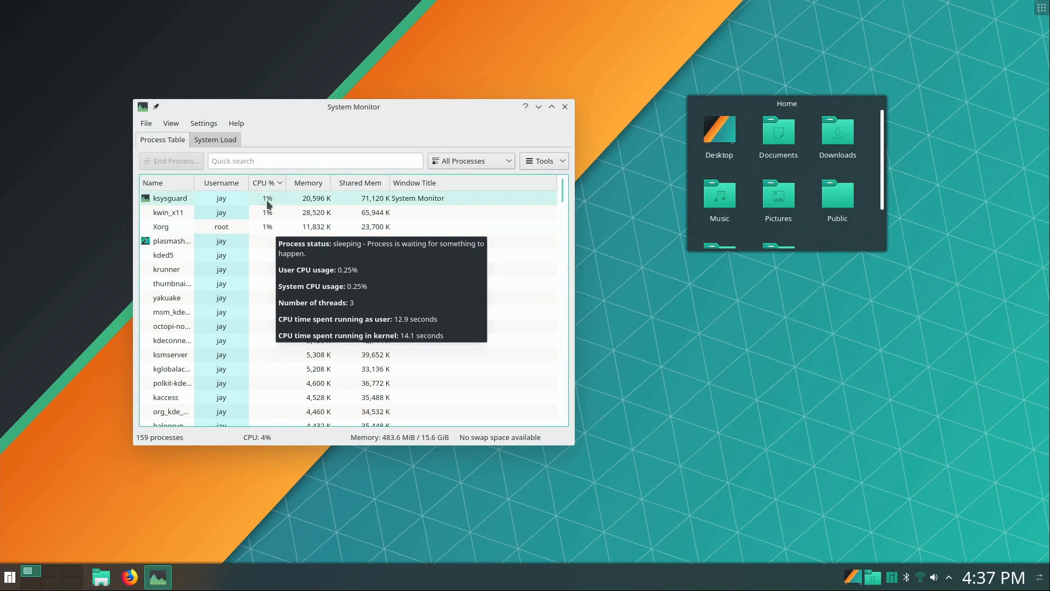
{"action": "left_click", "coordinate": [214, 140]}
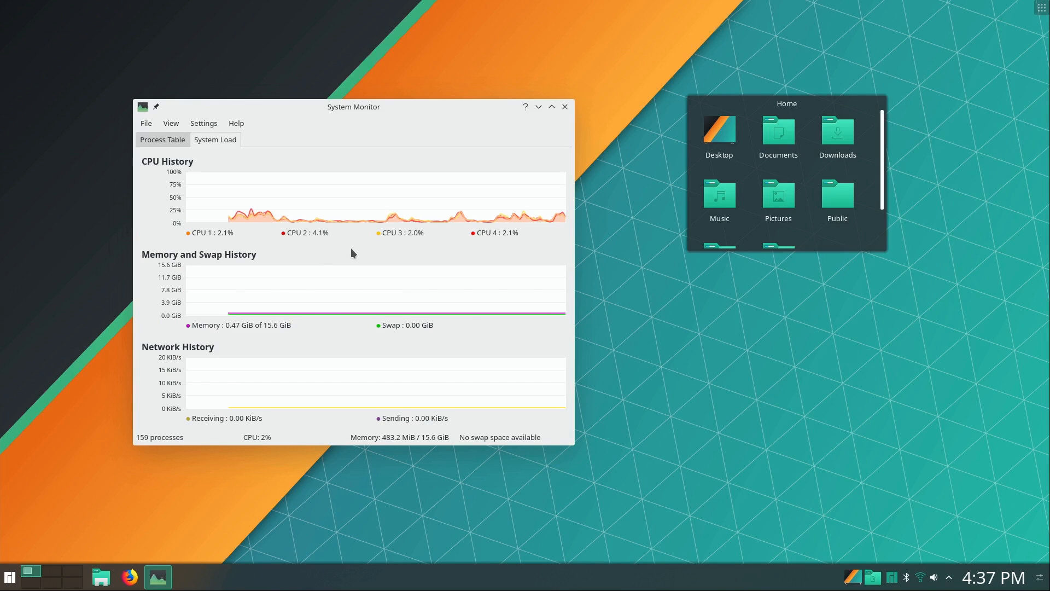
{"action": "mouse_move", "coordinate": [463, 252]}
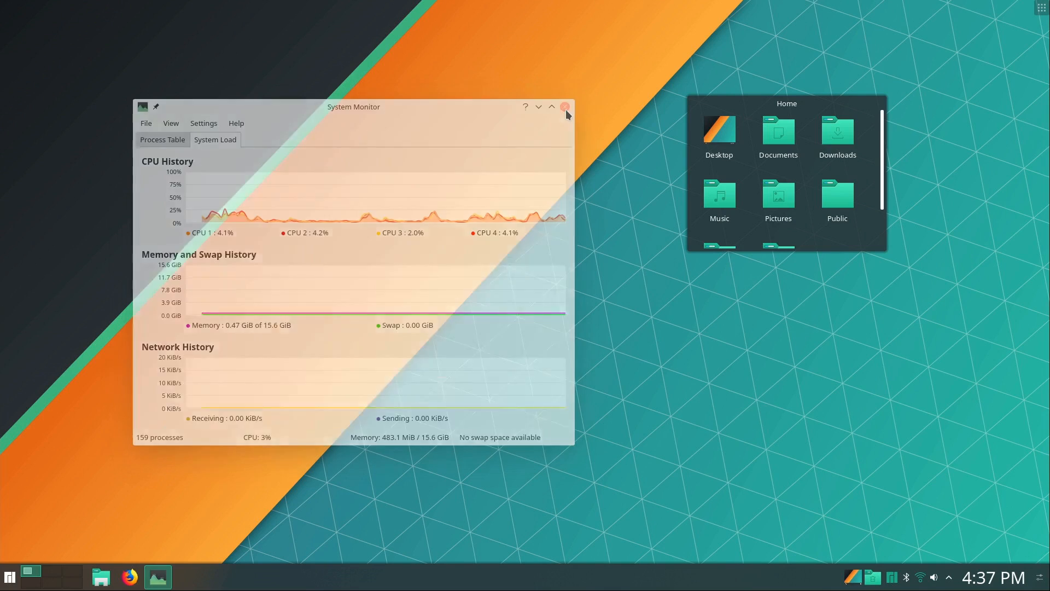
{"action": "left_click", "coordinate": [564, 106]}
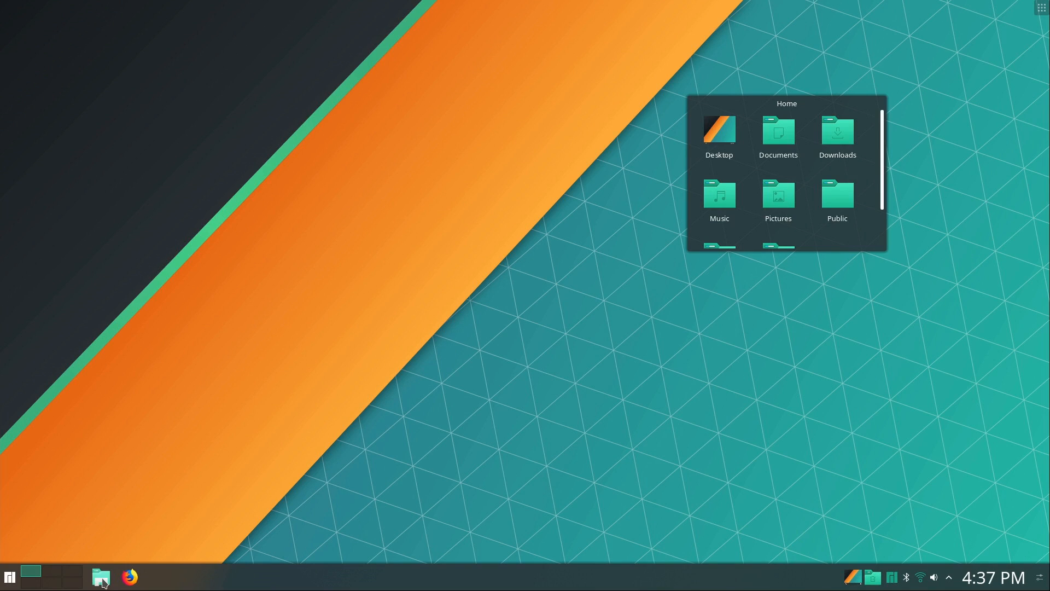
Step: Start Dolphin on the Home folder and move its window toward the screen centre
{"action": "left_click", "coordinate": [100, 572]}
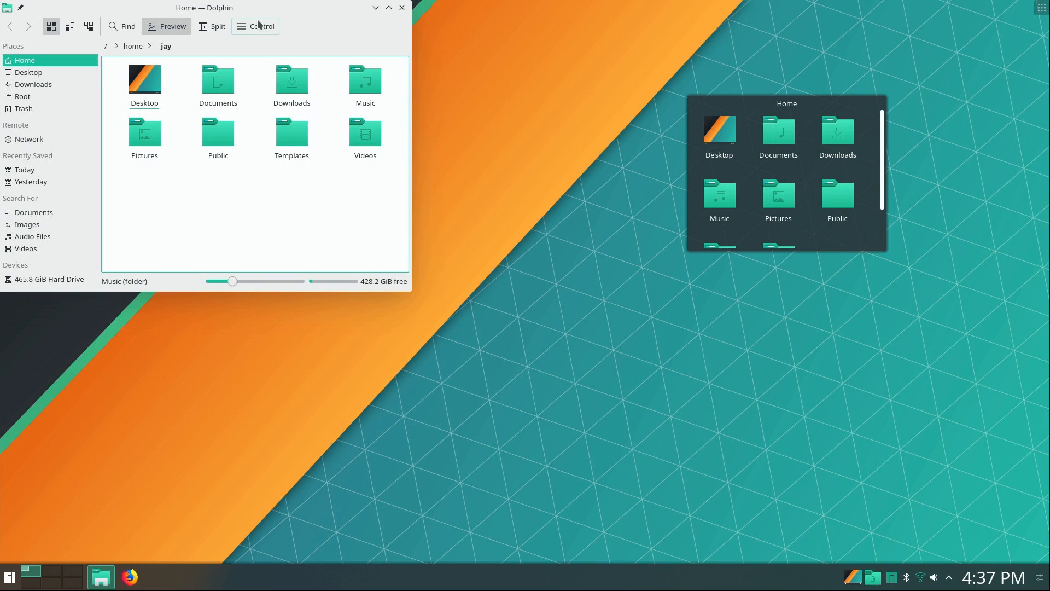
{"action": "left_click_drag", "start_coordinate": [203, 8], "coordinate": [321, 124]}
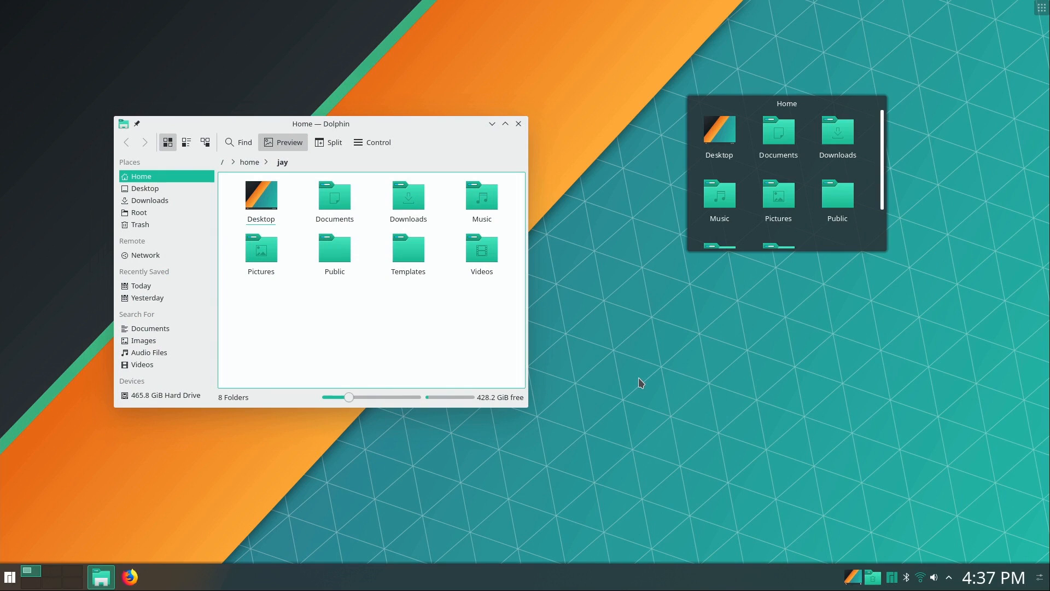
{"action": "mouse_move", "coordinate": [508, 366]}
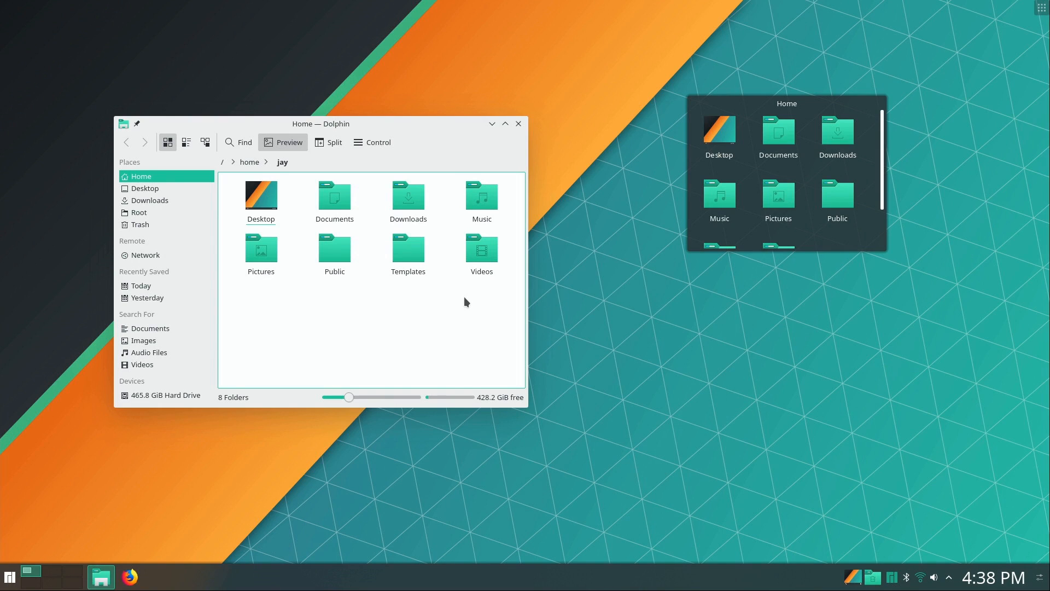
{"action": "mouse_move", "coordinate": [452, 327]}
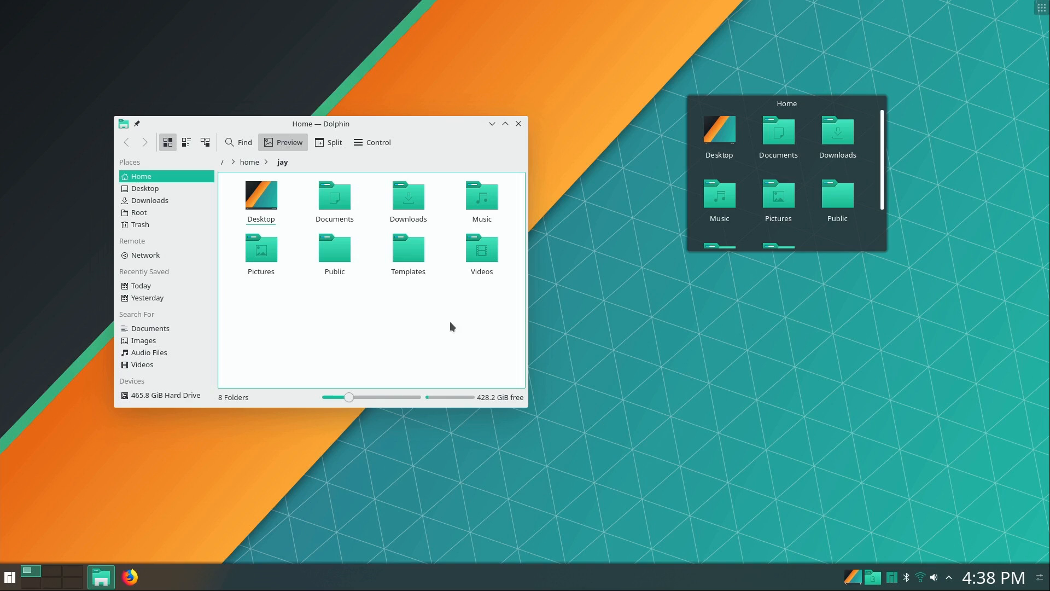
{"action": "mouse_move", "coordinate": [668, 387]}
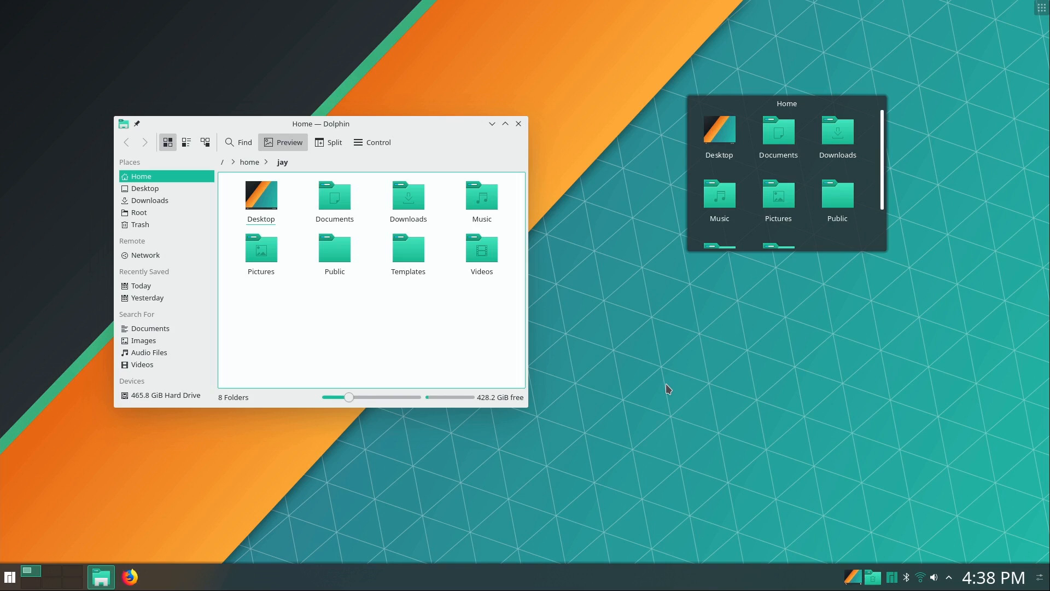
{"action": "mouse_move", "coordinate": [654, 401]}
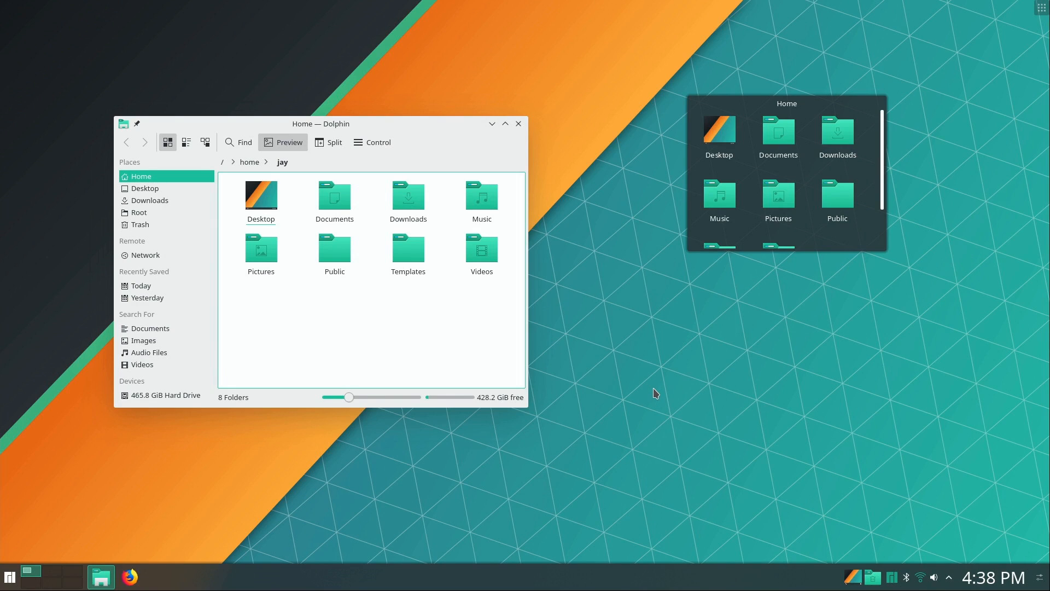
{"action": "mouse_move", "coordinate": [893, 398]}
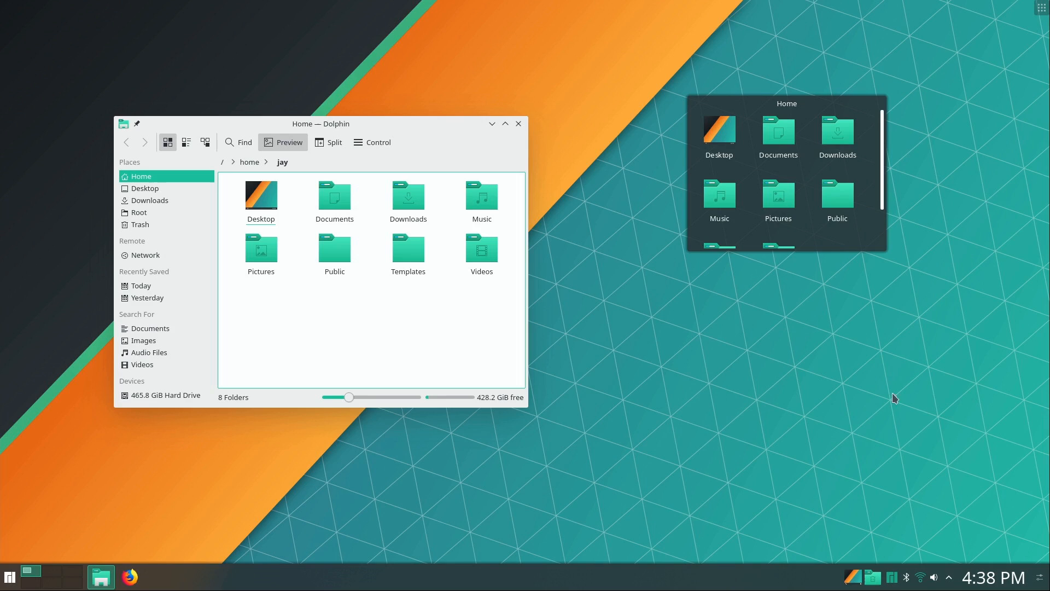
{"action": "mouse_move", "coordinate": [640, 387]}
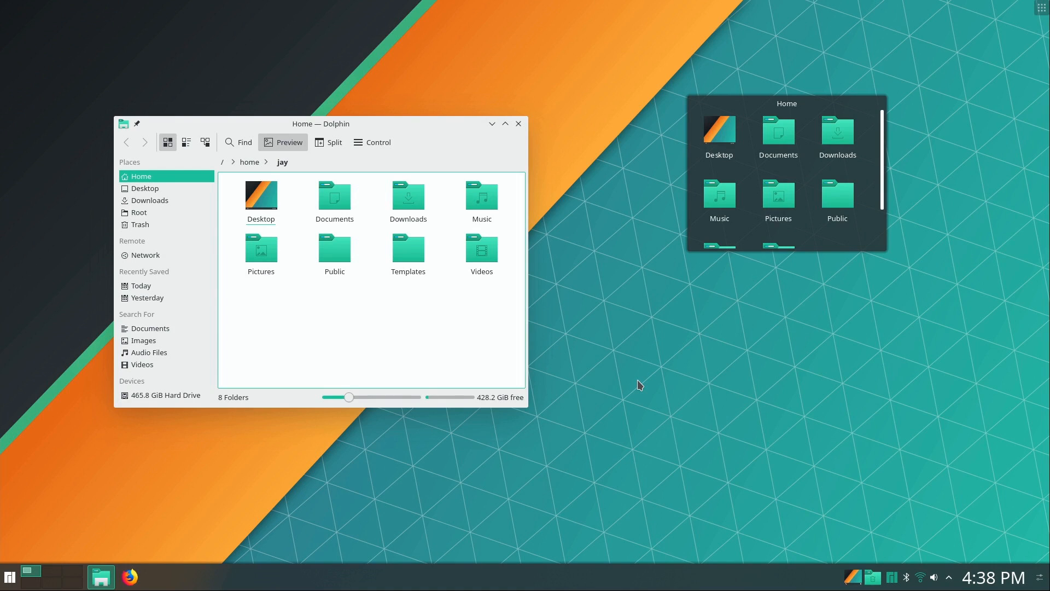
{"action": "mouse_move", "coordinate": [649, 387]}
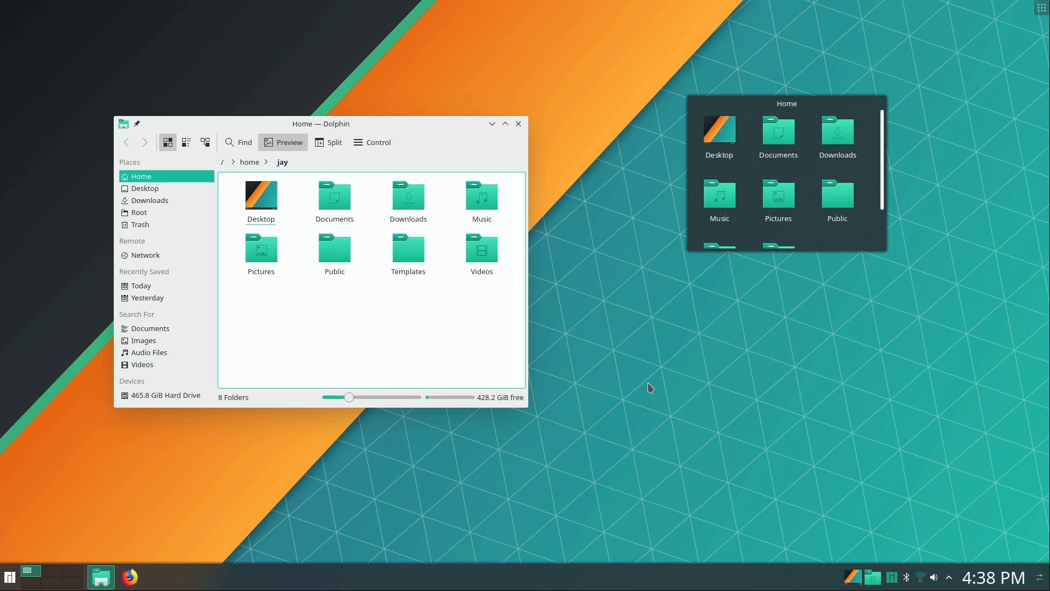
{"action": "mouse_move", "coordinate": [862, 411]}
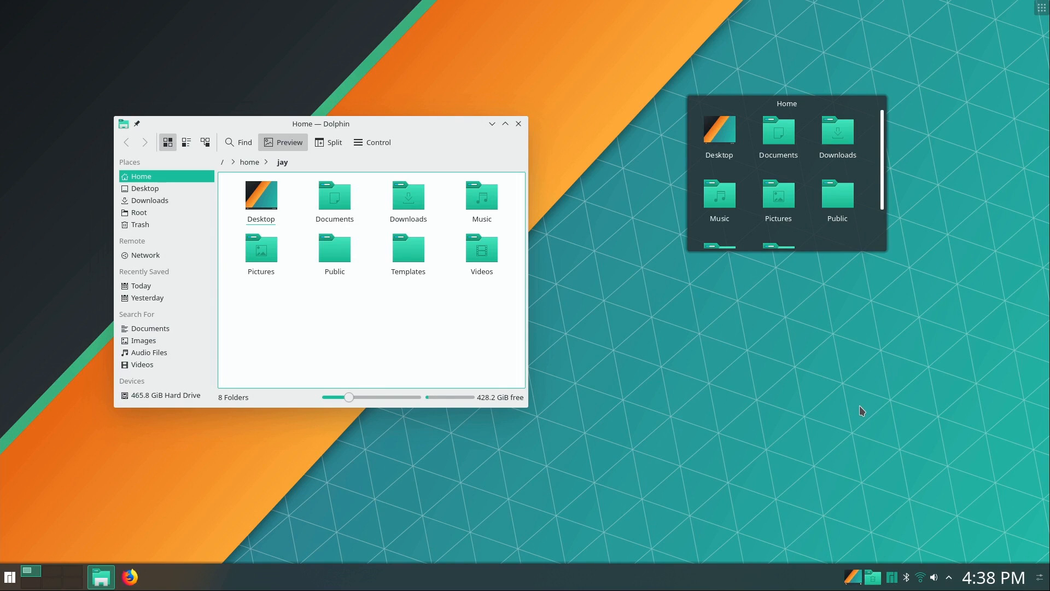
{"action": "mouse_move", "coordinate": [892, 424]}
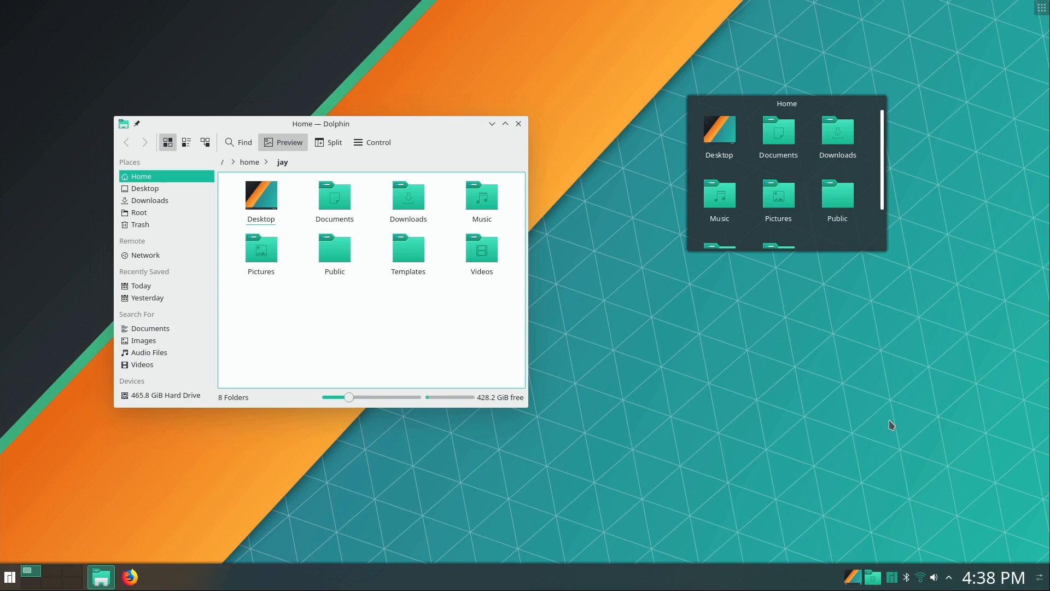
{"action": "mouse_move", "coordinate": [886, 424]}
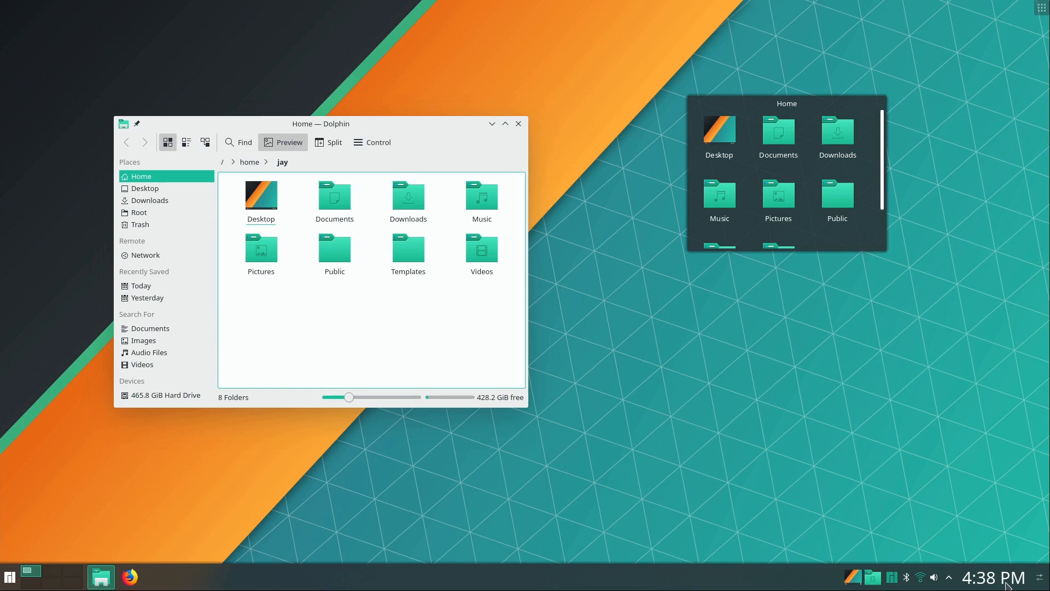
{"action": "mouse_move", "coordinate": [948, 578]}
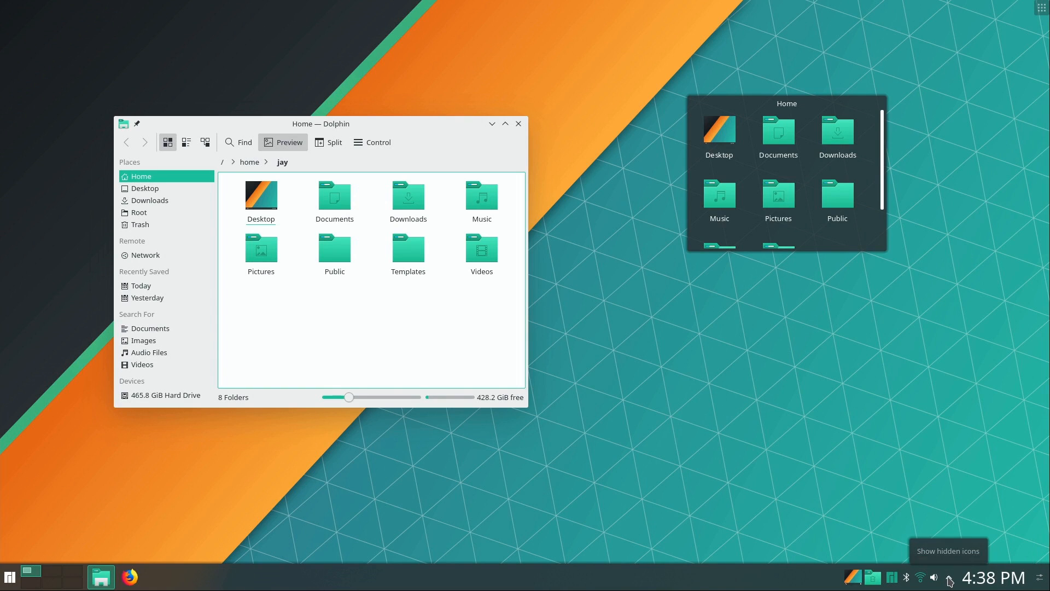
Step: Check the hidden status items, then launch Manjaro Settings Manager via a launcher search for 'set'
{"action": "left_click", "coordinate": [949, 577]}
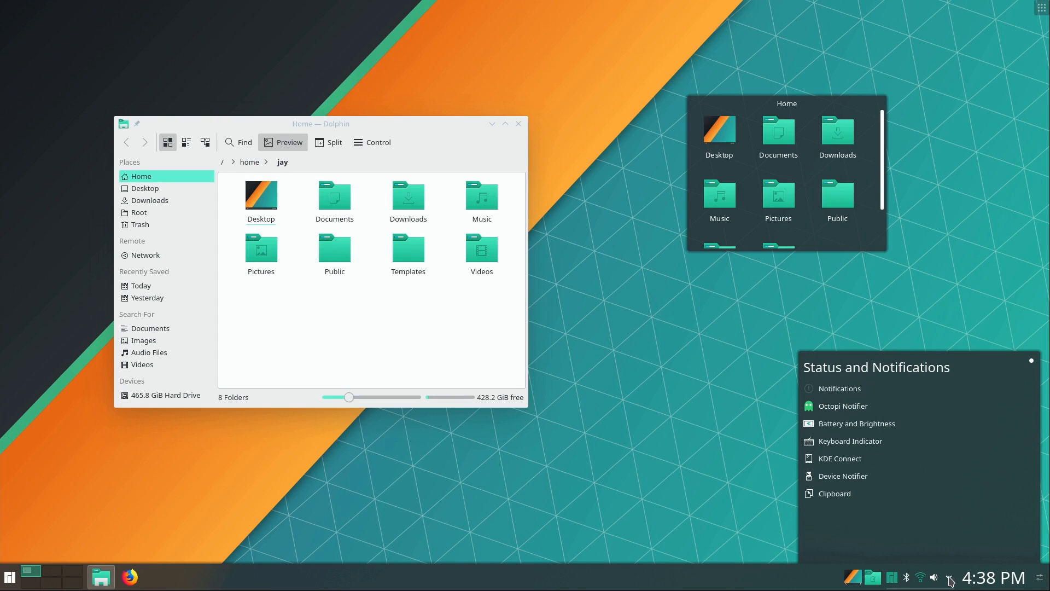
{"action": "mouse_move", "coordinate": [943, 542]}
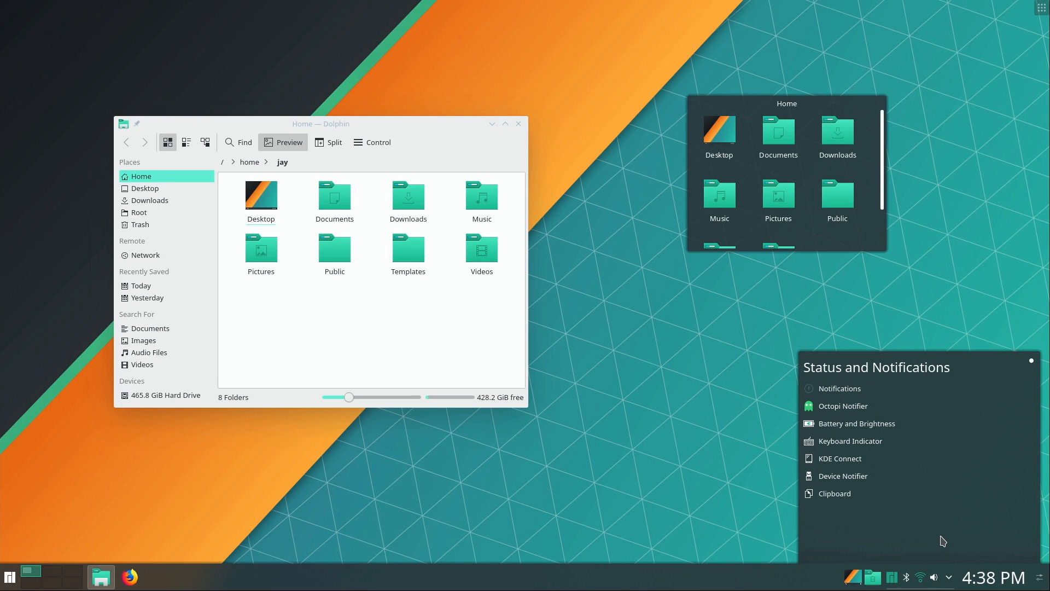
{"action": "mouse_move", "coordinate": [920, 532]}
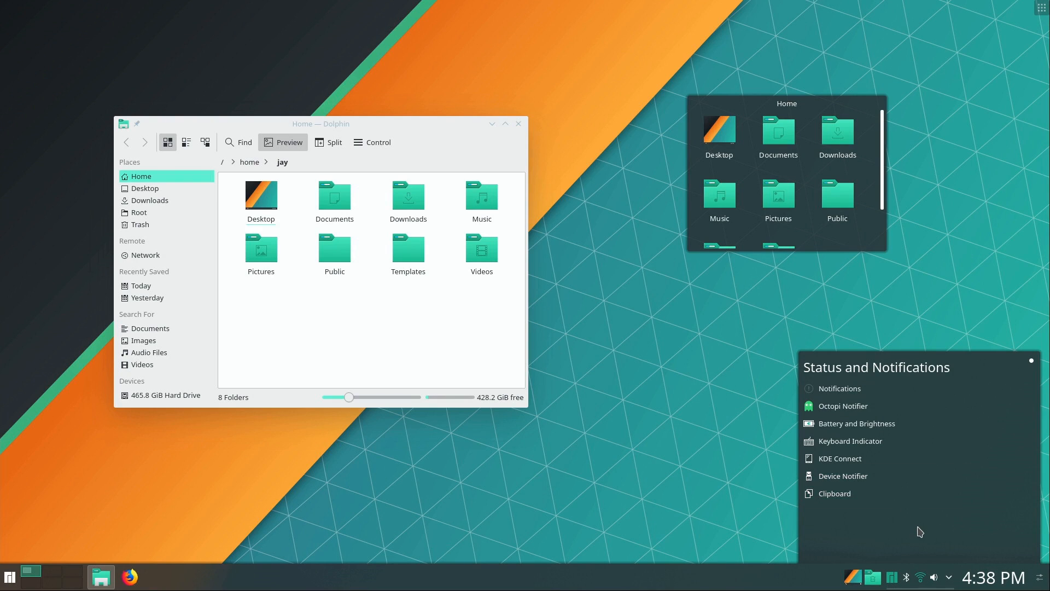
{"action": "mouse_move", "coordinate": [875, 418]}
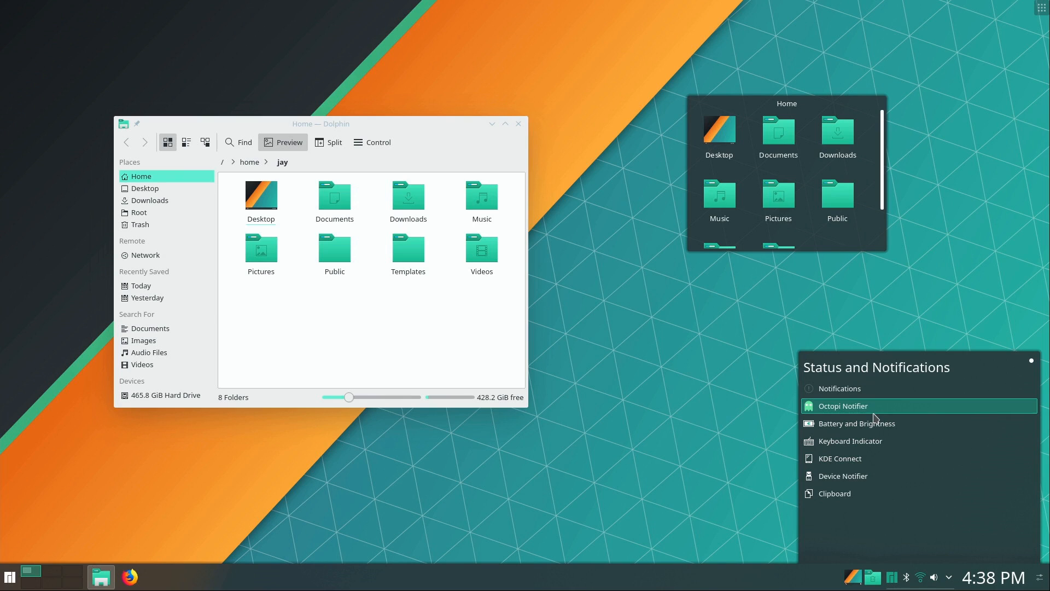
{"action": "mouse_move", "coordinate": [871, 464]}
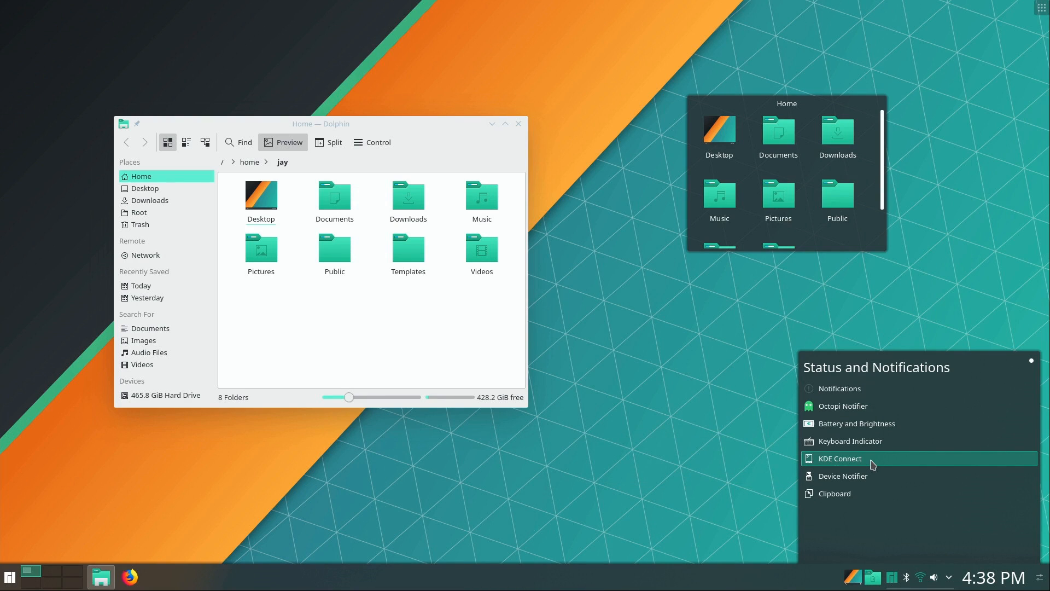
{"action": "mouse_move", "coordinate": [848, 410]}
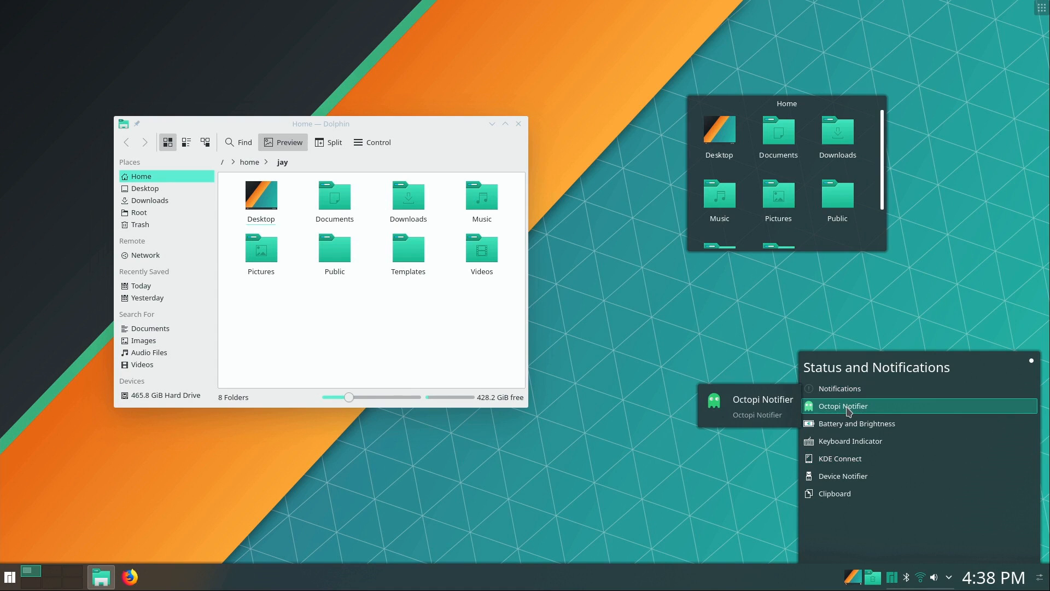
{"action": "mouse_move", "coordinate": [851, 435]}
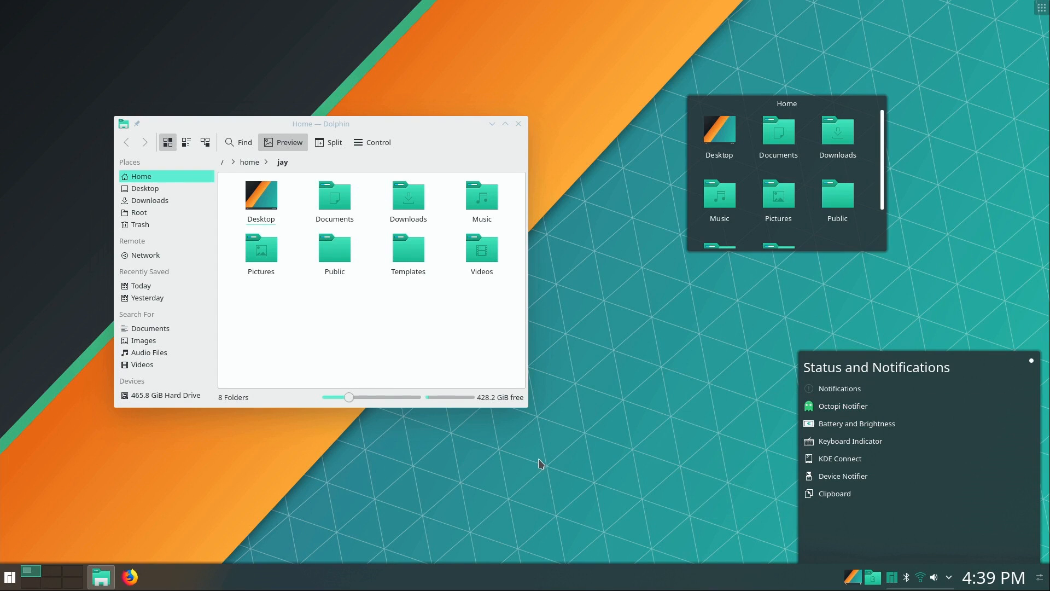
{"action": "left_click", "coordinate": [8, 573]}
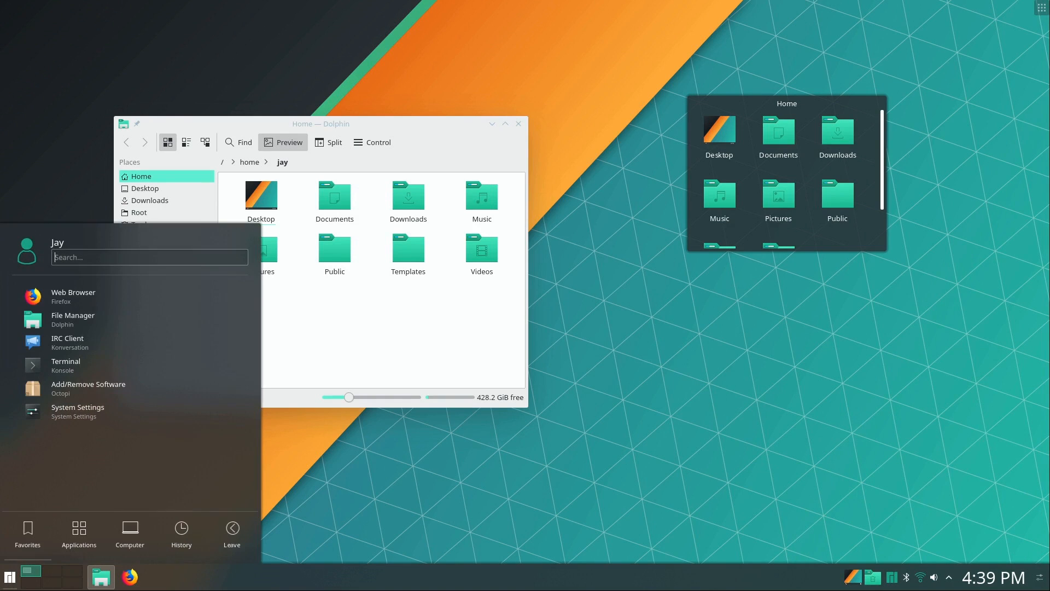
{"action": "type", "text": "settings"}
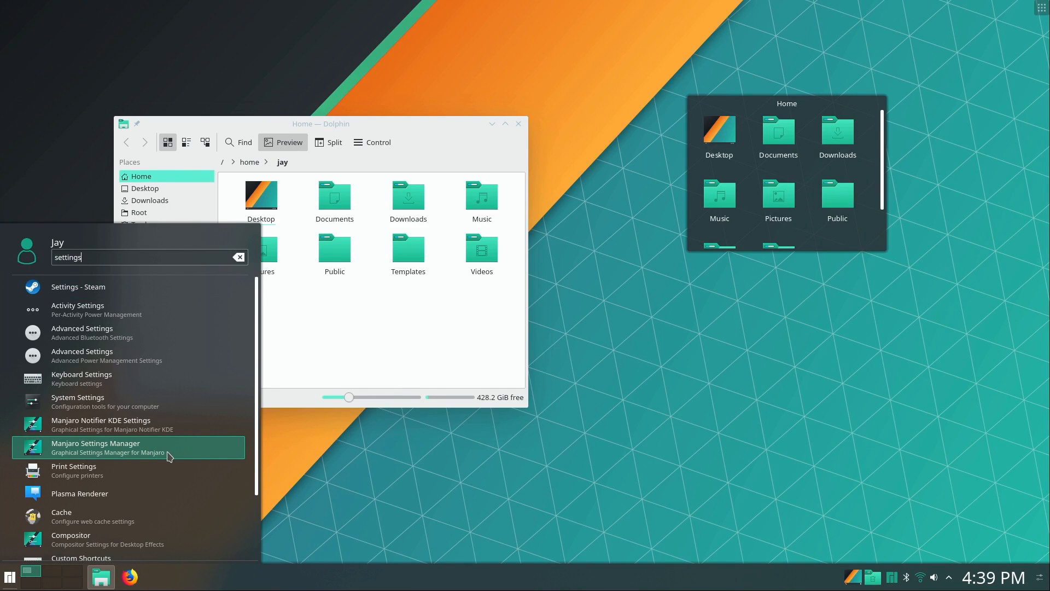
{"action": "left_click", "coordinate": [97, 448]}
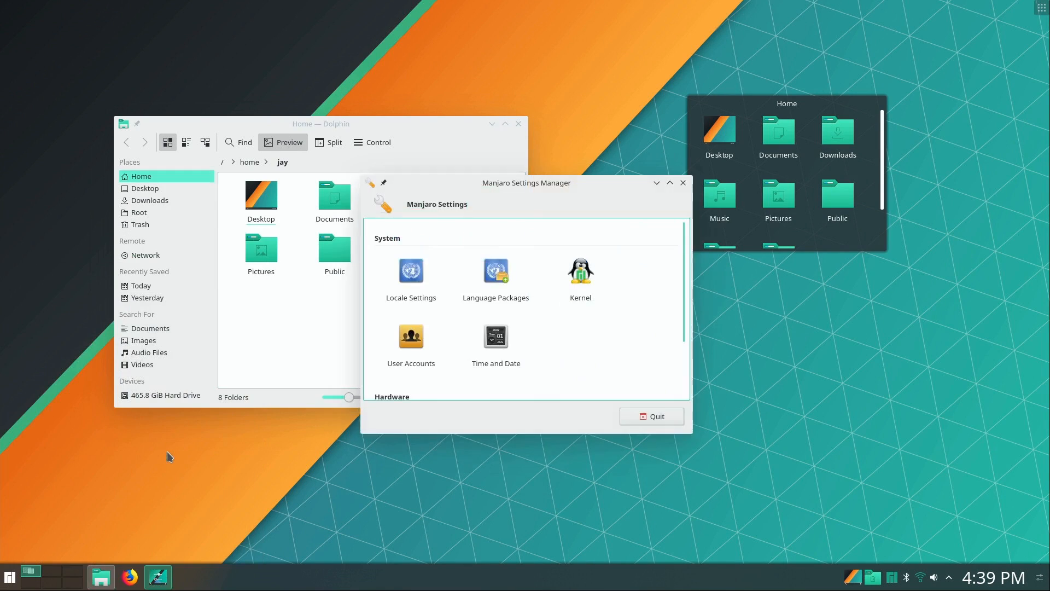
{"action": "mouse_move", "coordinate": [266, 409]}
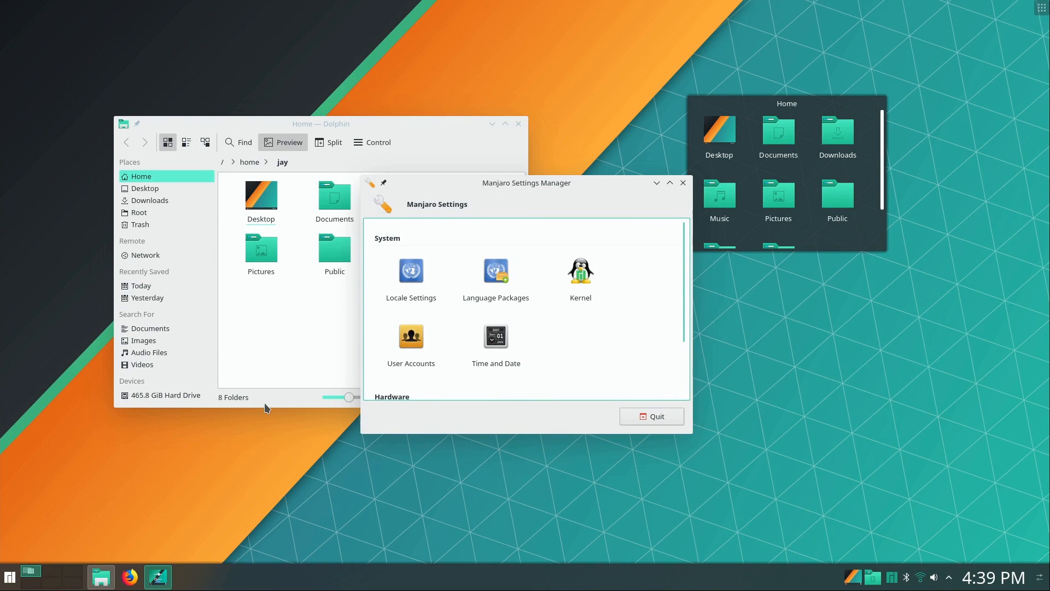
{"action": "mouse_move", "coordinate": [577, 364]}
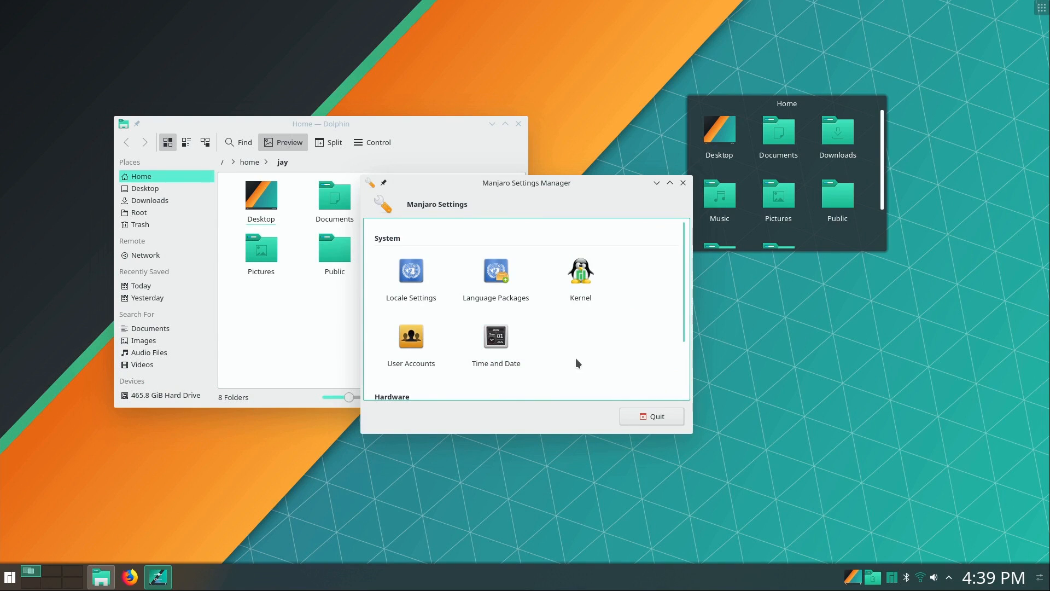
{"action": "mouse_move", "coordinate": [592, 328]}
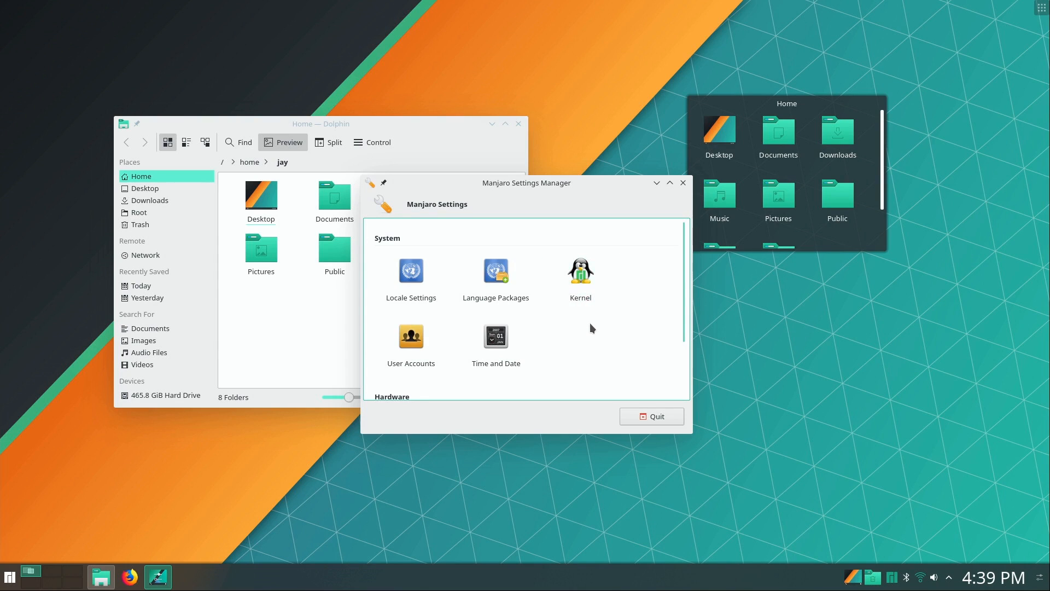
{"action": "mouse_move", "coordinate": [597, 323]}
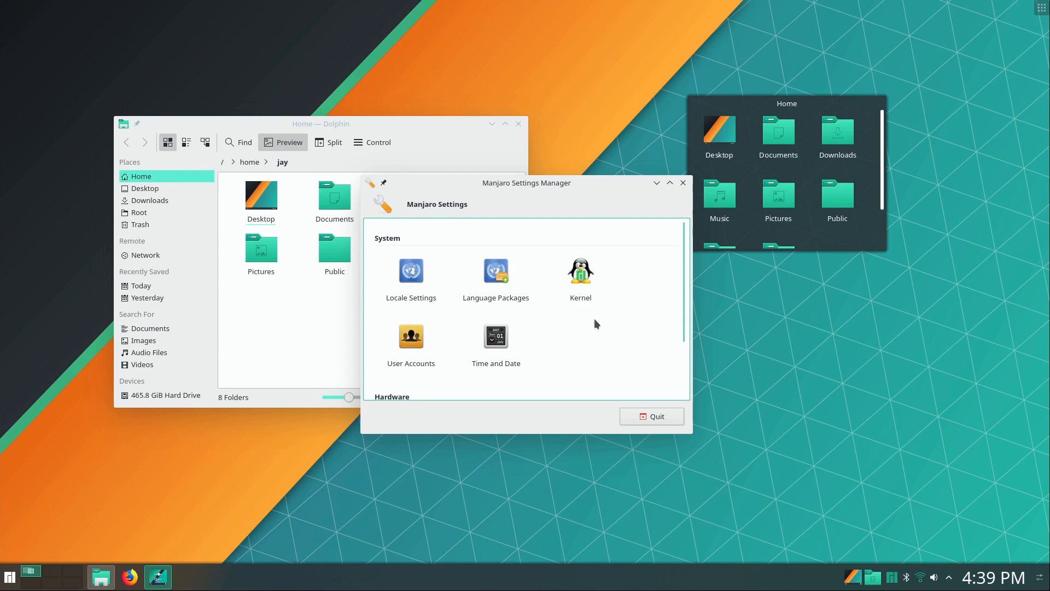
Step: Go to the Kernel page in Manjaro Settings Manager's System section
{"action": "left_click", "coordinate": [580, 270]}
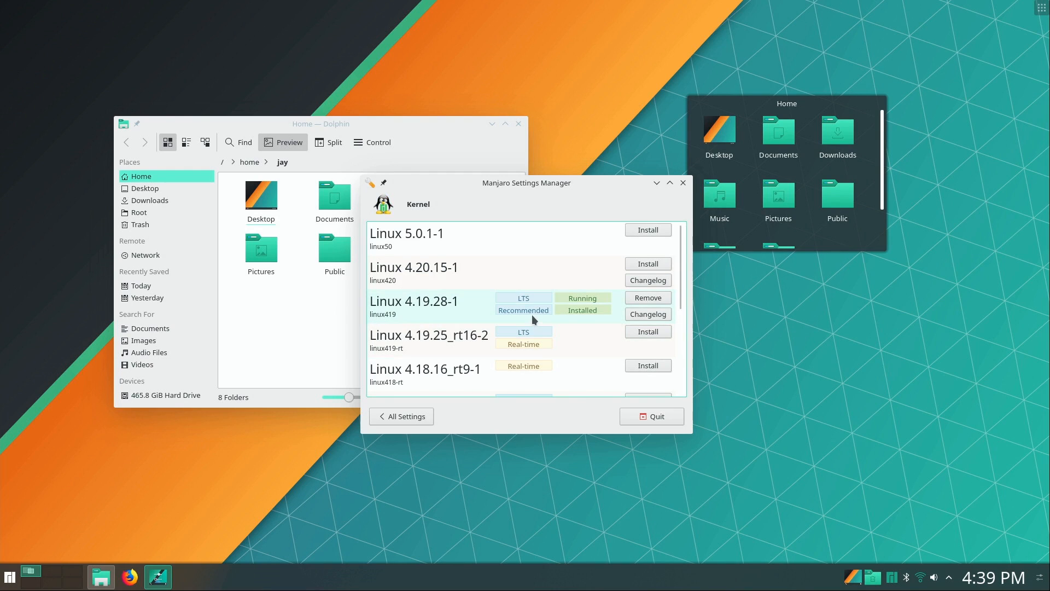
{"action": "mouse_move", "coordinate": [444, 315]}
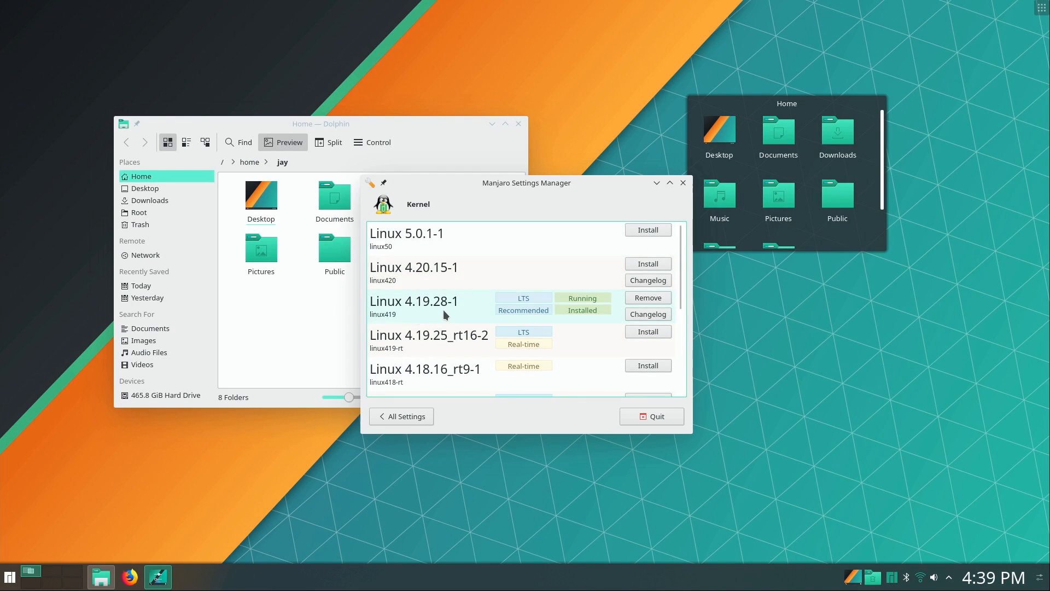
{"action": "mouse_move", "coordinate": [416, 240]}
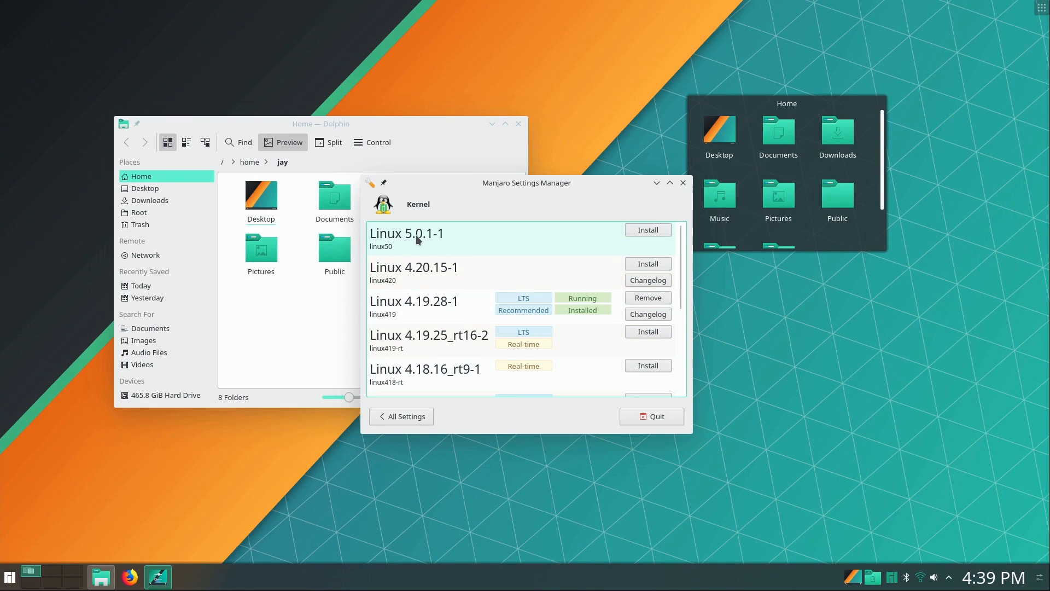
{"action": "mouse_move", "coordinate": [426, 243]}
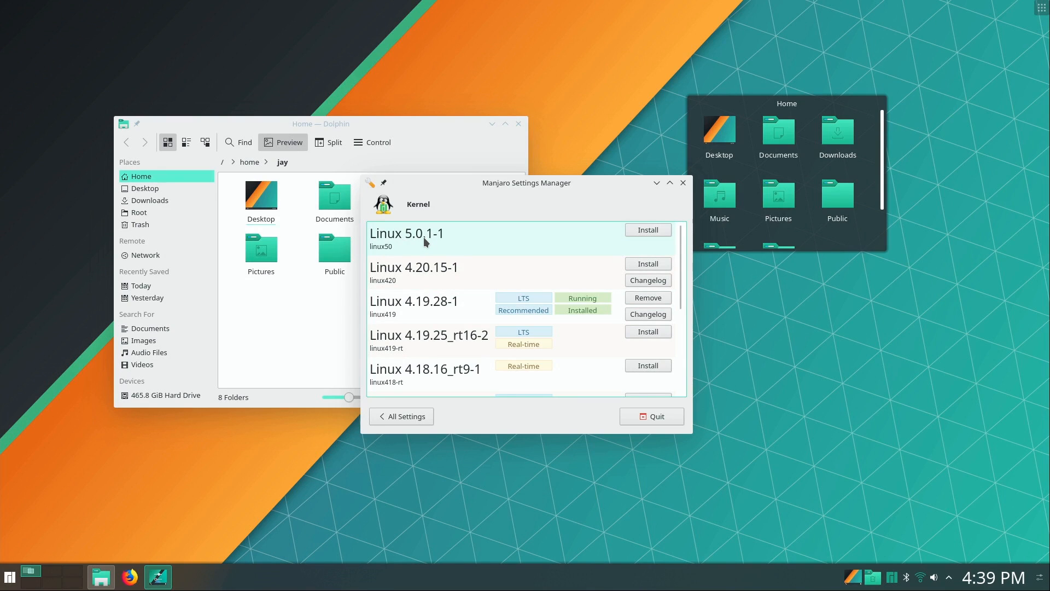
{"action": "mouse_move", "coordinate": [422, 246]}
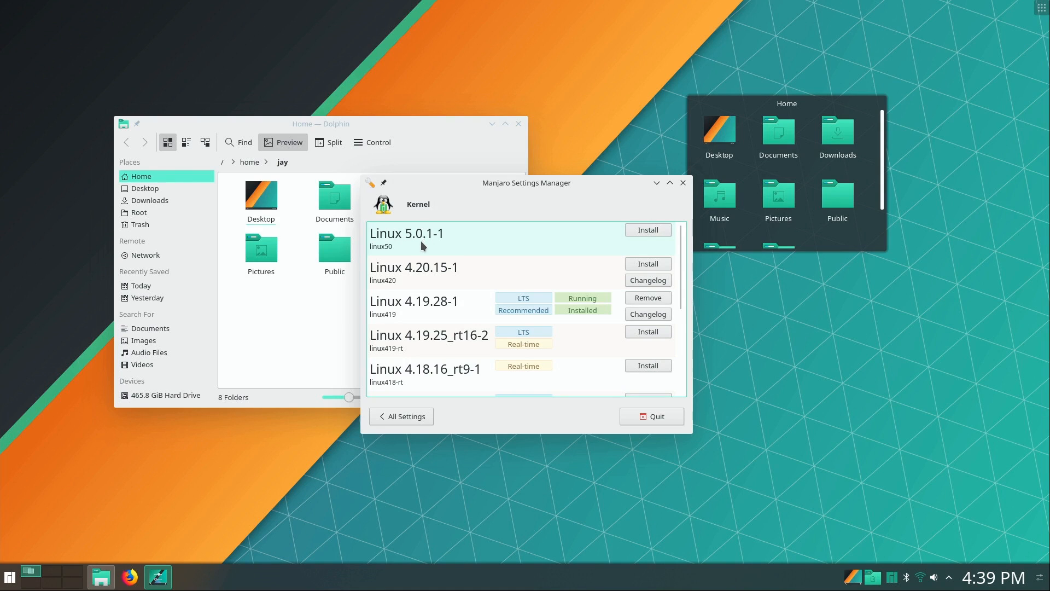
{"action": "left_click", "coordinate": [6, 576]}
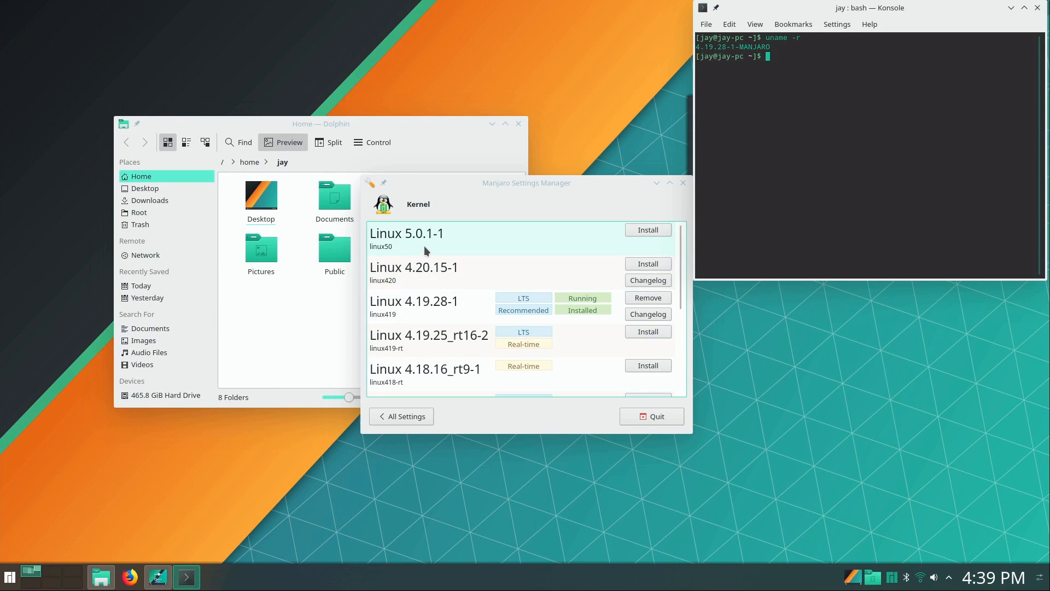
{"action": "mouse_move", "coordinate": [497, 297]}
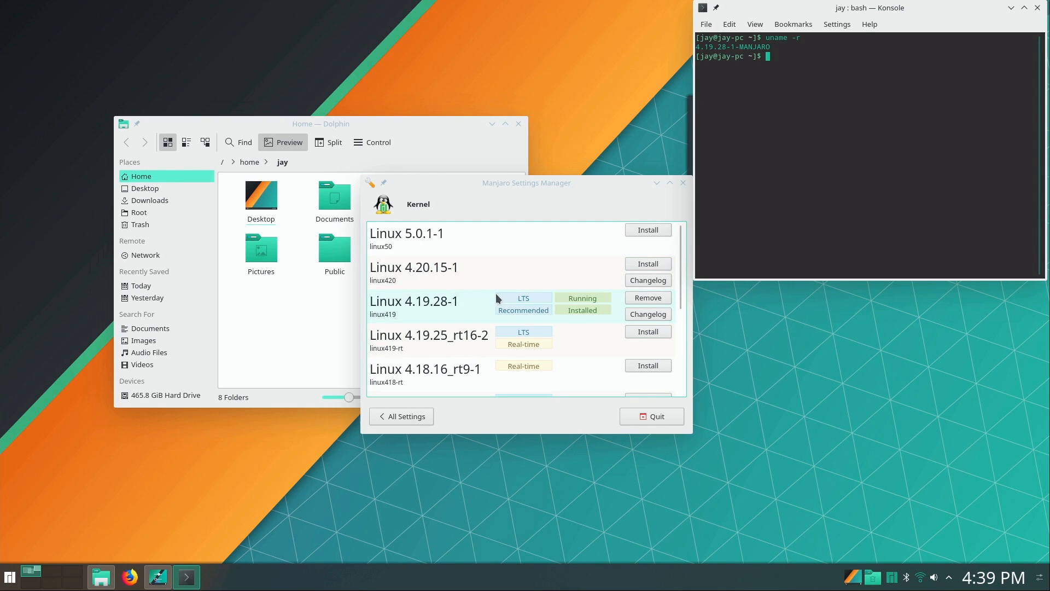
{"action": "mouse_move", "coordinate": [524, 301]}
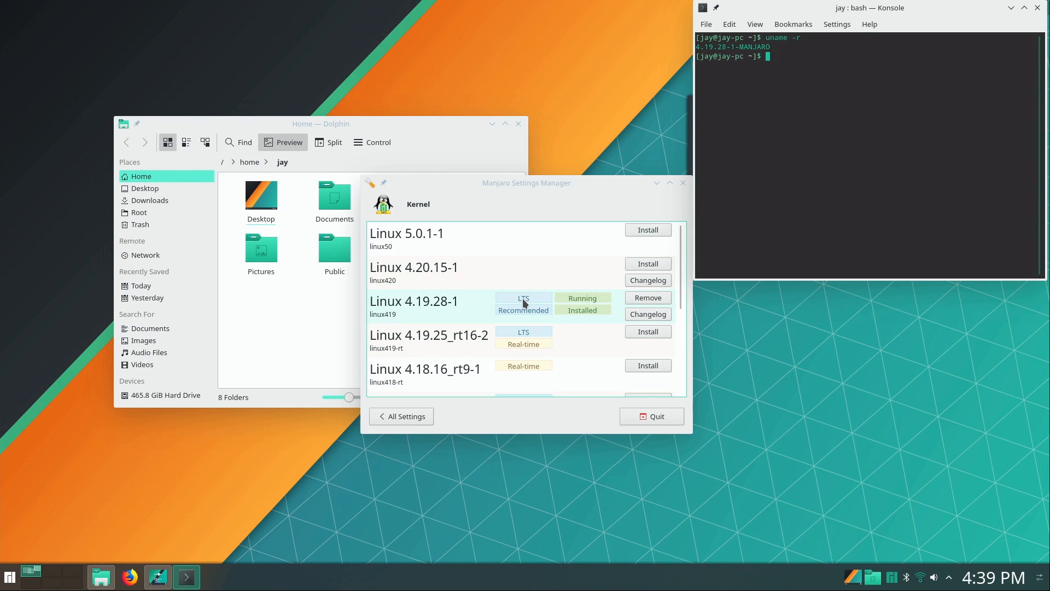
{"action": "mouse_move", "coordinate": [534, 304]}
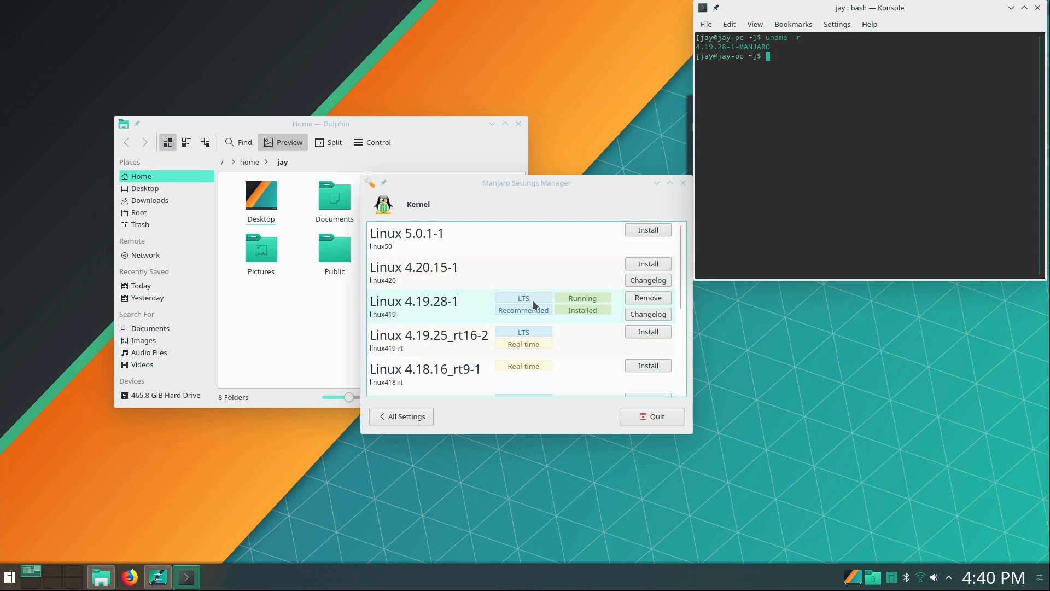
{"action": "mouse_move", "coordinate": [538, 302]}
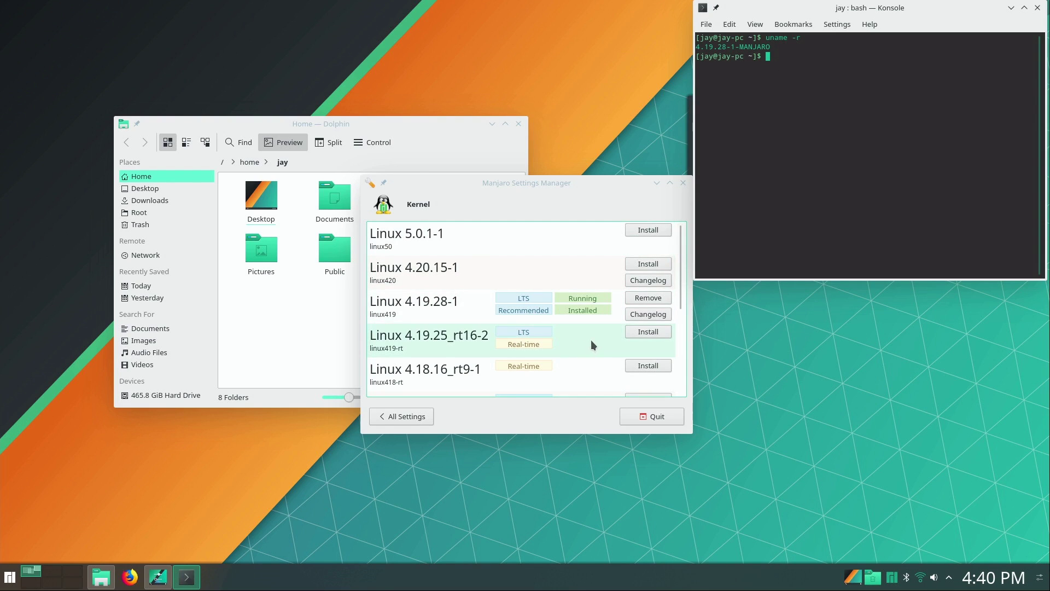
{"action": "mouse_move", "coordinate": [492, 444]}
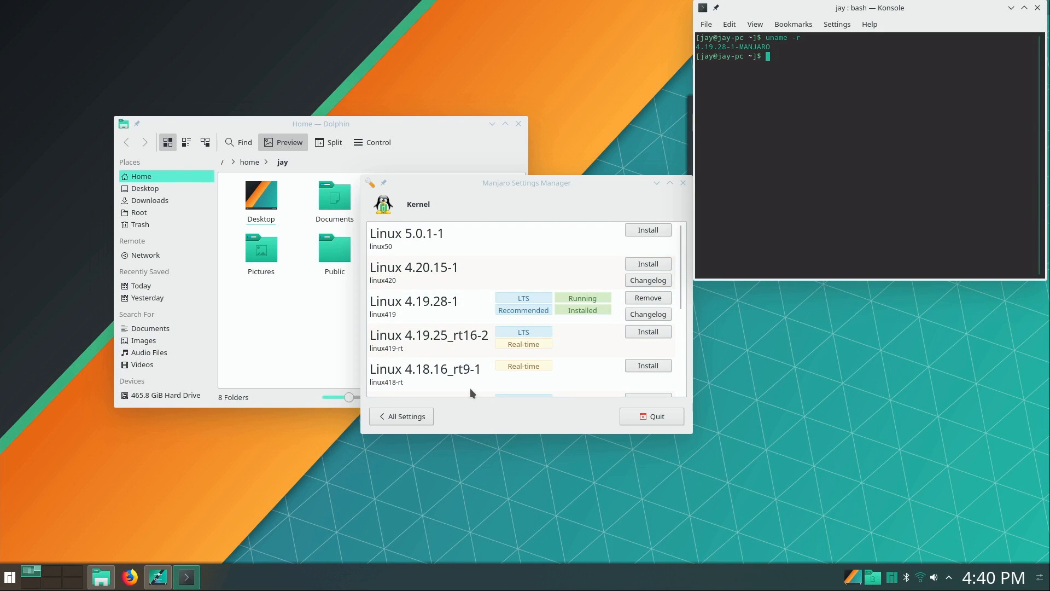
{"action": "mouse_move", "coordinate": [421, 249]}
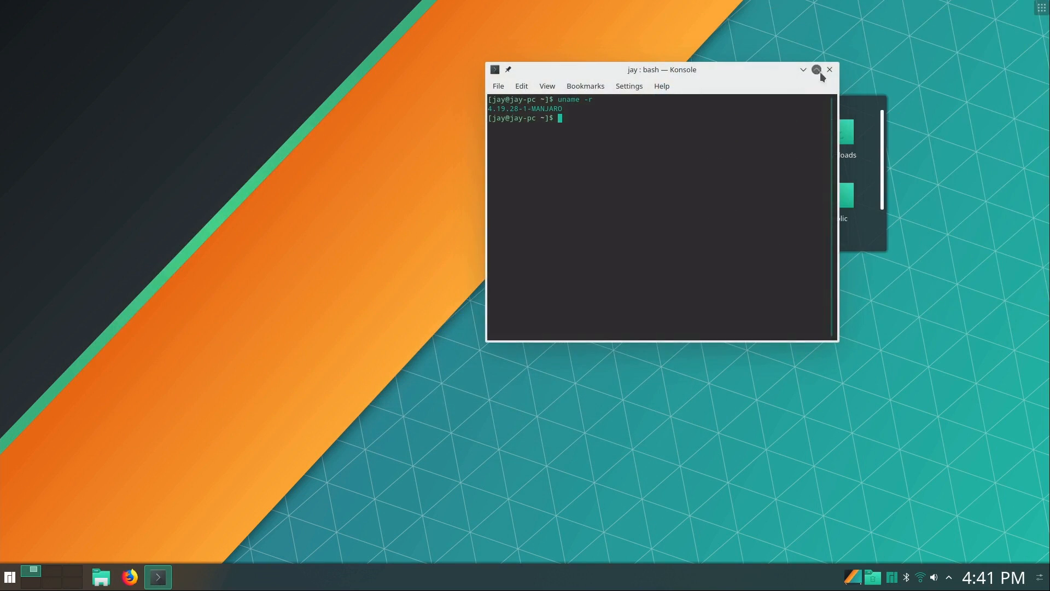
Step: Close the Konsole terminal and launch Firefox on the manjaro.org homepage
{"action": "left_click", "coordinate": [829, 70]}
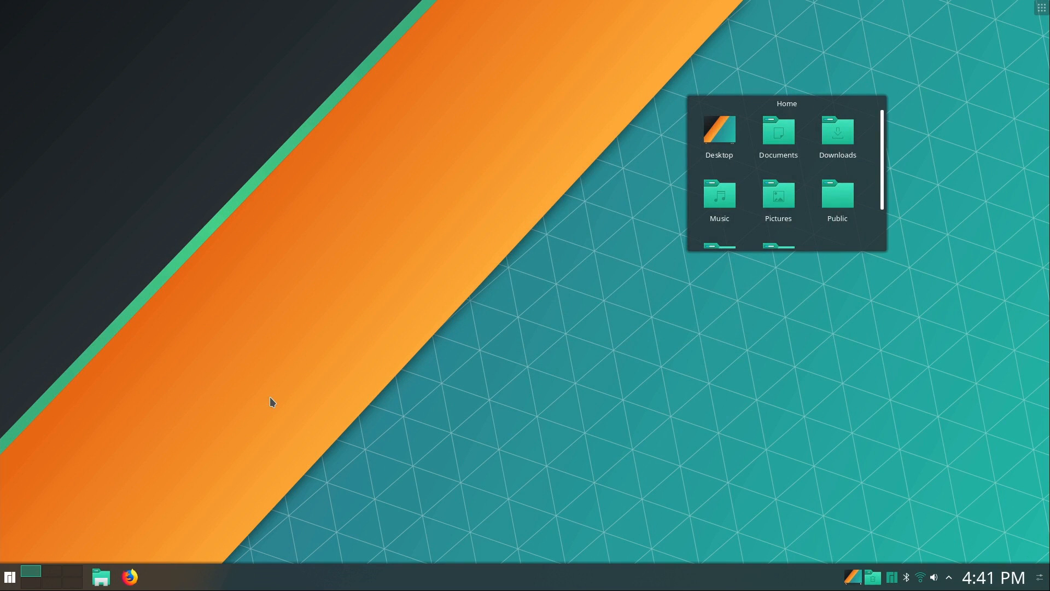
{"action": "mouse_move", "coordinate": [129, 571]}
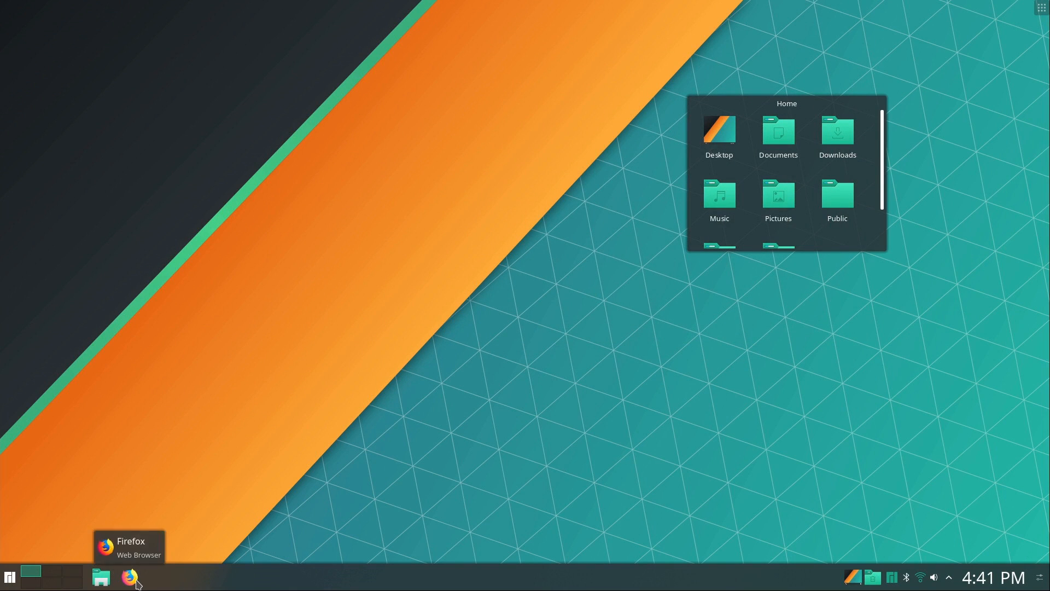
{"action": "left_click", "coordinate": [127, 568]}
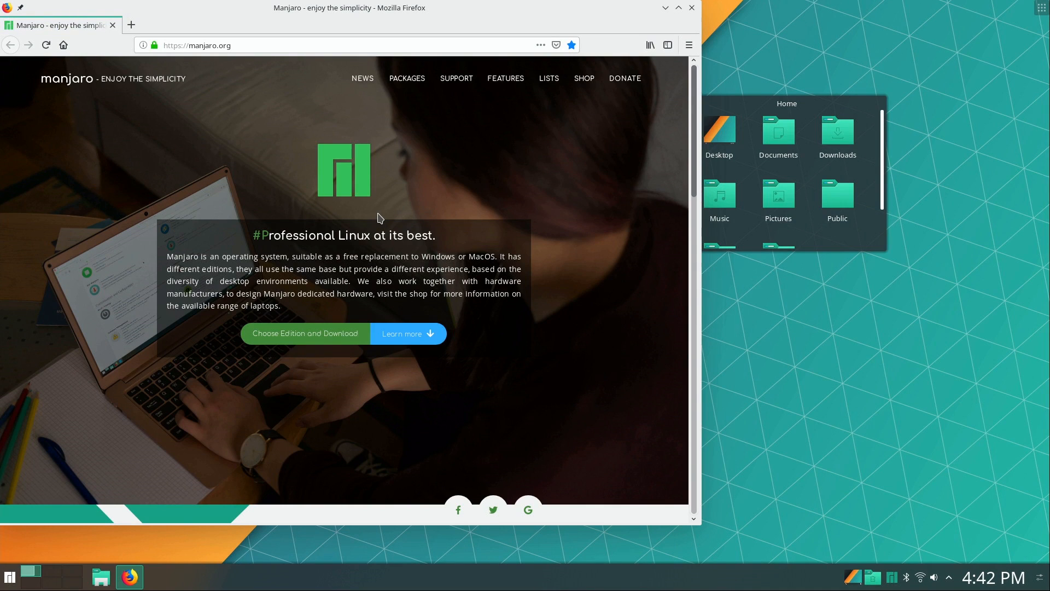
{"action": "mouse_move", "coordinate": [367, 83]}
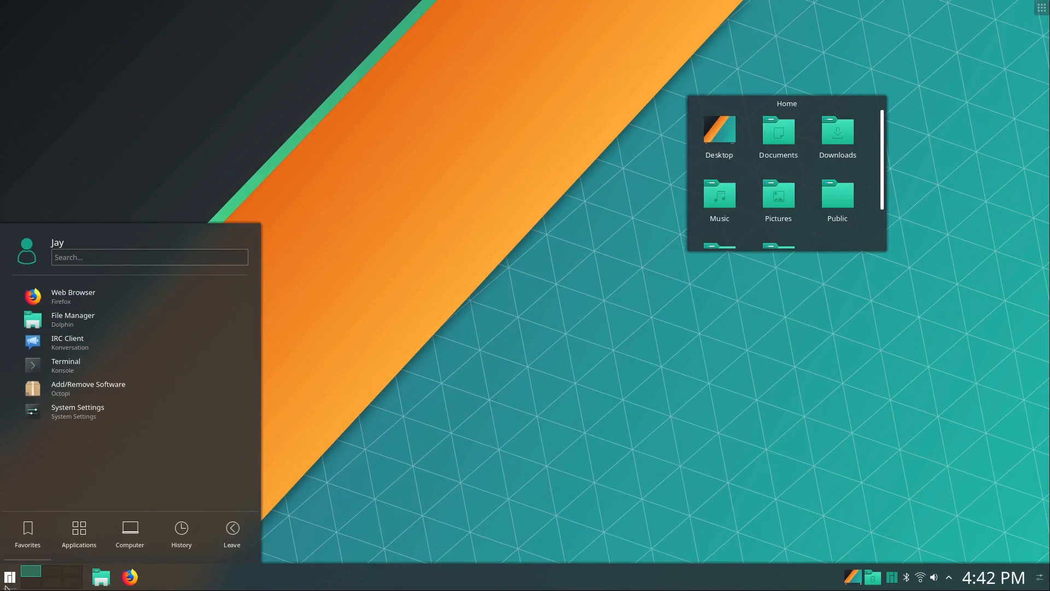
{"action": "mouse_move", "coordinate": [129, 400]}
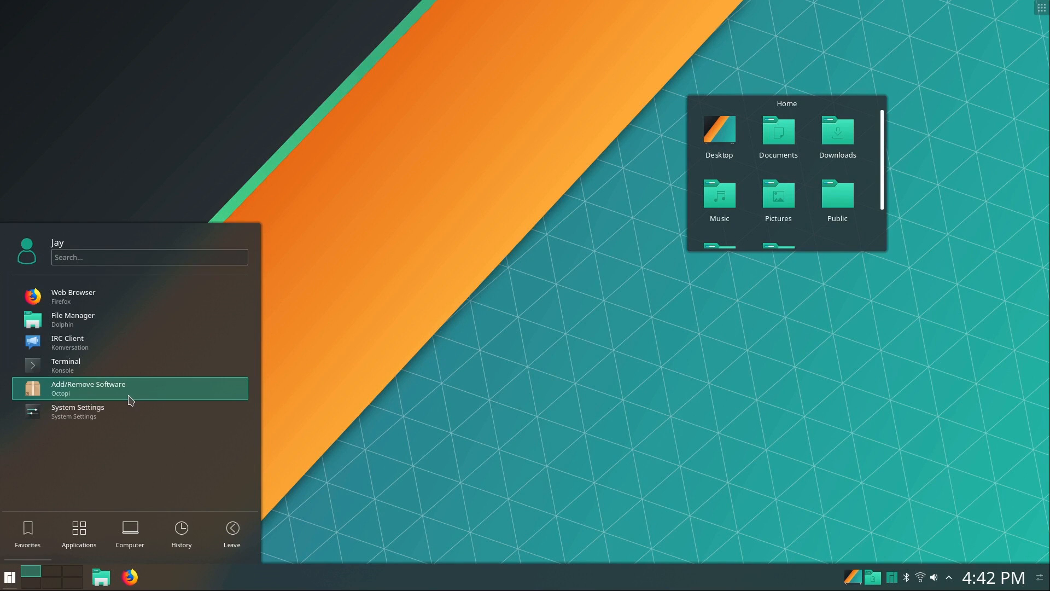
Step: Launch Octopi (Add/Remove Software) from the application launcher
{"action": "left_click", "coordinate": [88, 387]}
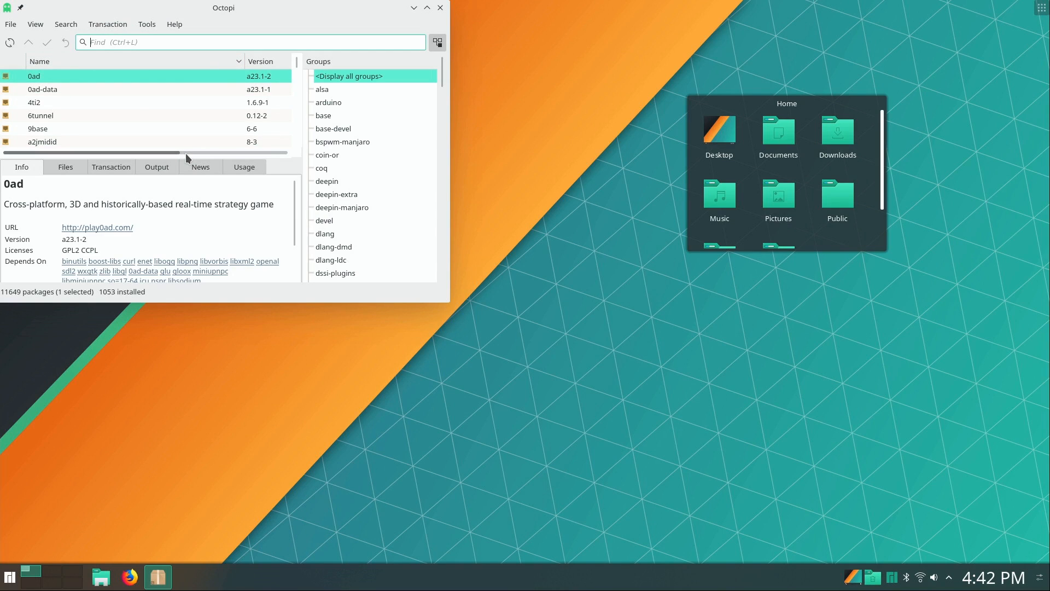
Step: Search Octopi's package list for chromium
{"action": "type", "text": "chromium"}
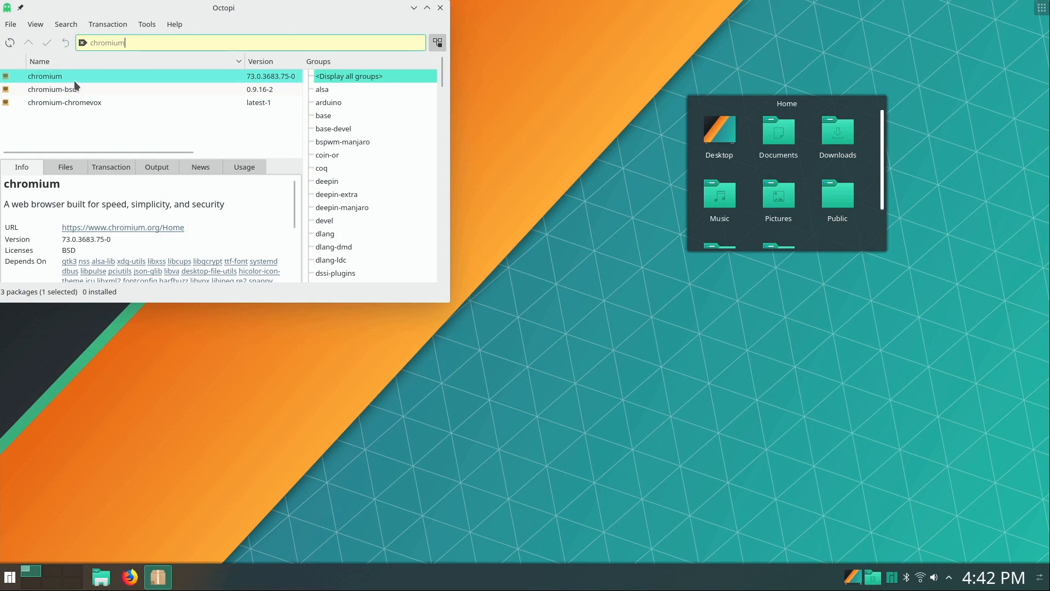
{"action": "mouse_move", "coordinate": [7, 79]}
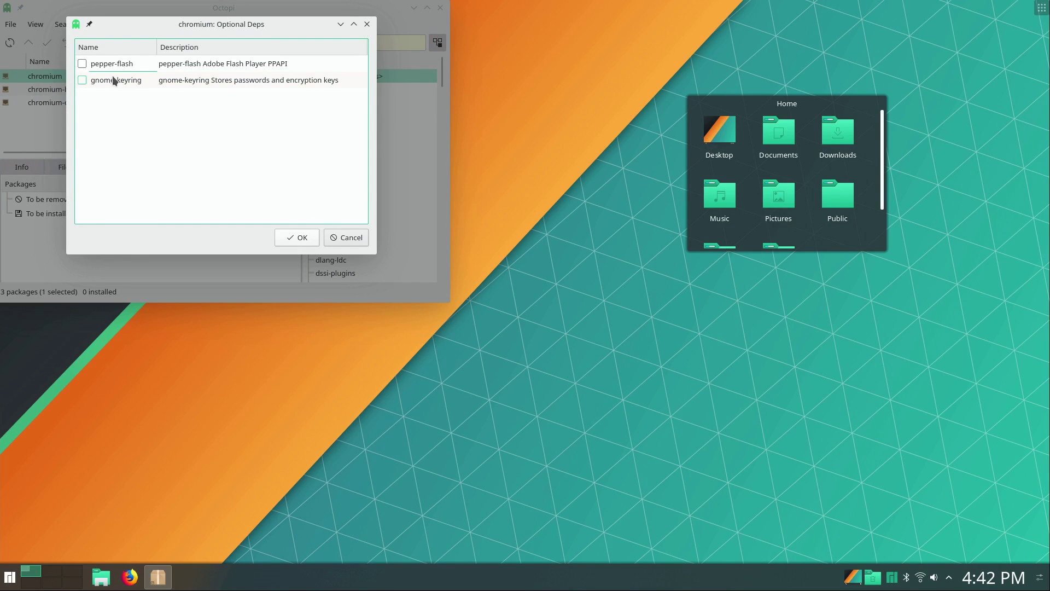
{"action": "mouse_move", "coordinate": [134, 97]}
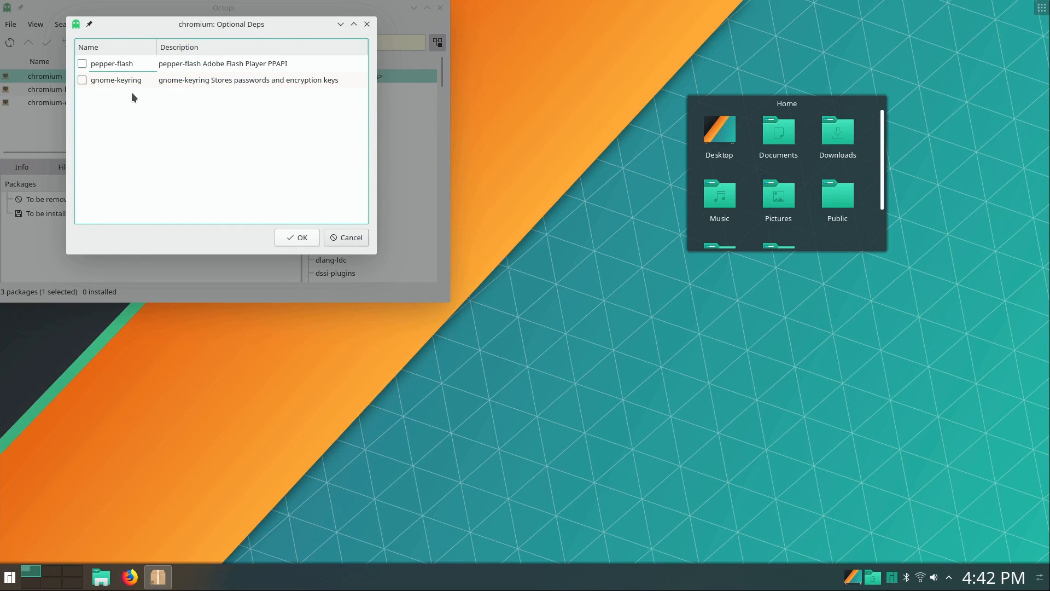
{"action": "mouse_move", "coordinate": [354, 234]}
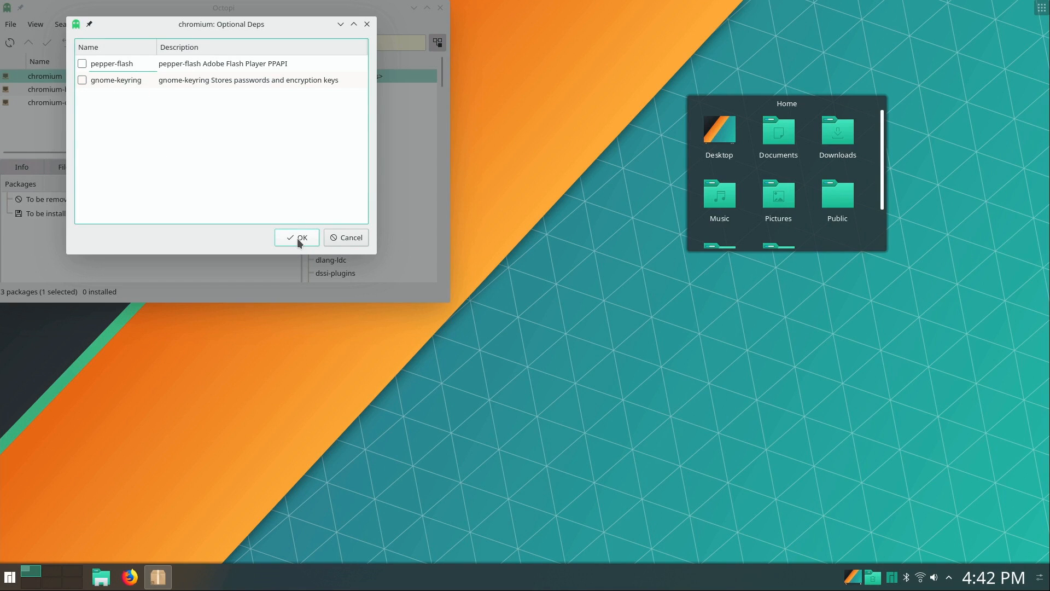
Step: Commit the Chromium install without optional deps, confirm it and authorise with the root password
{"action": "left_click", "coordinate": [297, 238]}
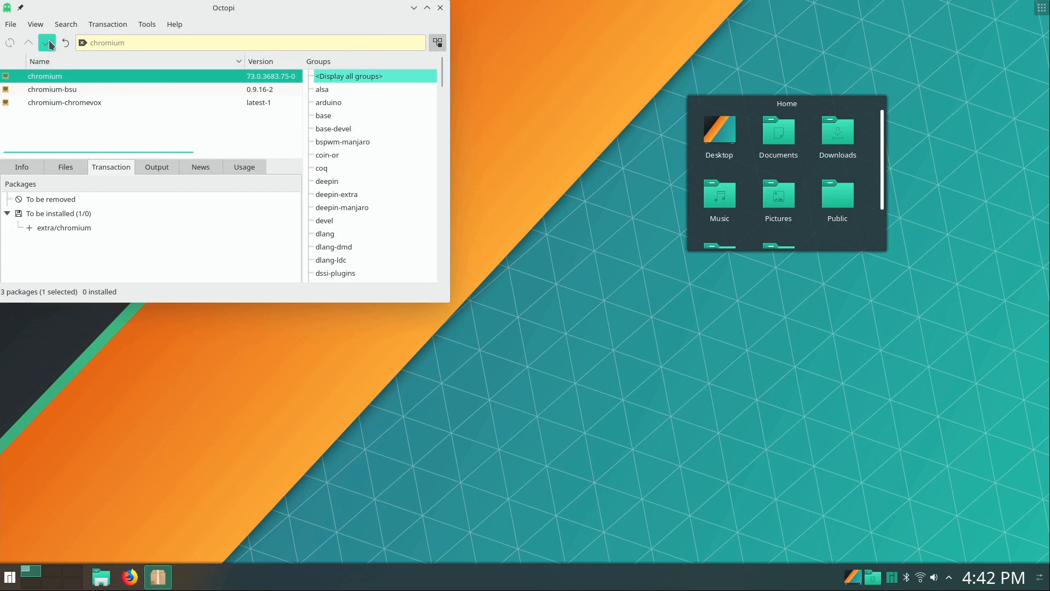
{"action": "left_click", "coordinate": [50, 43]}
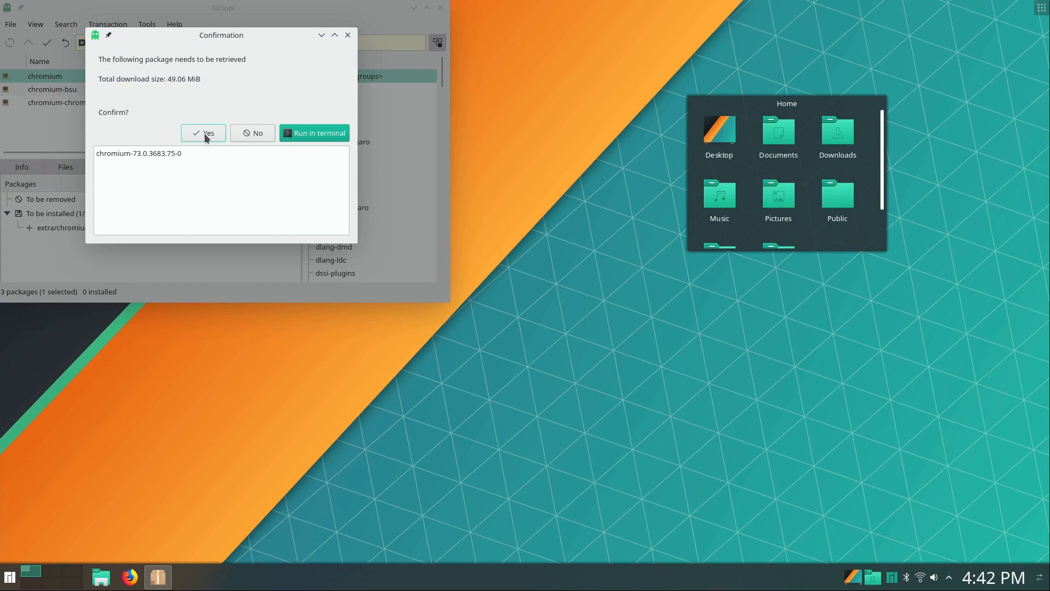
{"action": "mouse_move", "coordinate": [226, 145]}
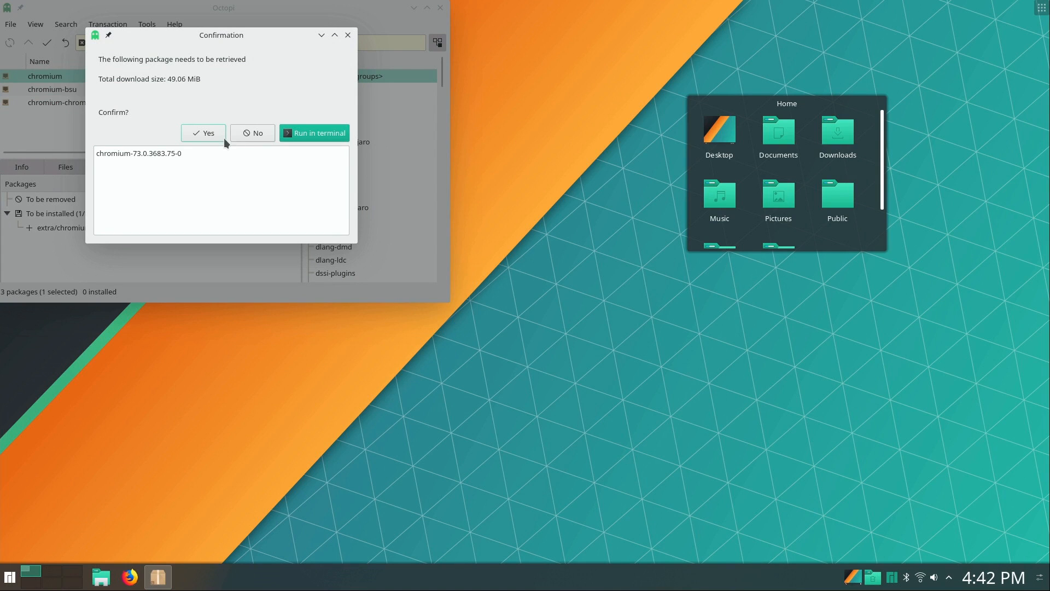
{"action": "left_click", "coordinate": [204, 132]}
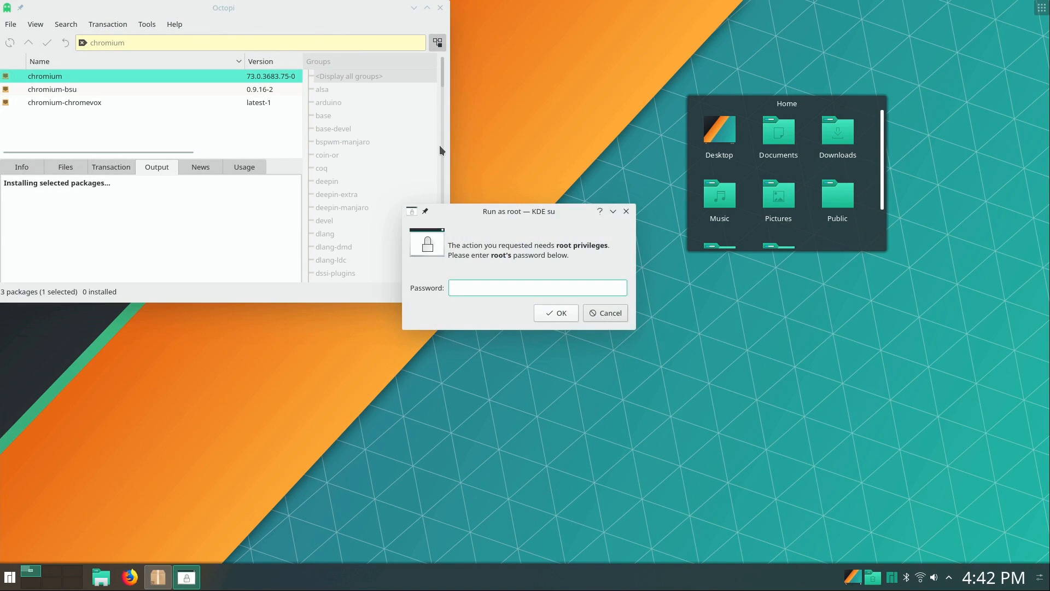
{"action": "type", "text": "password"}
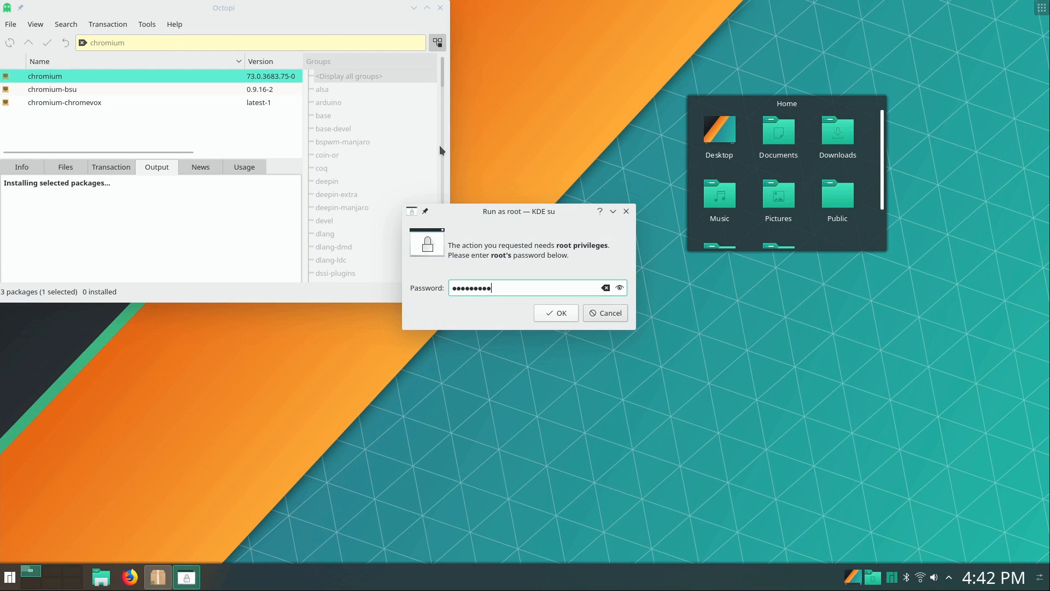
{"action": "left_click", "coordinate": [554, 313]}
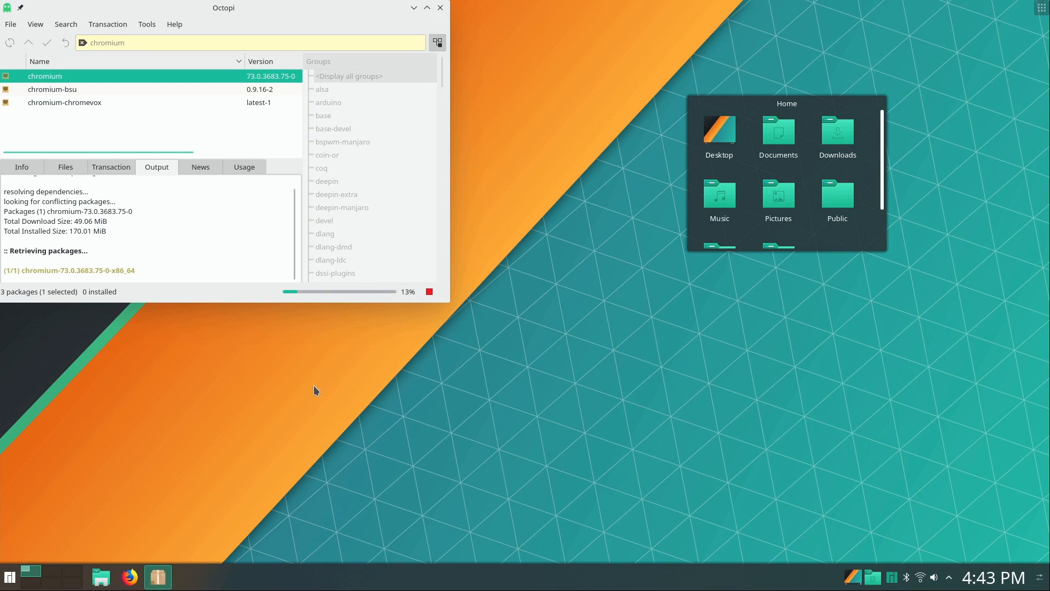
Step: Browse the launcher's Development category, then return to All Applications
{"action": "left_click", "coordinate": [8, 575]}
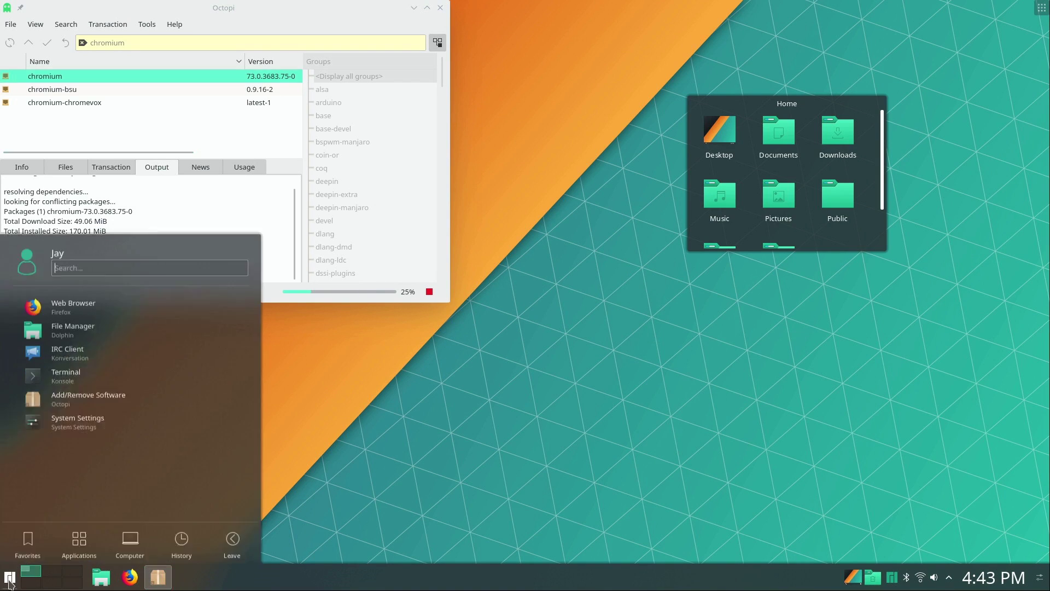
{"action": "left_click", "coordinate": [78, 540]}
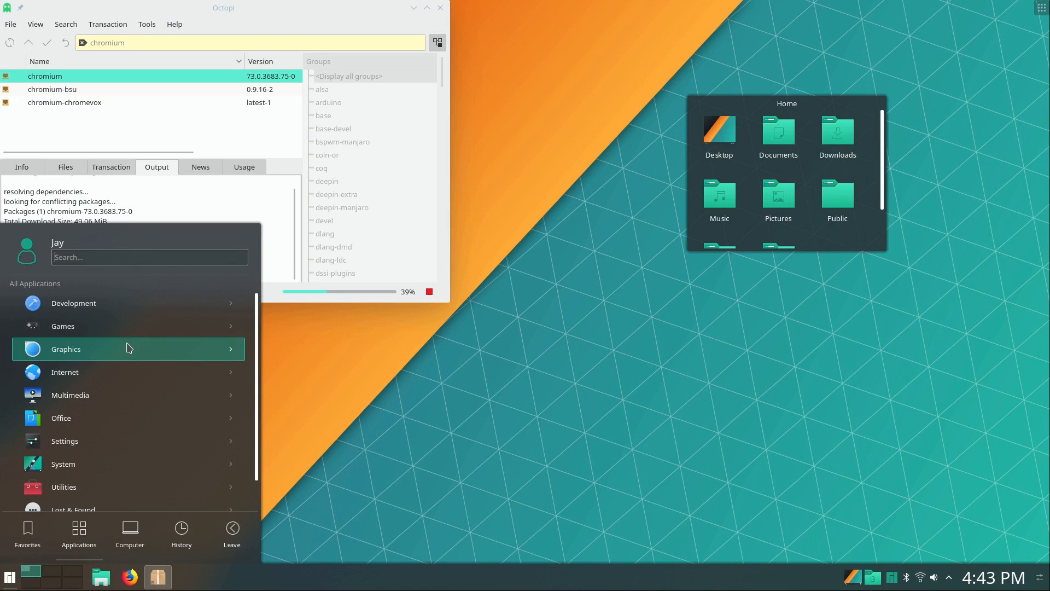
{"action": "left_click", "coordinate": [62, 326]}
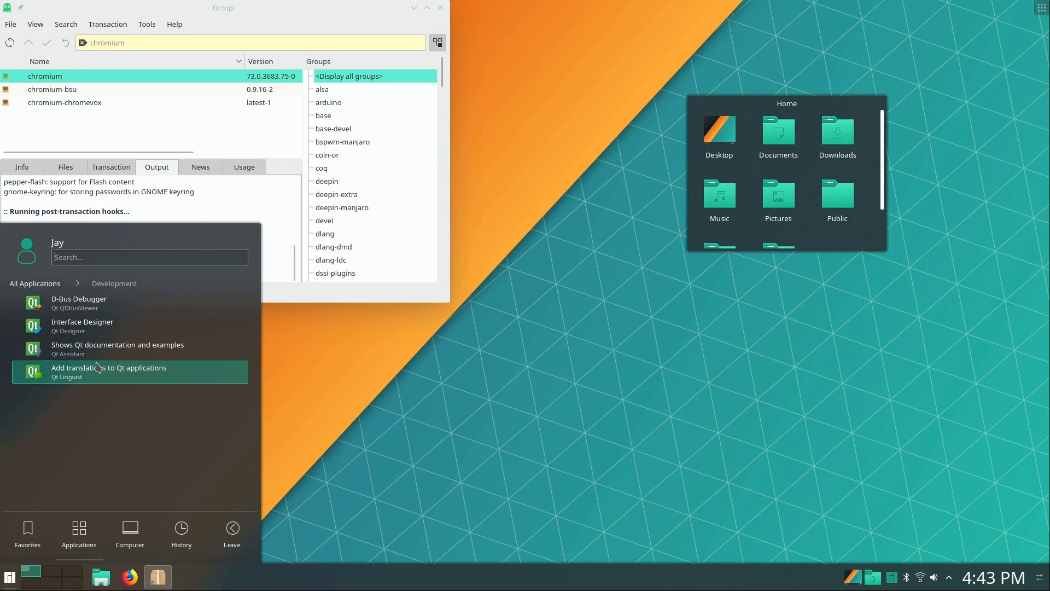
{"action": "left_click", "coordinate": [34, 284]}
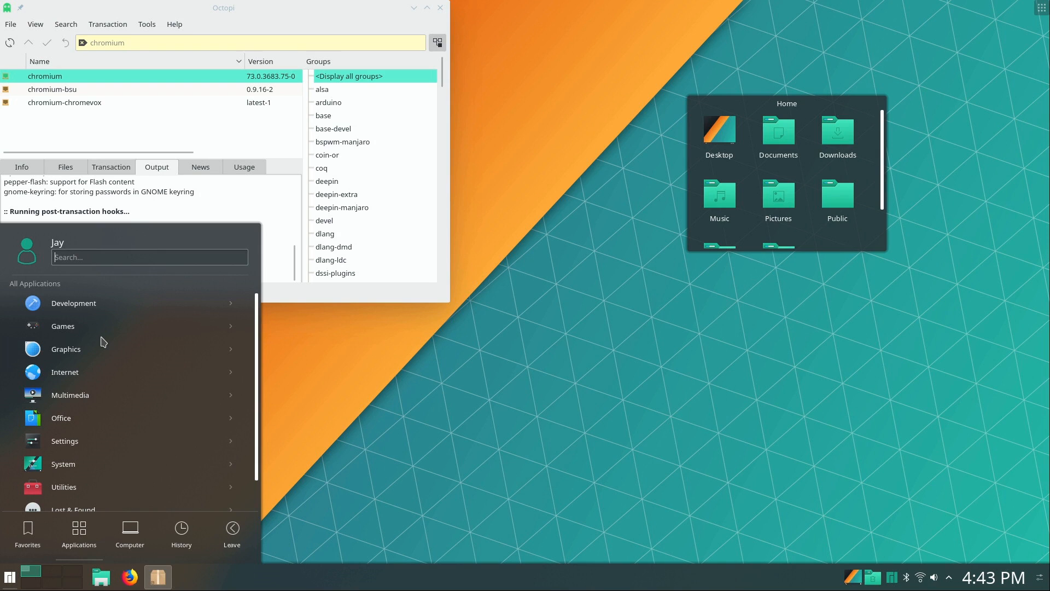
{"action": "left_click", "coordinate": [66, 348]}
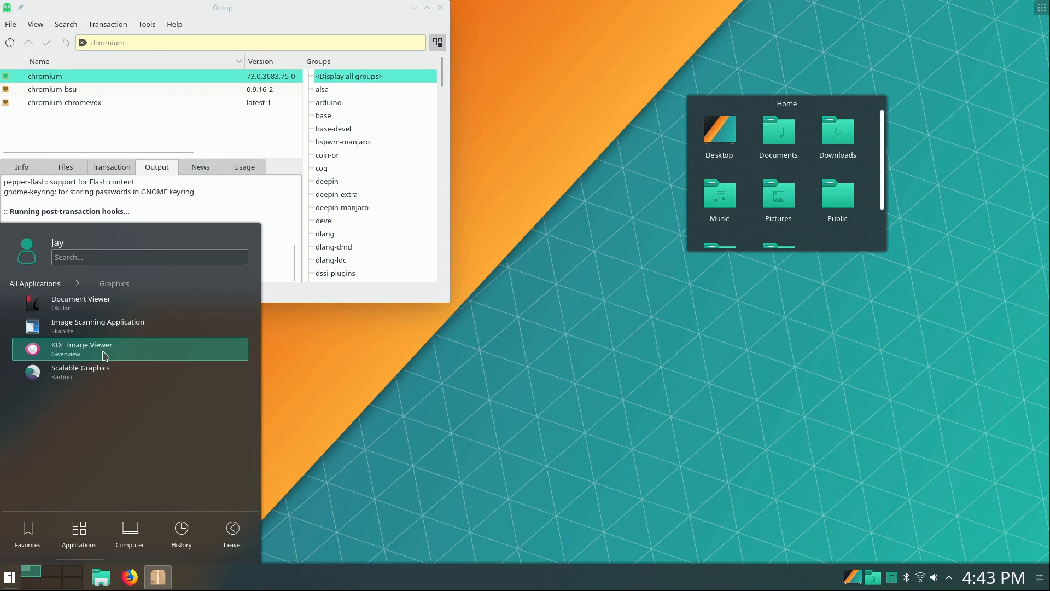
{"action": "mouse_move", "coordinate": [118, 304]}
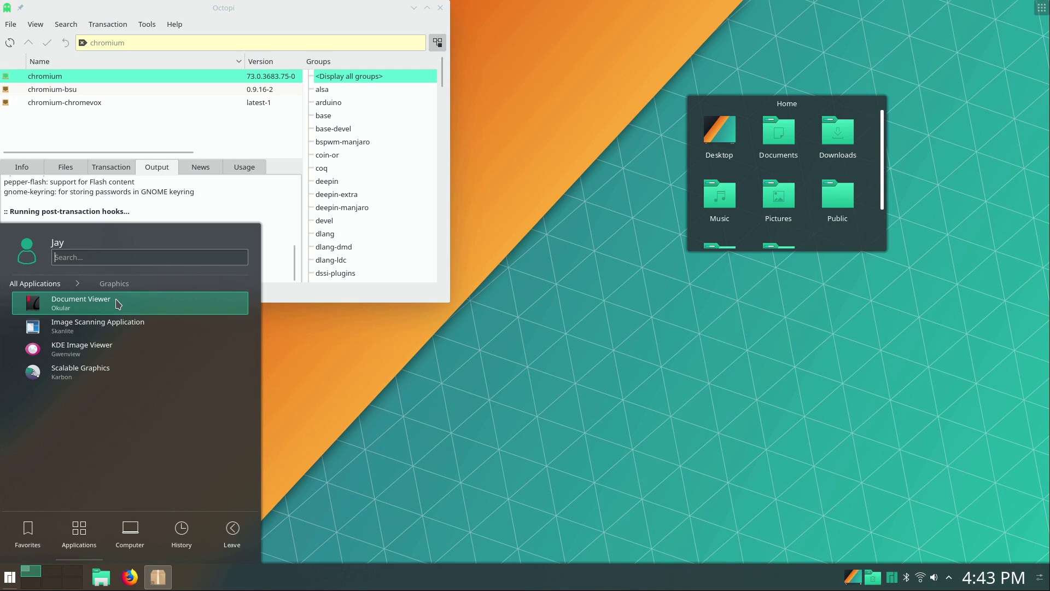
{"action": "mouse_move", "coordinate": [107, 349]}
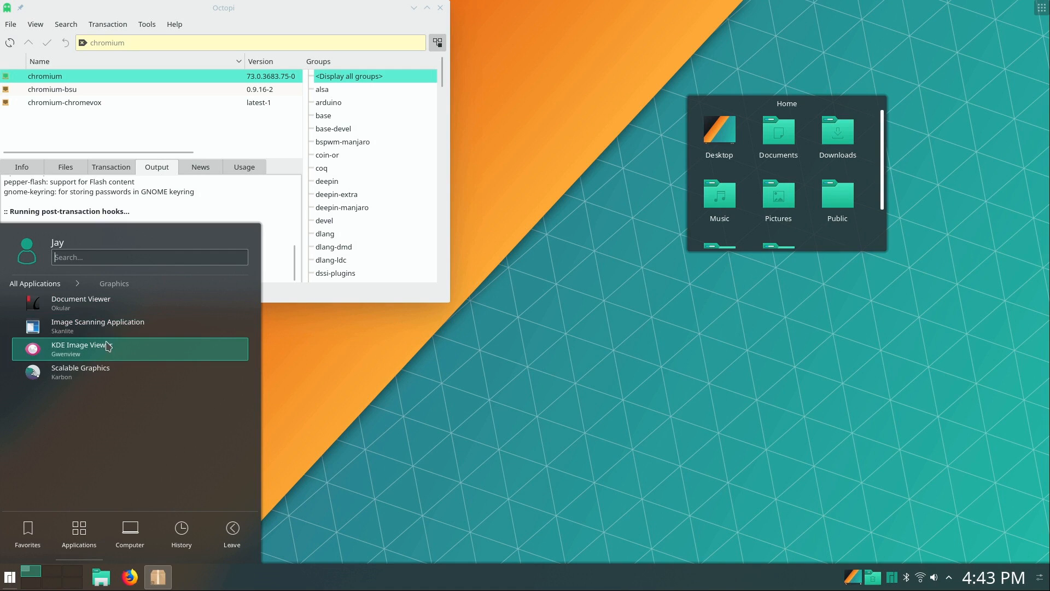
{"action": "mouse_move", "coordinate": [114, 353]}
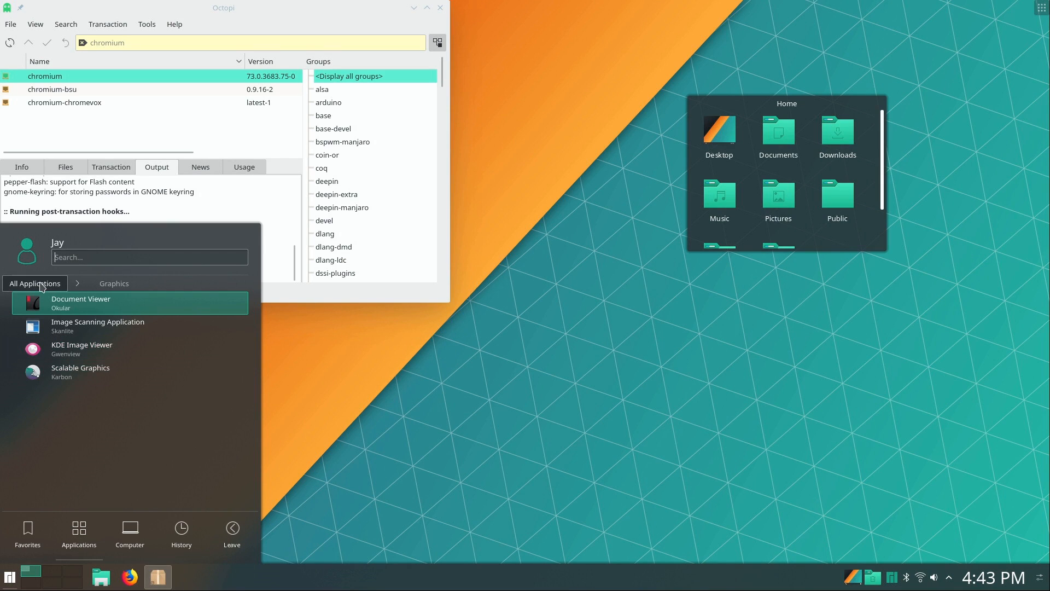
{"action": "left_click", "coordinate": [33, 283]}
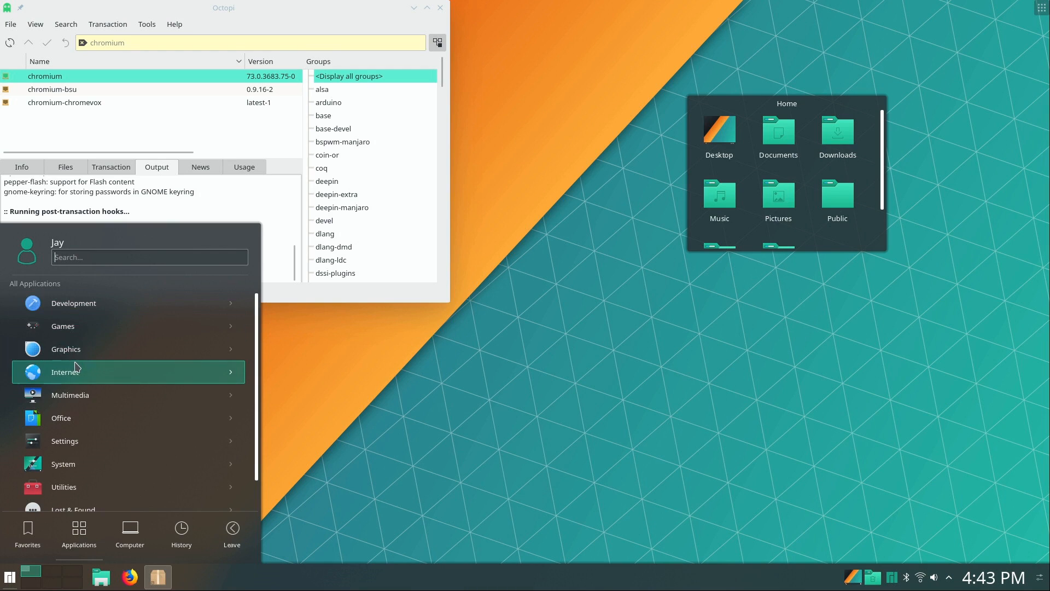
{"action": "left_click", "coordinate": [66, 372]}
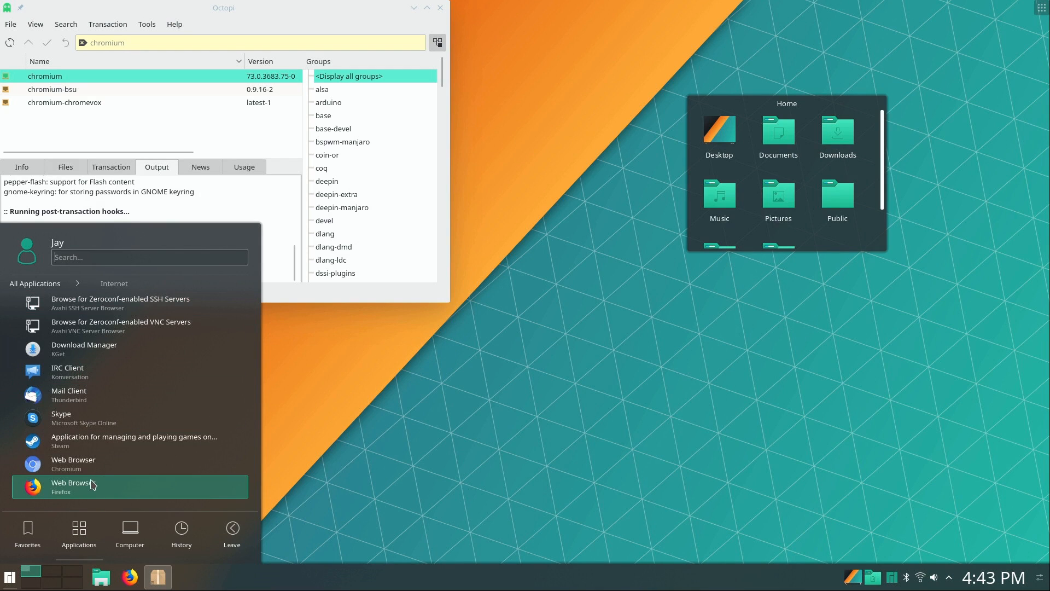
{"action": "mouse_move", "coordinate": [94, 470]}
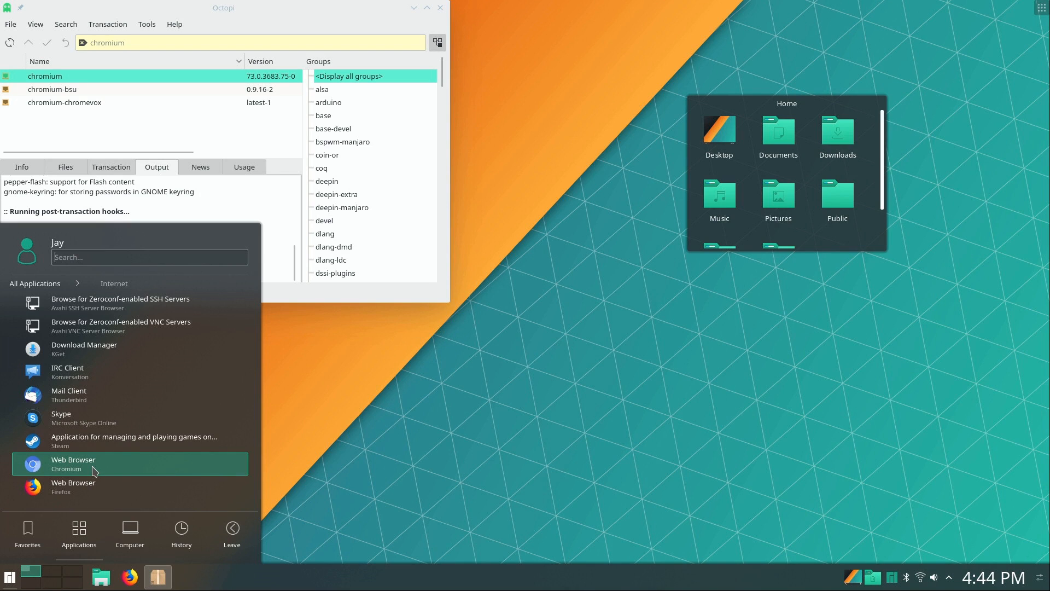
{"action": "left_click", "coordinate": [73, 464]}
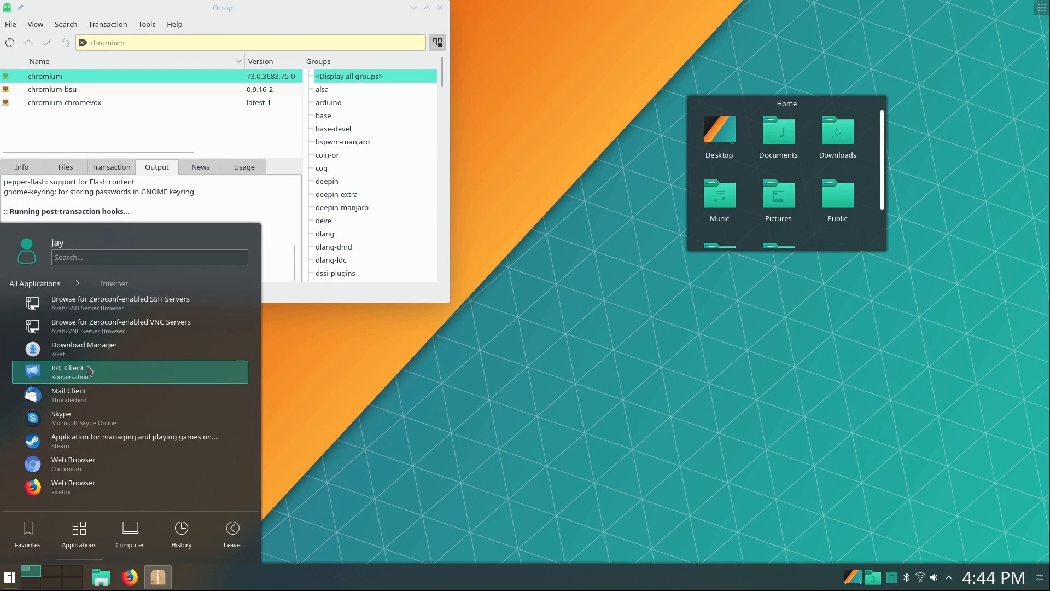
{"action": "mouse_move", "coordinate": [142, 358]}
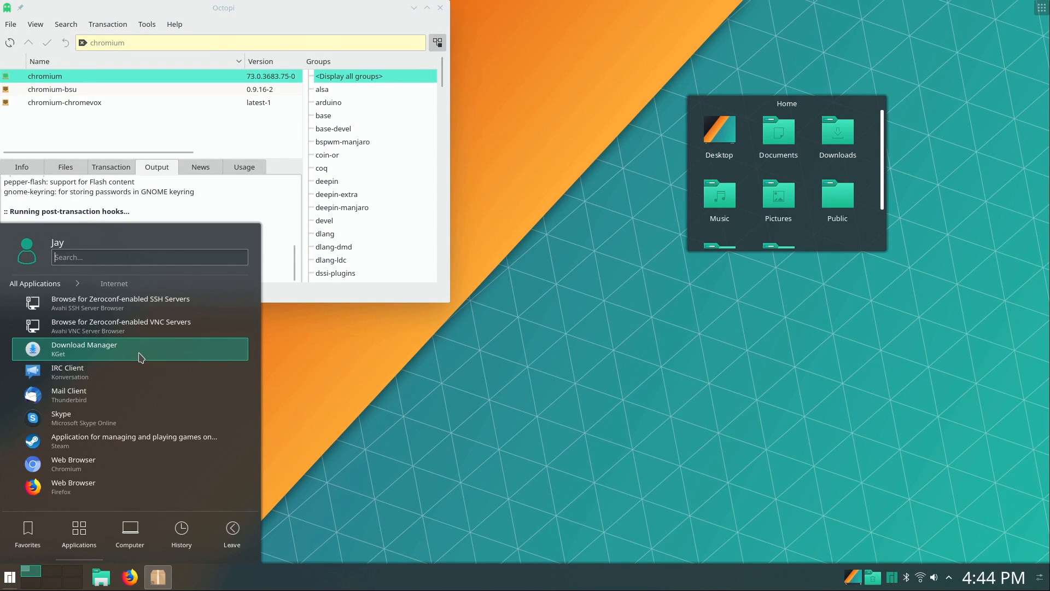
{"action": "mouse_move", "coordinate": [127, 440]}
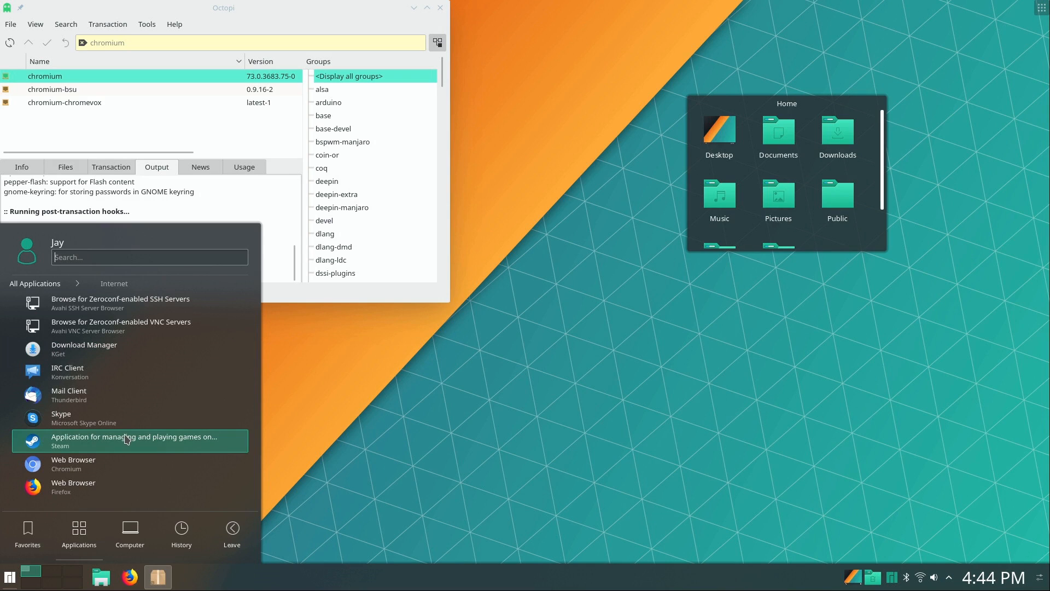
{"action": "mouse_move", "coordinate": [163, 441]}
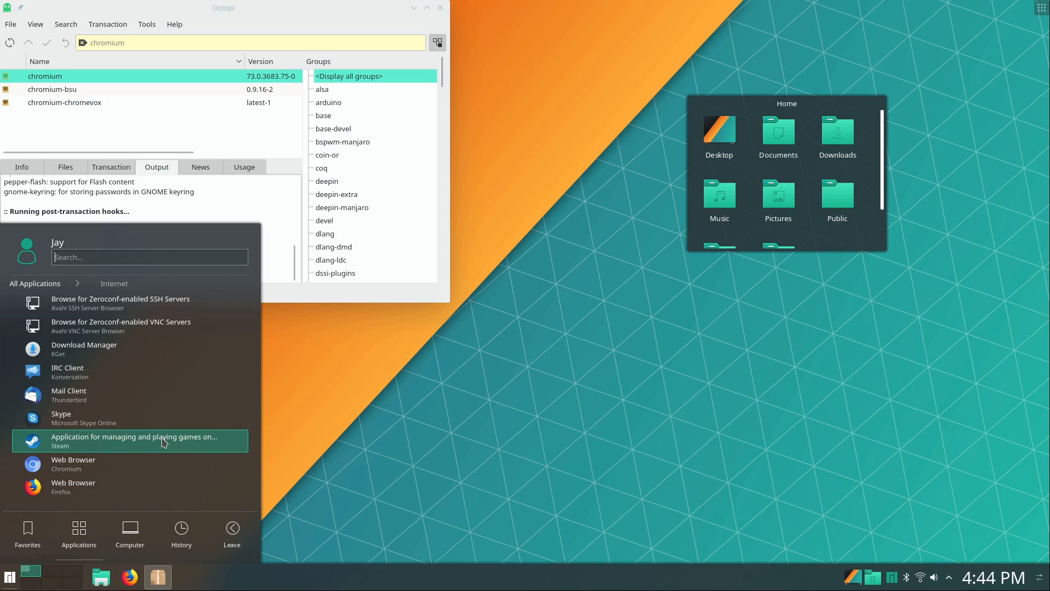
{"action": "mouse_move", "coordinate": [147, 417]}
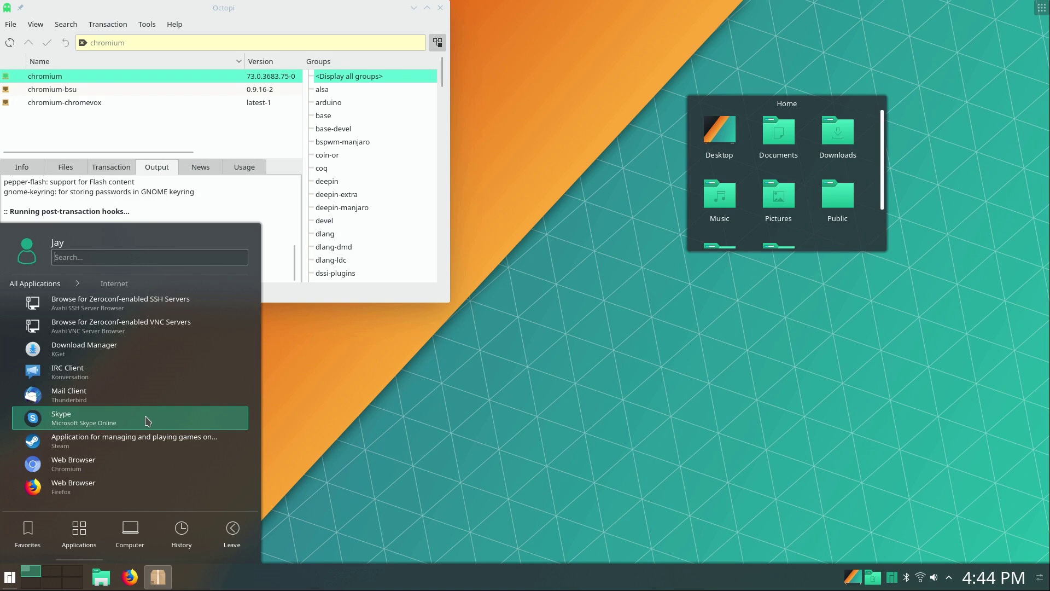
{"action": "mouse_move", "coordinate": [144, 429]}
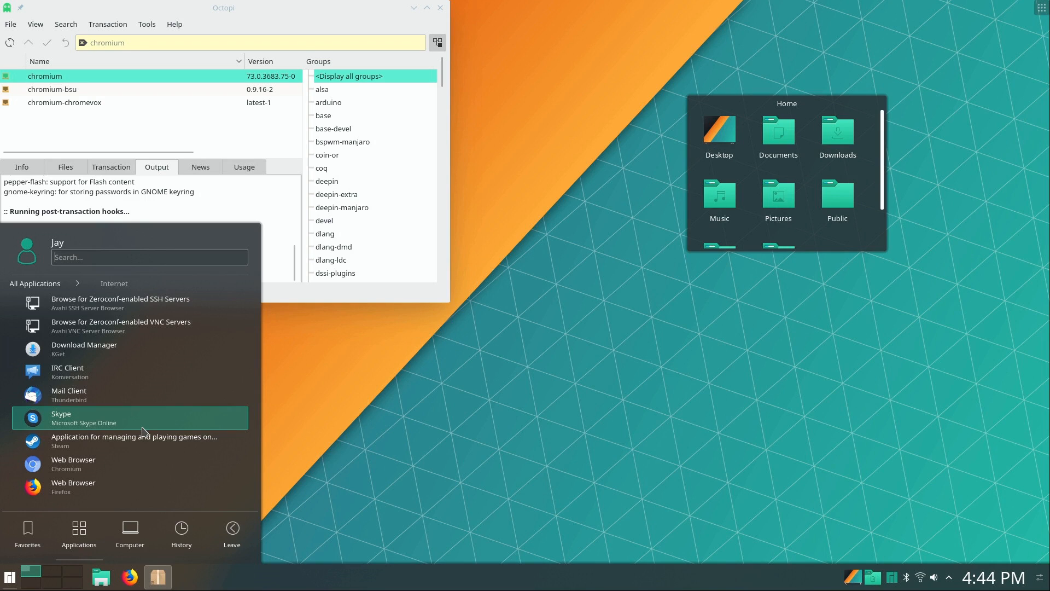
{"action": "mouse_move", "coordinate": [125, 418]}
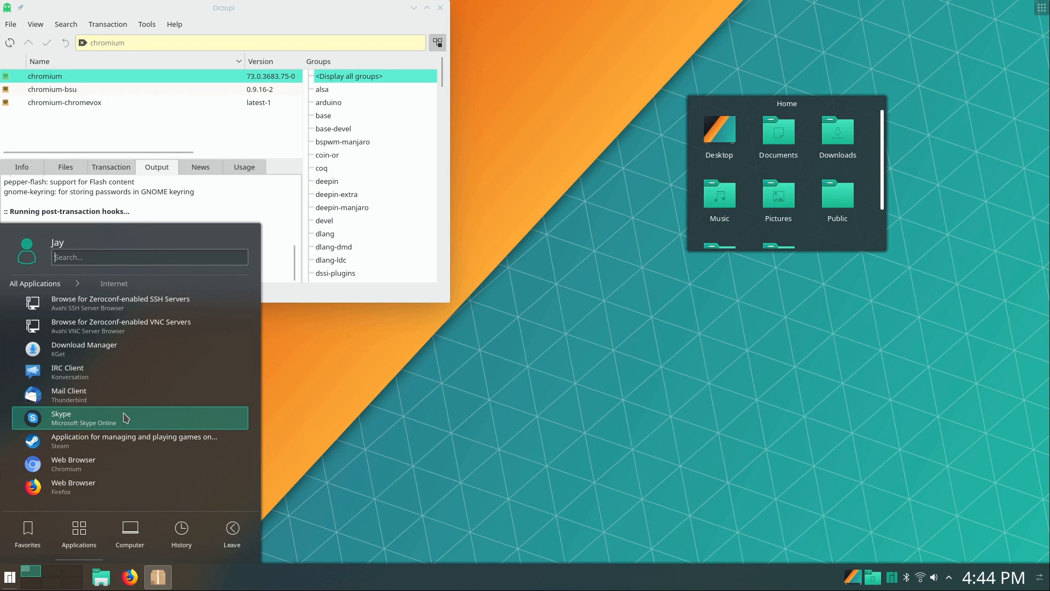
{"action": "mouse_move", "coordinate": [179, 427]}
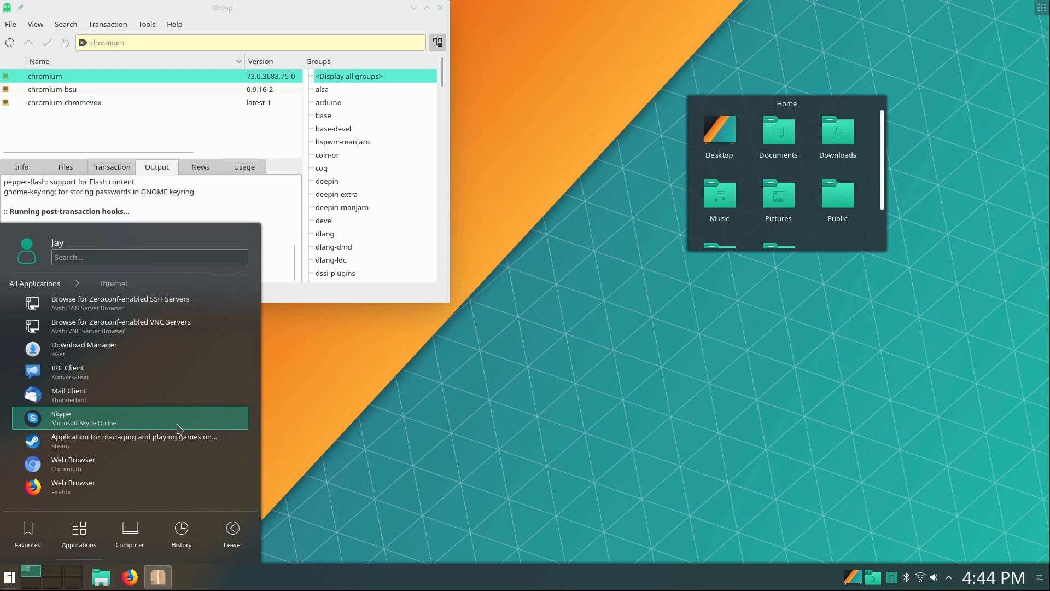
{"action": "mouse_move", "coordinate": [62, 315]}
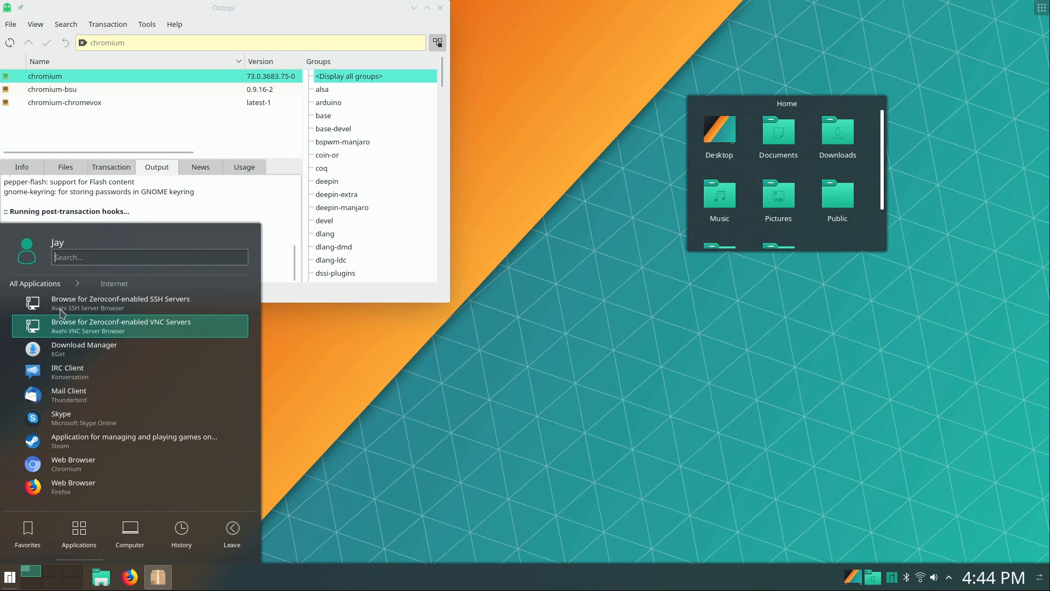
{"action": "left_click", "coordinate": [34, 283]}
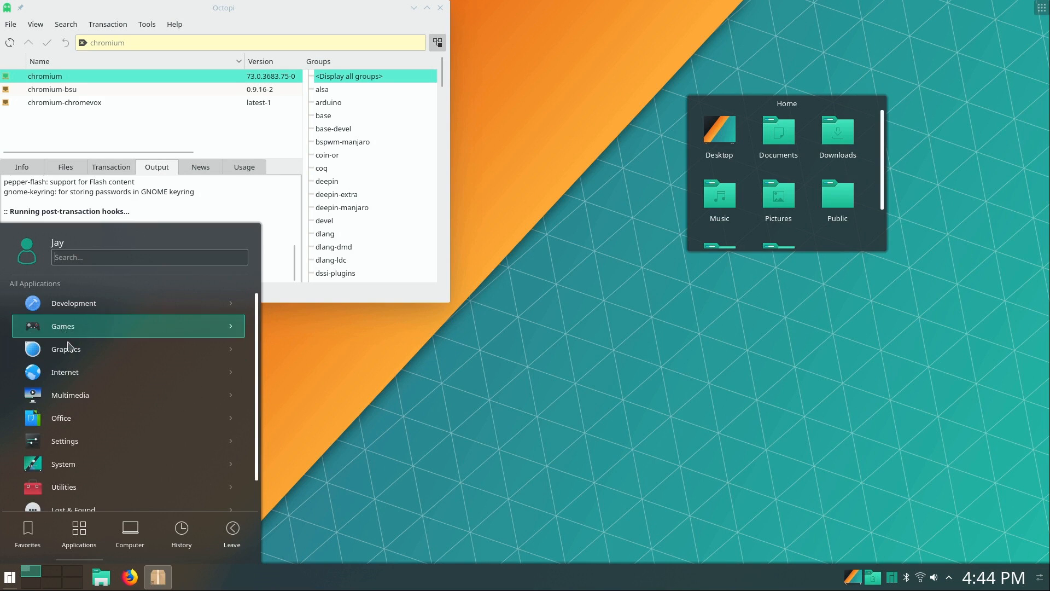
Step: Show the Office category in the launcher
{"action": "left_click", "coordinate": [60, 418]}
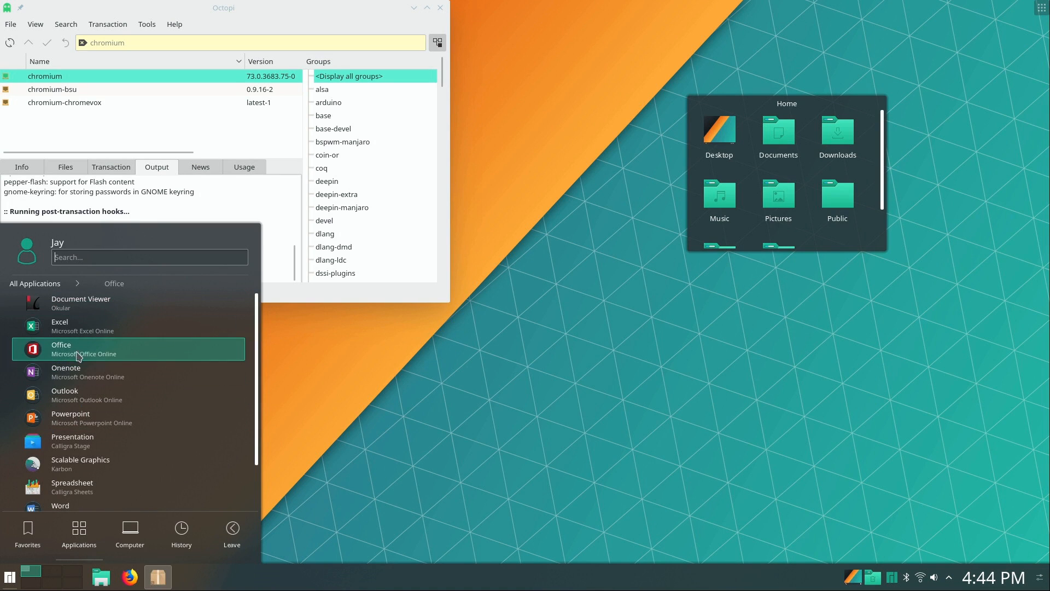
{"action": "mouse_move", "coordinate": [165, 405]}
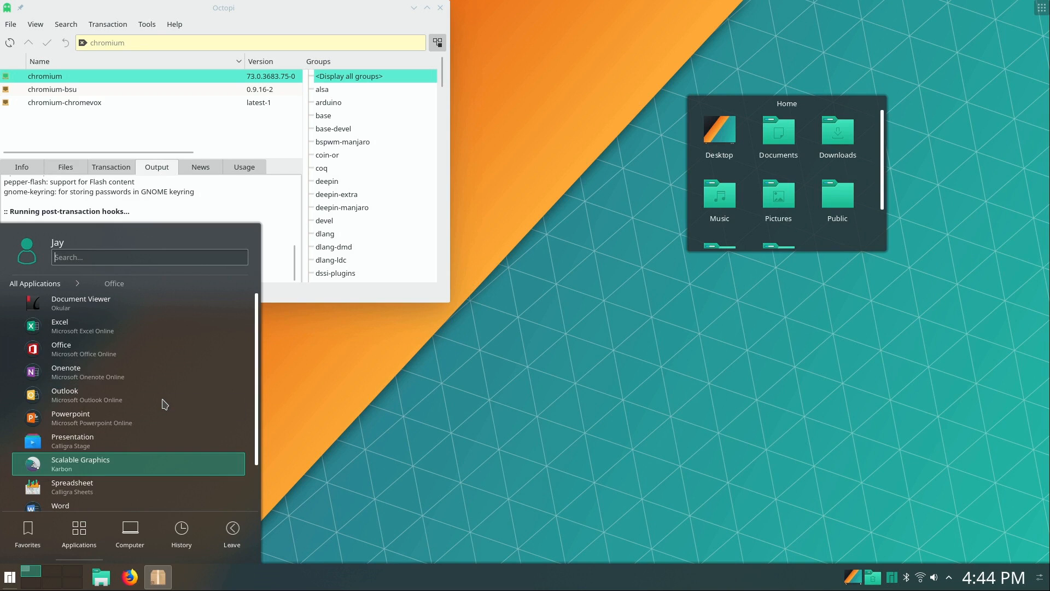
{"action": "mouse_move", "coordinate": [62, 353]}
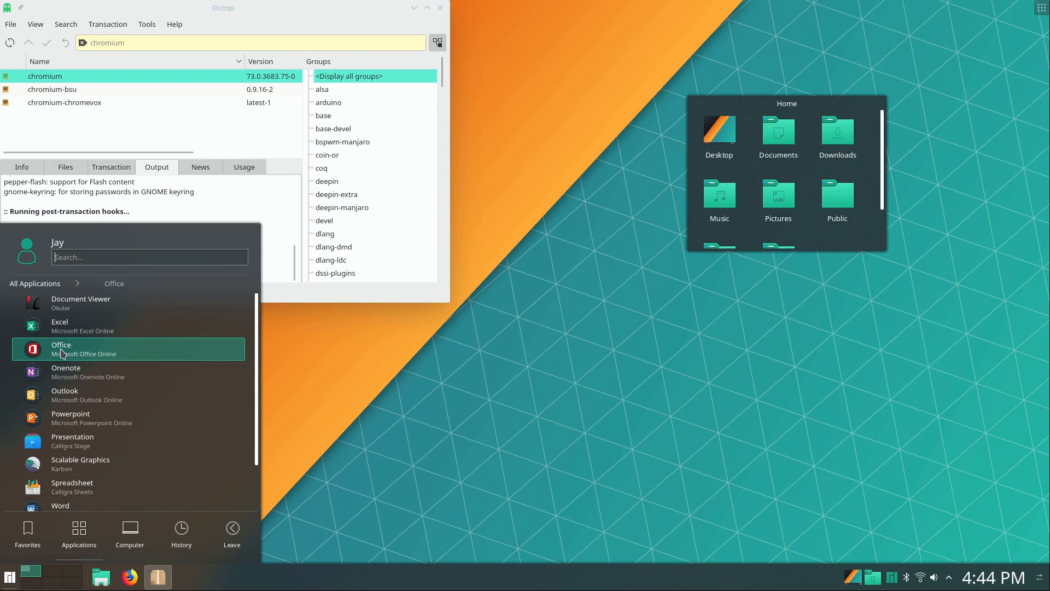
{"action": "mouse_move", "coordinate": [80, 401]}
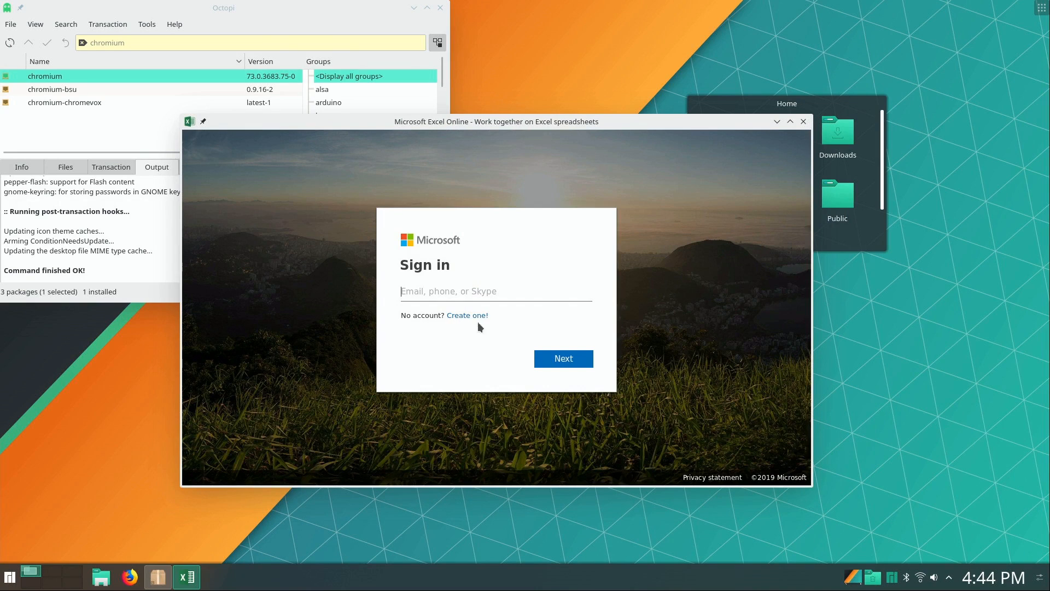
{"action": "mouse_move", "coordinate": [790, 122]}
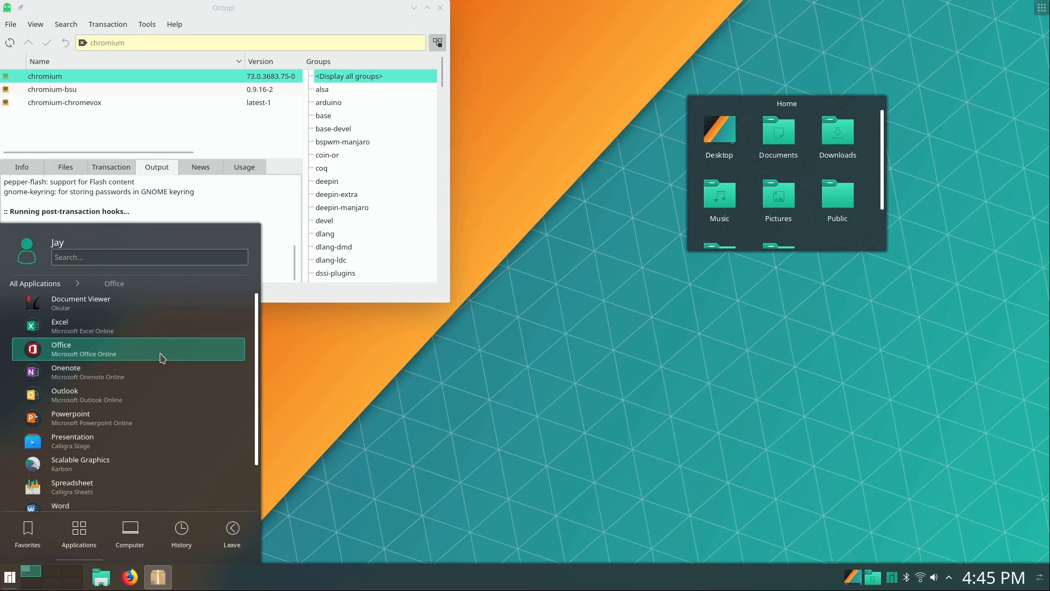
Step: Look for 'libre' in Office, then browse the Settings and Utilities categories
{"action": "type", "text": "libre"}
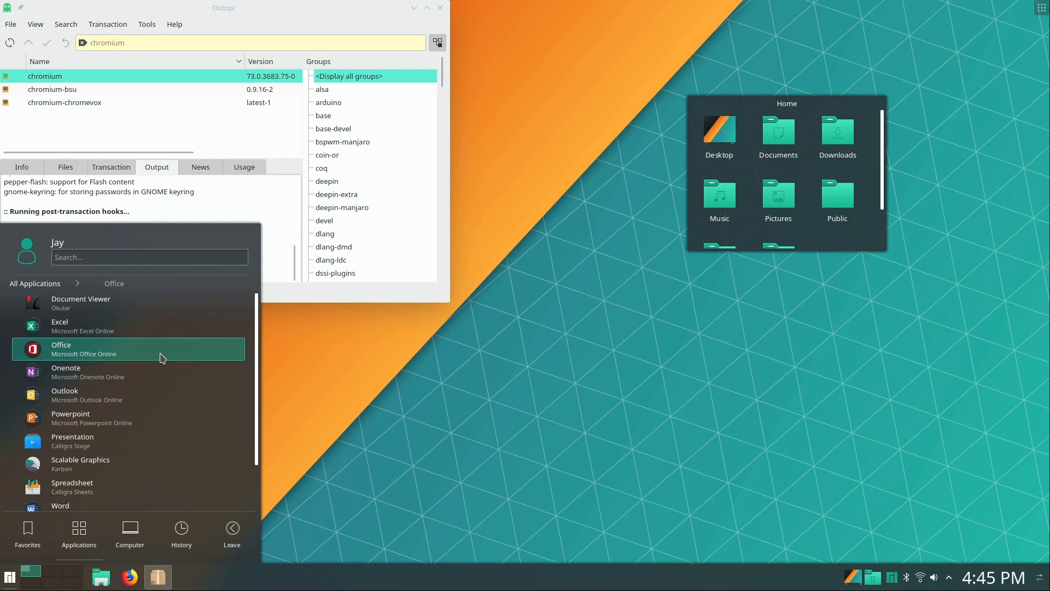
{"action": "mouse_move", "coordinate": [146, 376]}
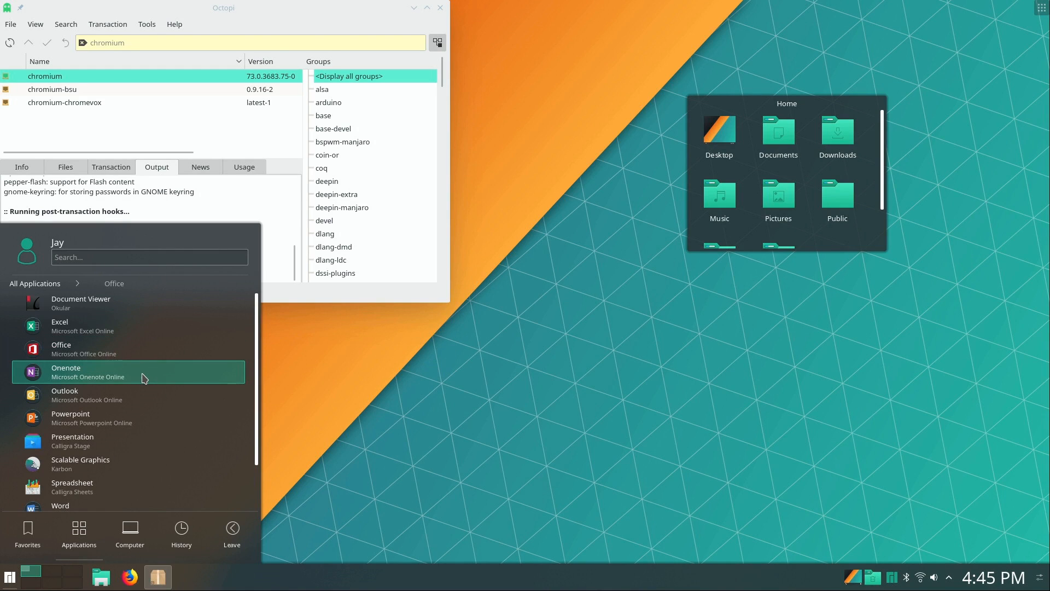
{"action": "scroll", "scroll_direction": "down", "scroll_amount": 3}
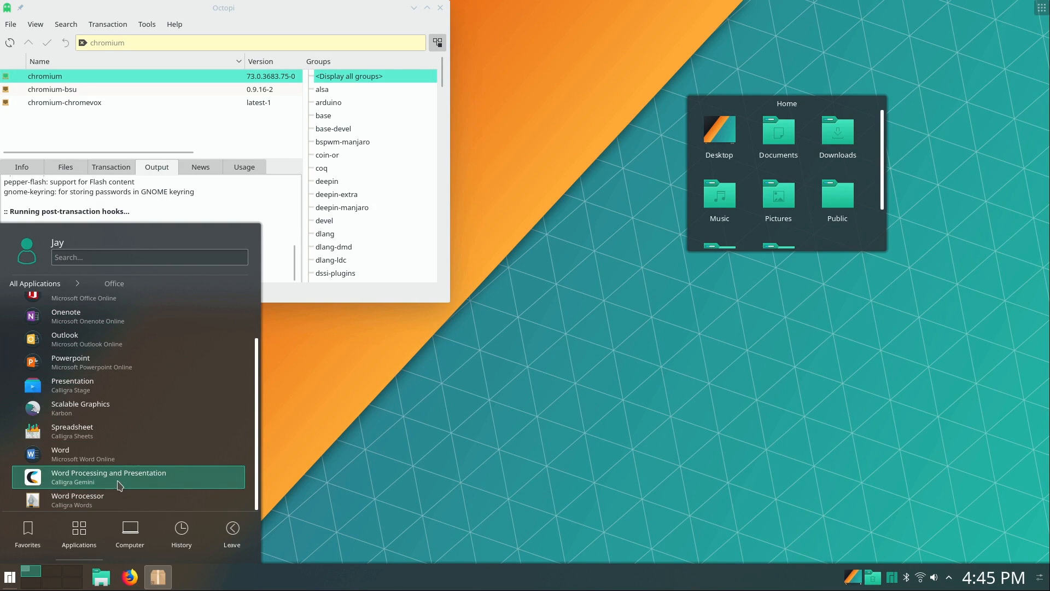
{"action": "left_click", "coordinate": [35, 283]}
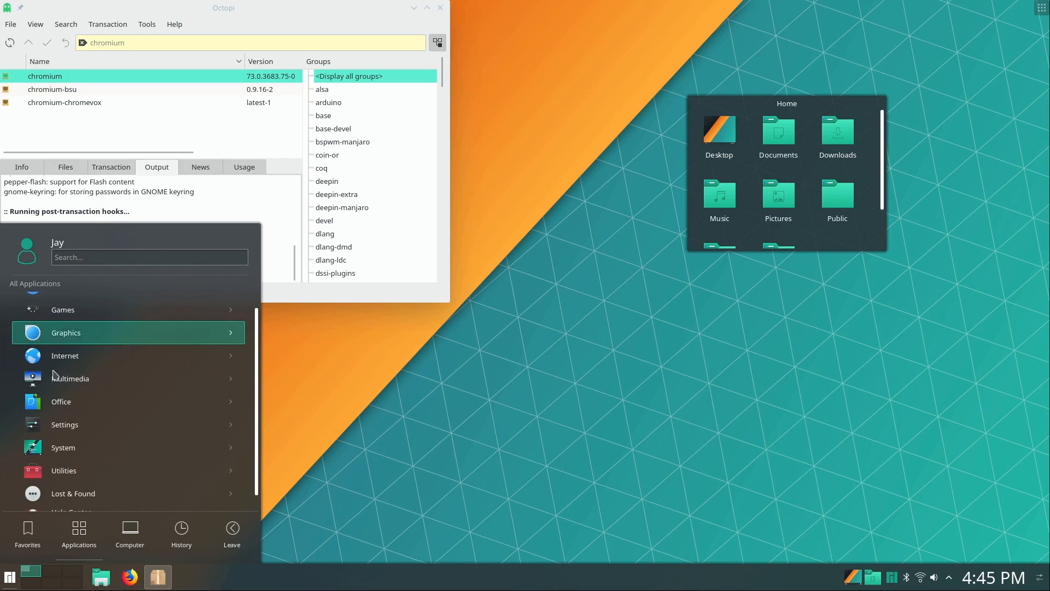
{"action": "left_click", "coordinate": [64, 424]}
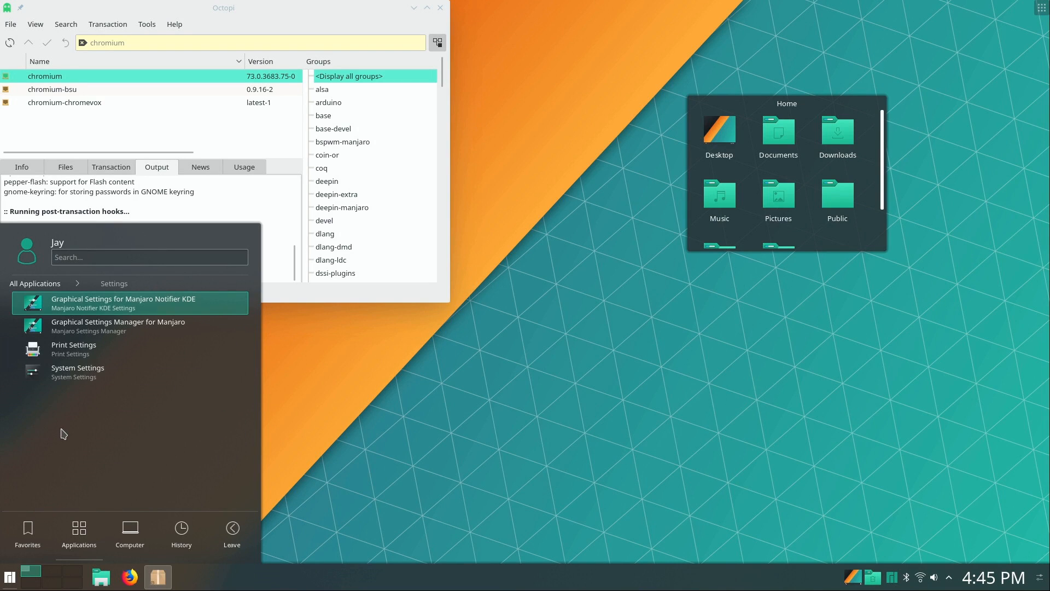
{"action": "mouse_move", "coordinate": [135, 379]}
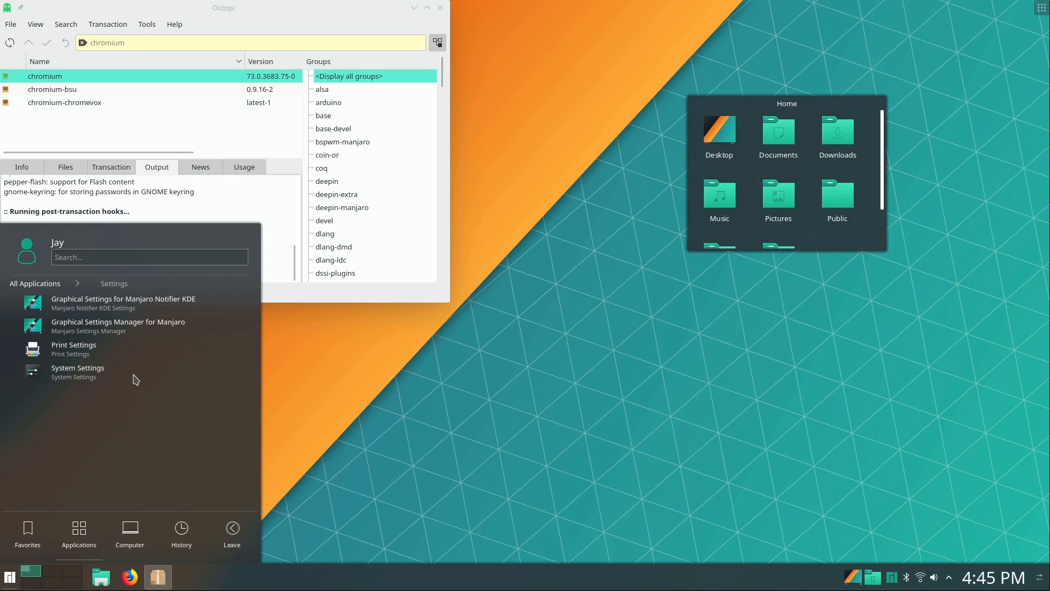
{"action": "mouse_move", "coordinate": [154, 333]}
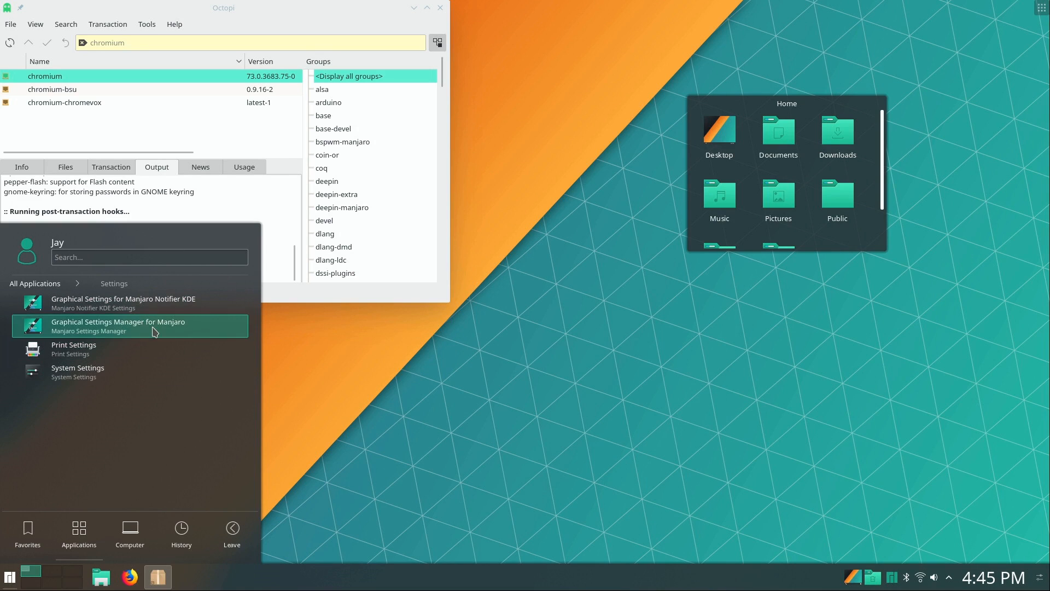
{"action": "left_click", "coordinate": [34, 284]}
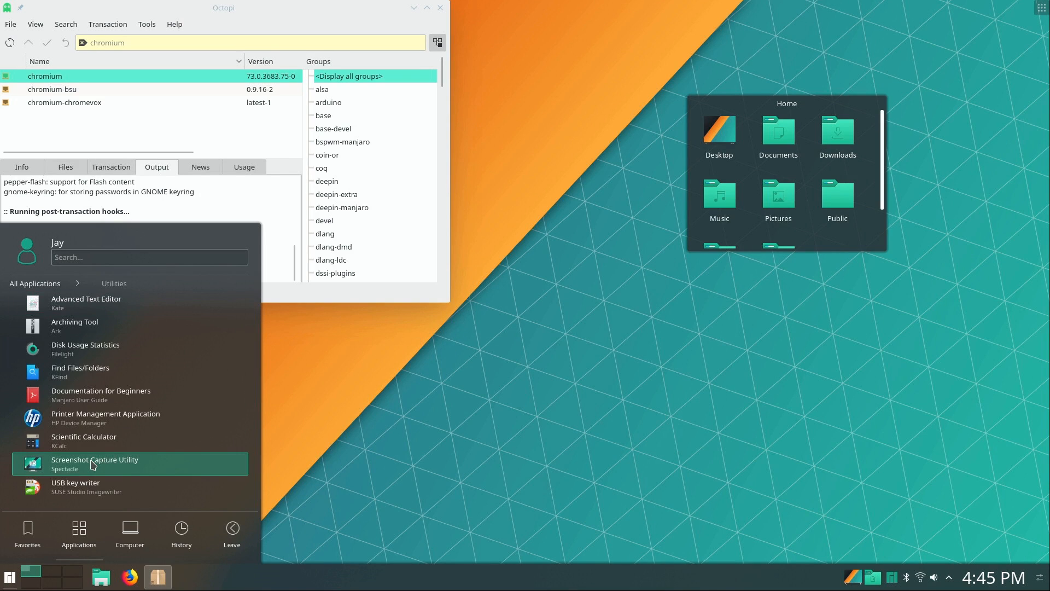
{"action": "mouse_move", "coordinate": [131, 412]}
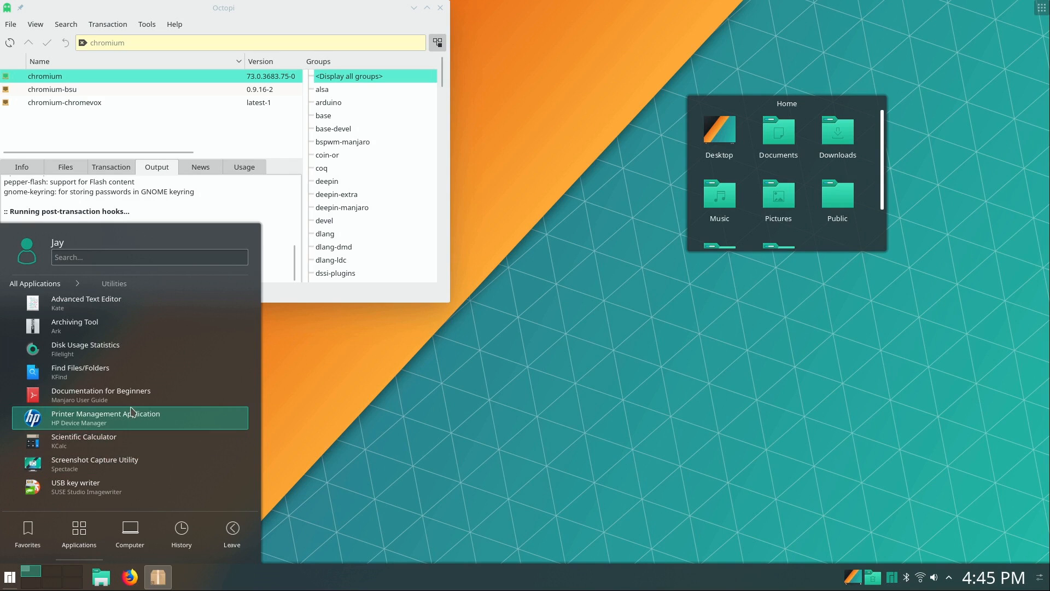
{"action": "mouse_move", "coordinate": [112, 412]}
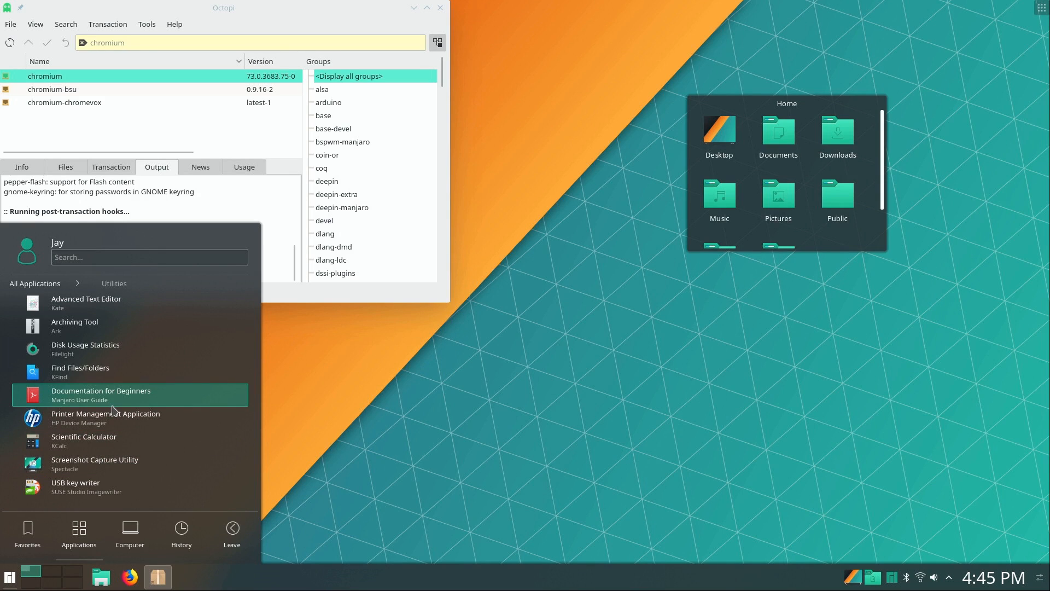
{"action": "mouse_move", "coordinate": [130, 381]}
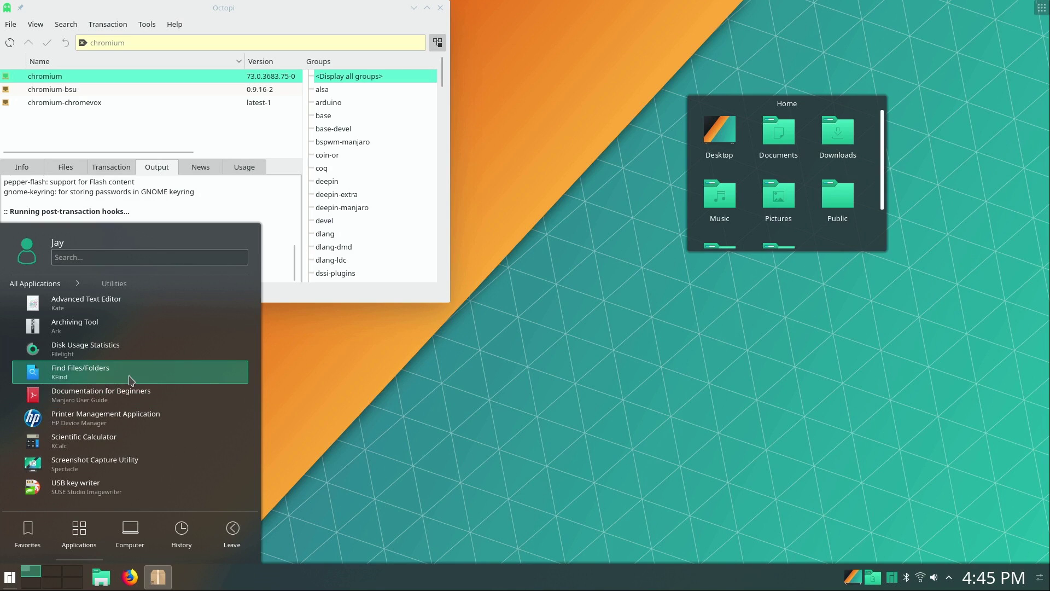
{"action": "mouse_move", "coordinate": [127, 384]}
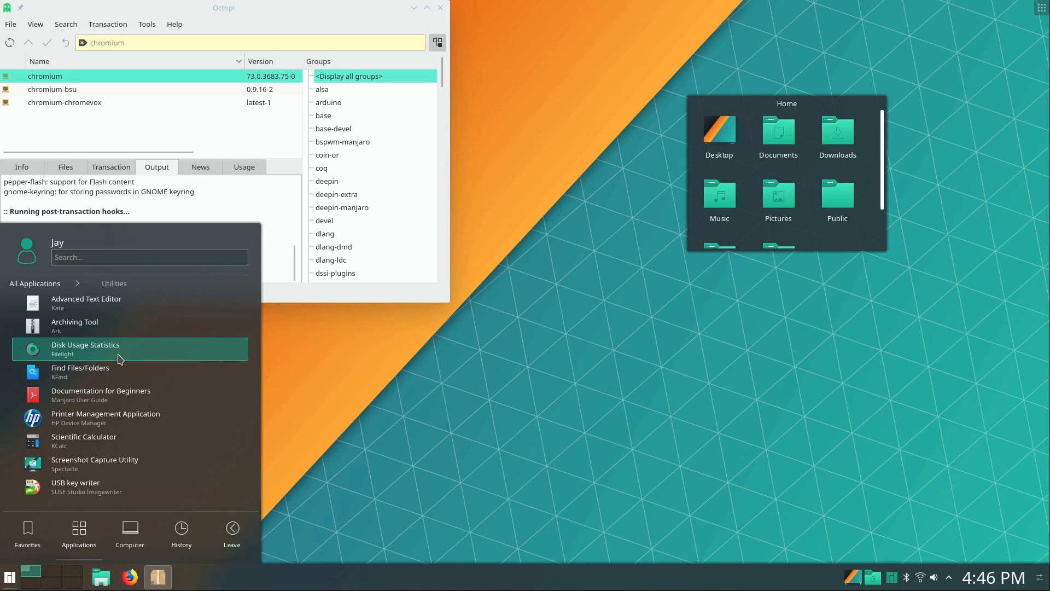
{"action": "mouse_move", "coordinate": [125, 369]}
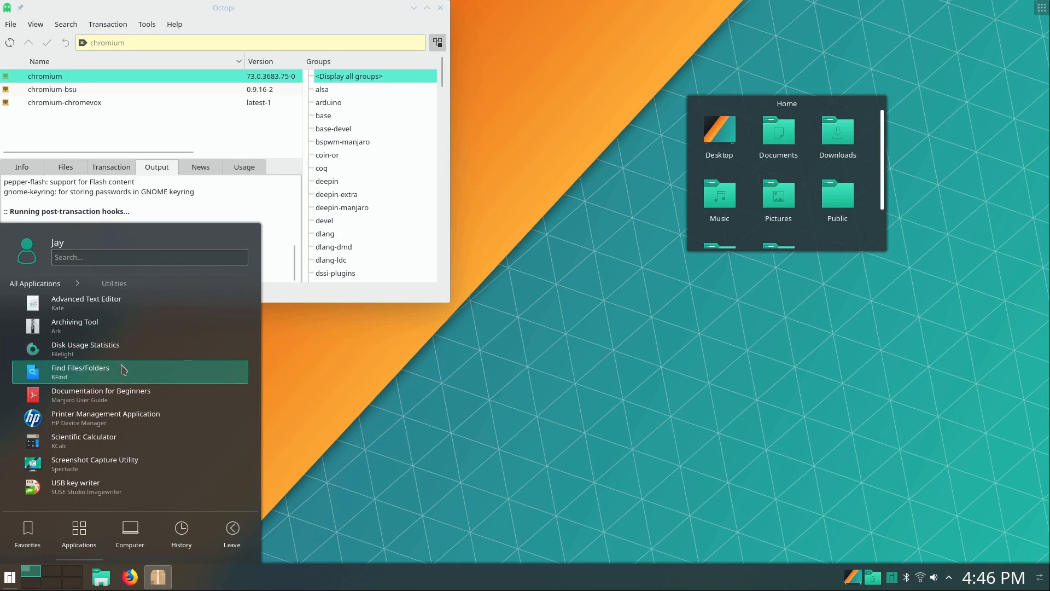
{"action": "mouse_move", "coordinate": [129, 499]}
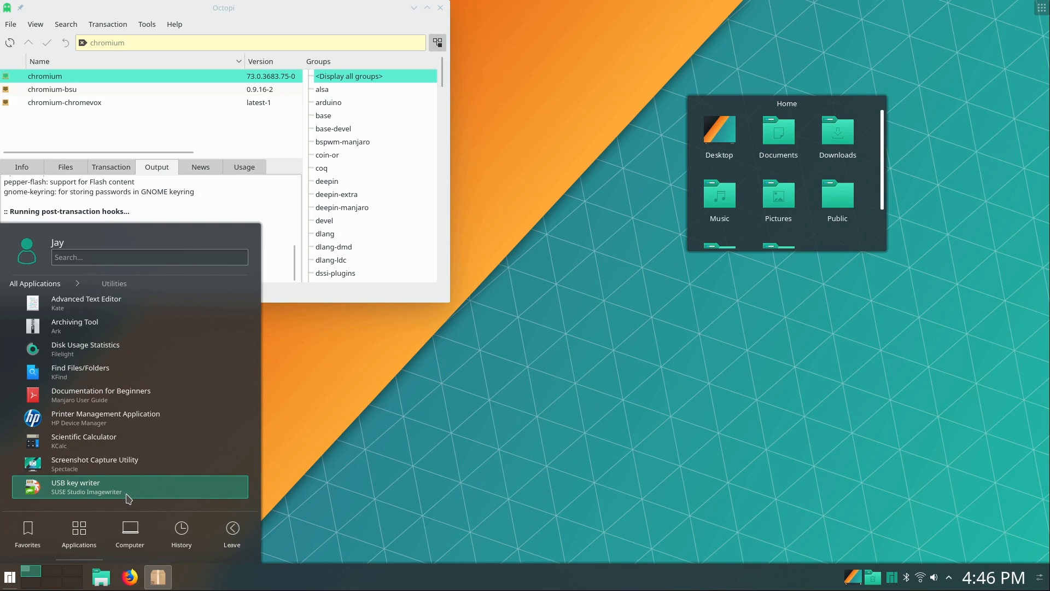
{"action": "mouse_move", "coordinate": [125, 419]}
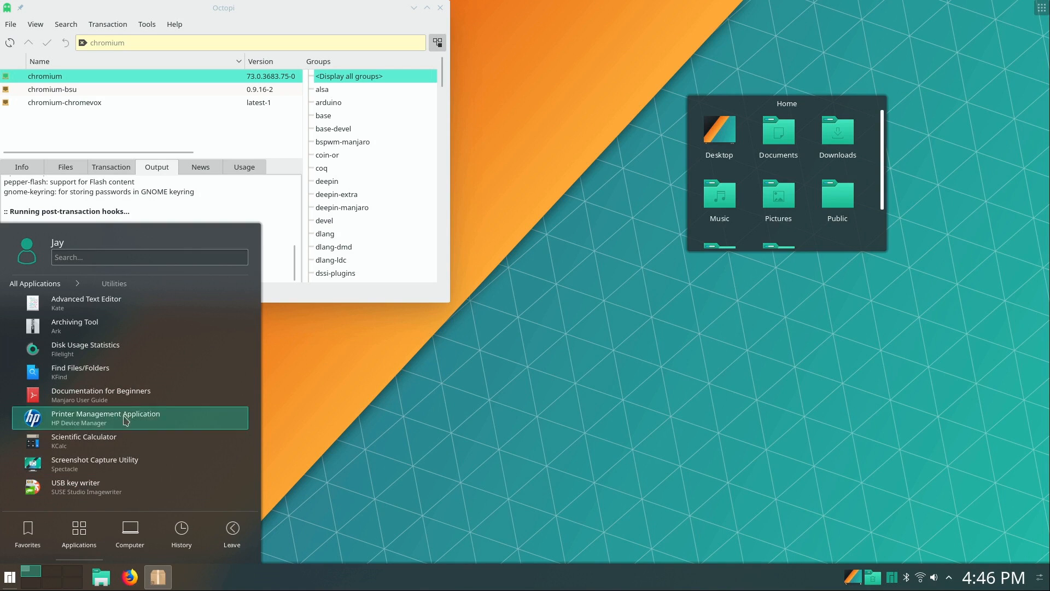
{"action": "mouse_move", "coordinate": [49, 291]}
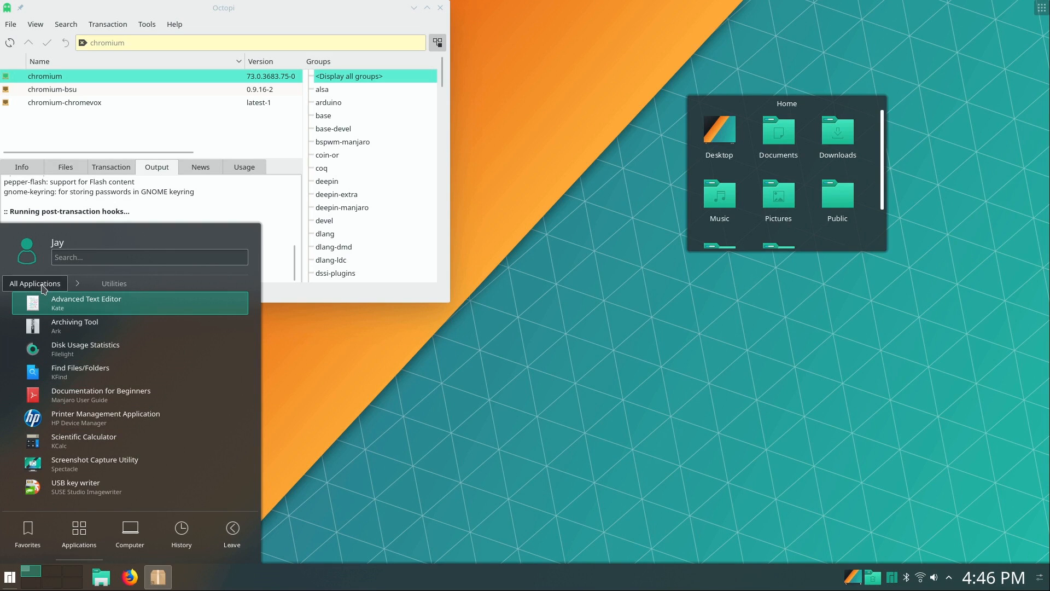
Step: Switch the launcher to History, then Favorites, then back to Applications
{"action": "left_click", "coordinate": [34, 283]}
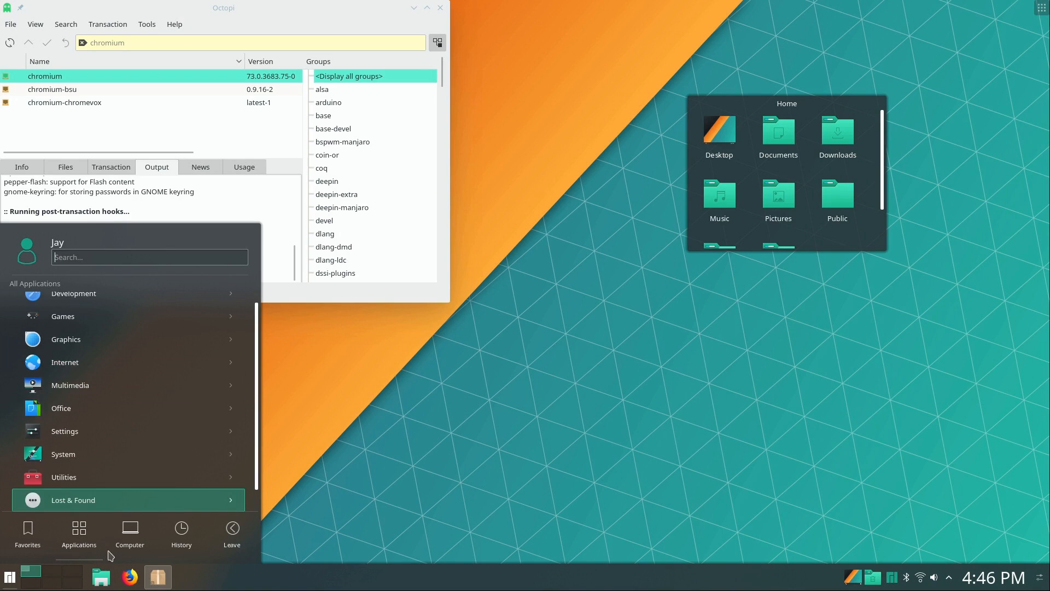
{"action": "left_click", "coordinate": [182, 534]}
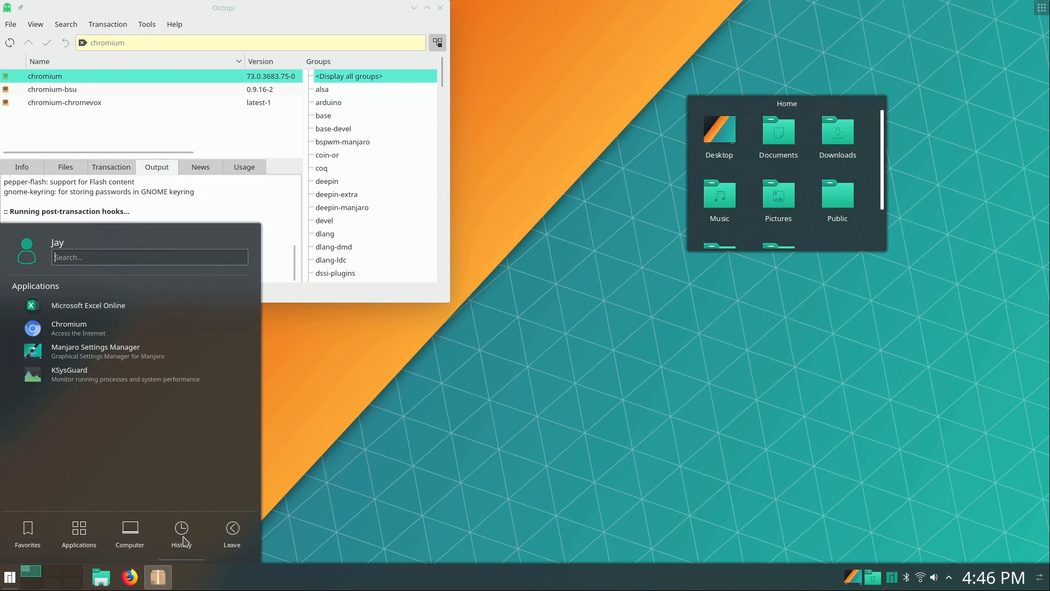
{"action": "left_click", "coordinate": [27, 532]}
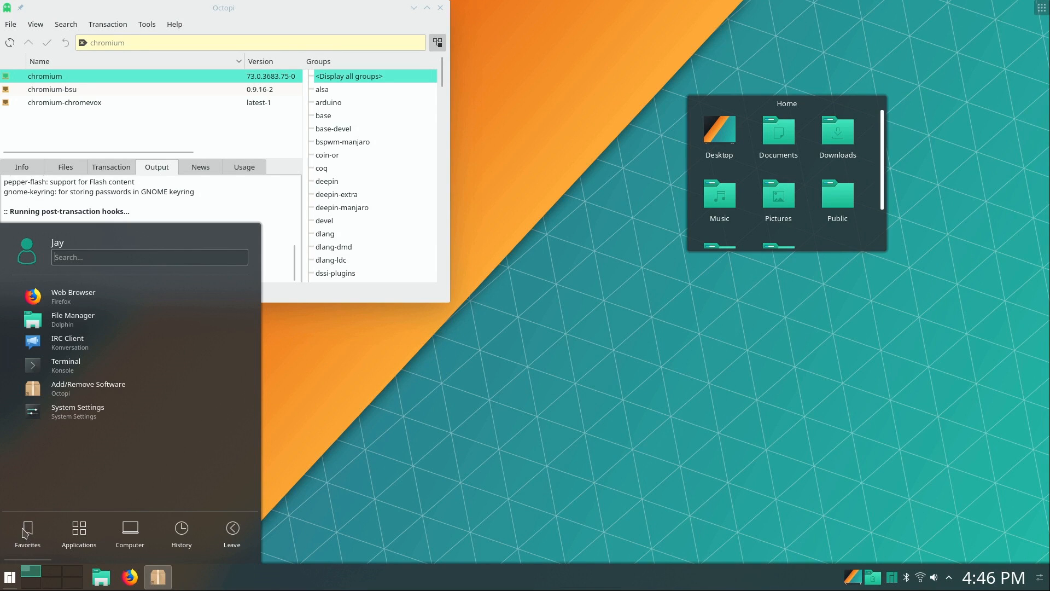
{"action": "left_click", "coordinate": [78, 534]}
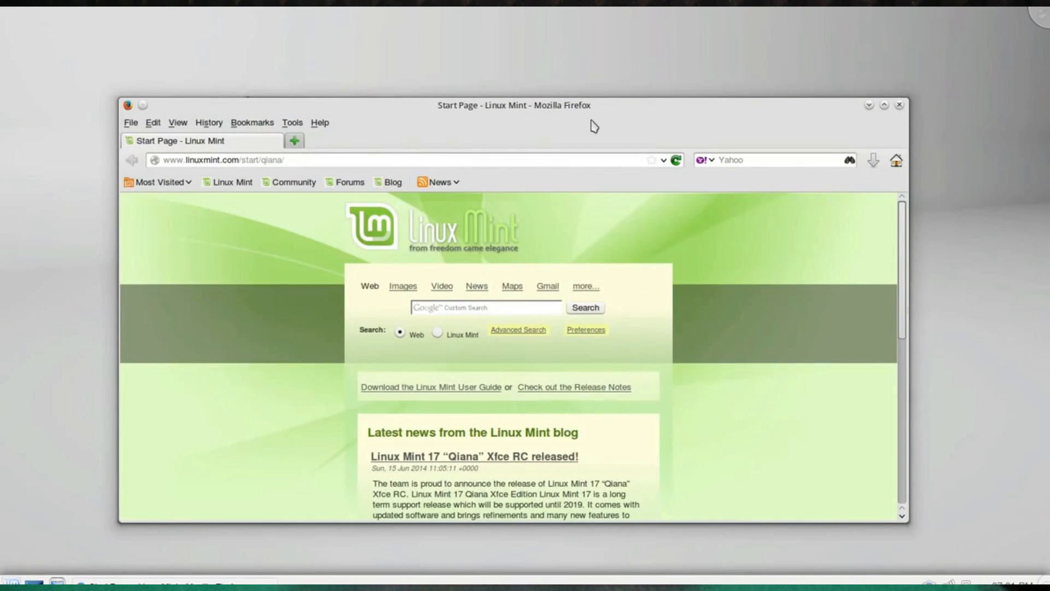
Step: View Firefox's version (28.0) via Help > About Firefox and dismiss it
{"action": "left_click", "coordinate": [320, 123]}
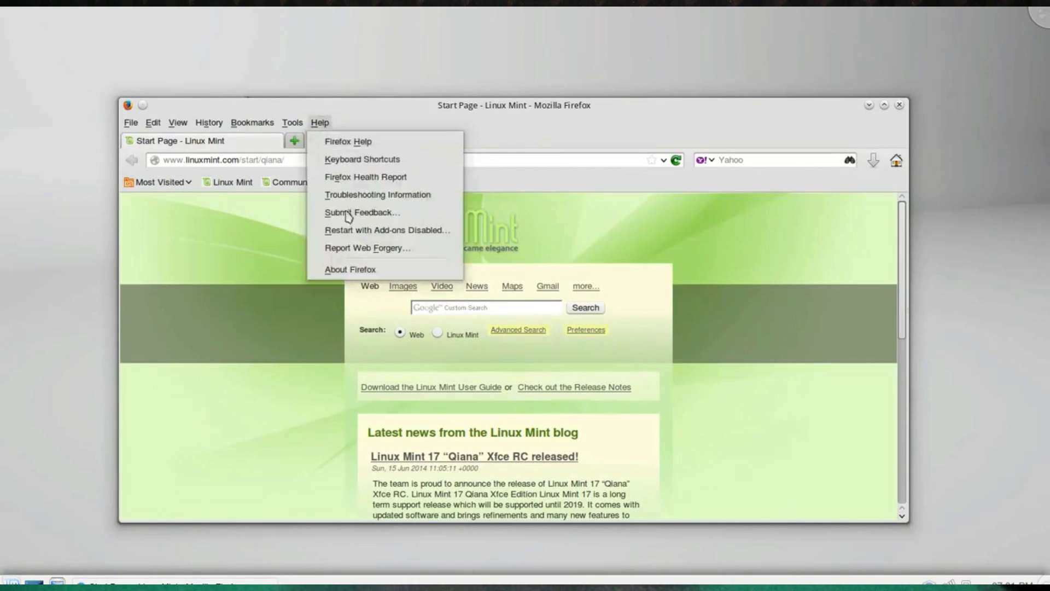
{"action": "left_click", "coordinate": [350, 269]}
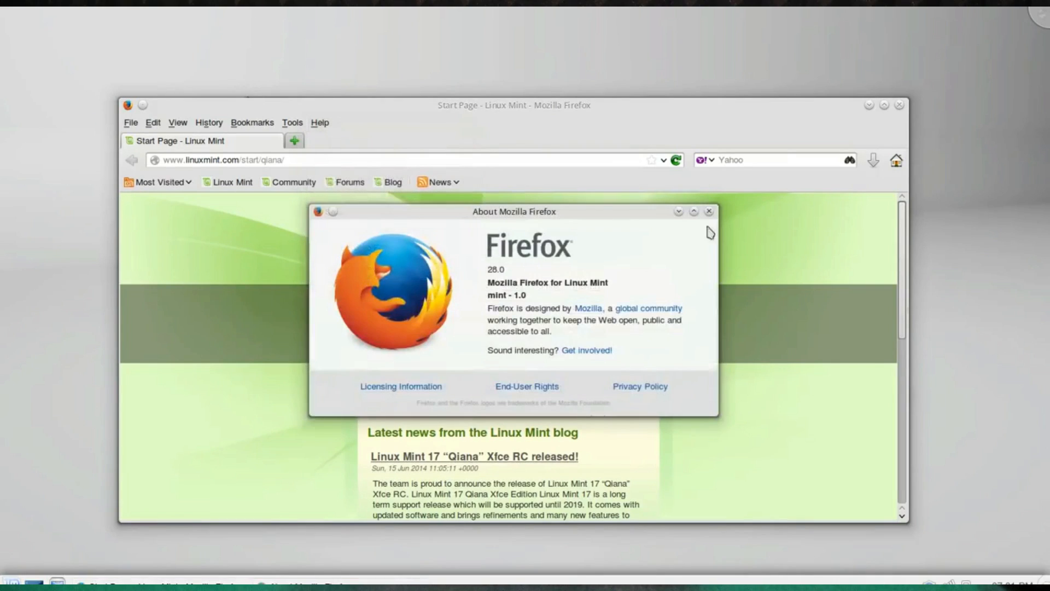
{"action": "left_click", "coordinate": [708, 212]}
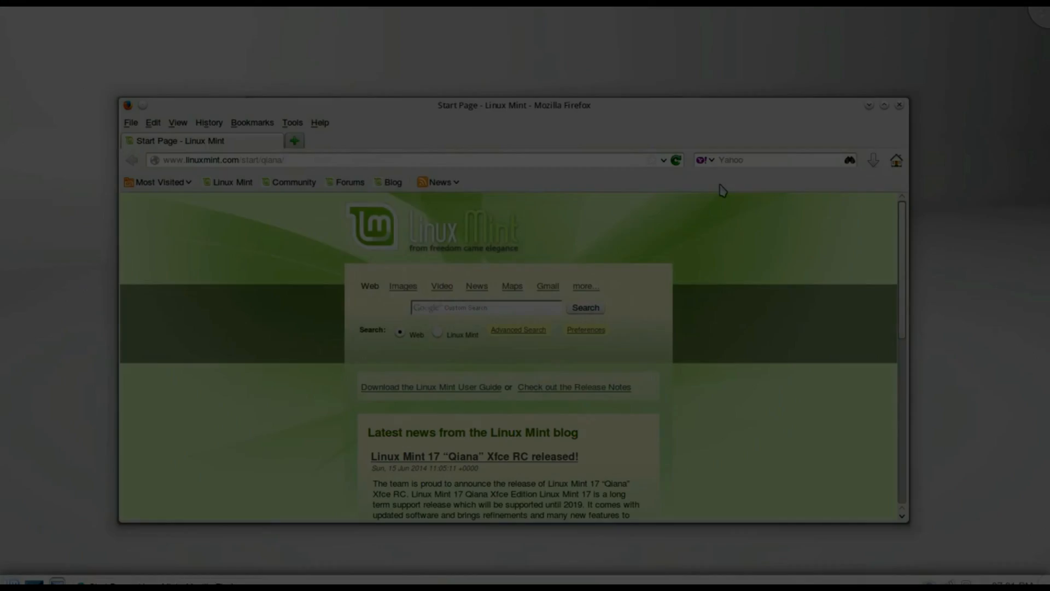